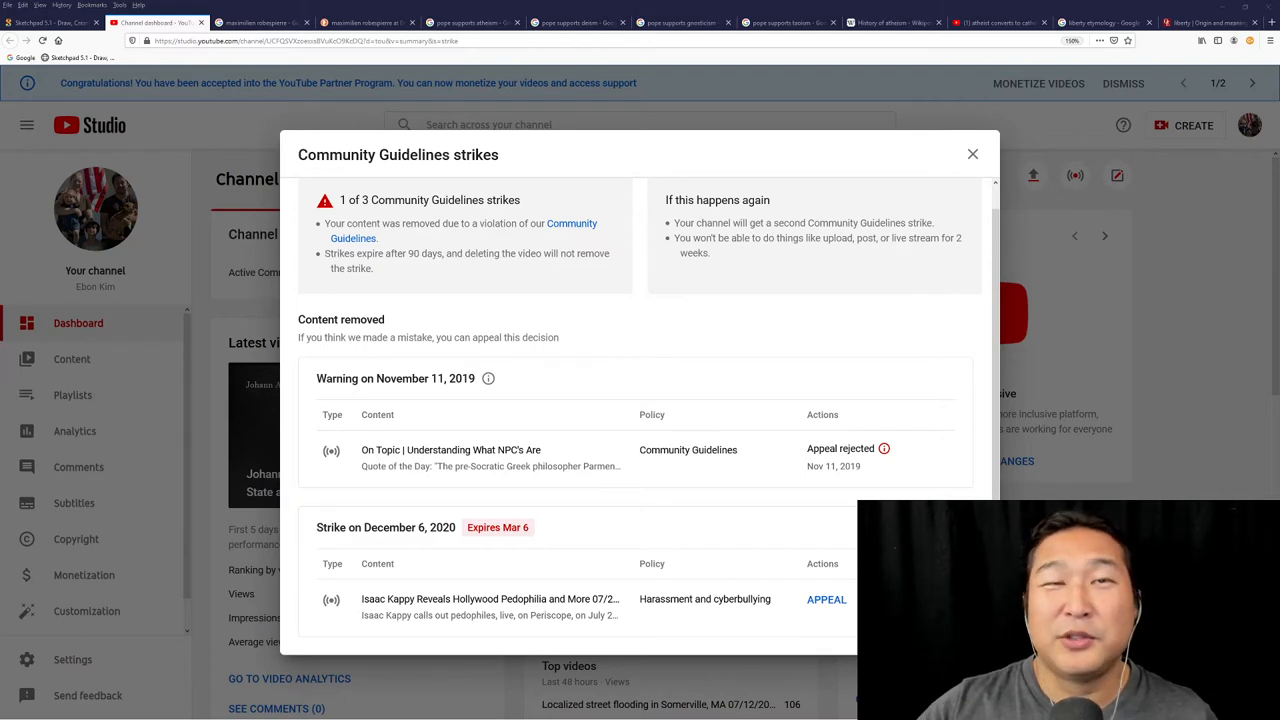
Switch to the 'maximilien robespierre' Google search tab.
click(262, 22)
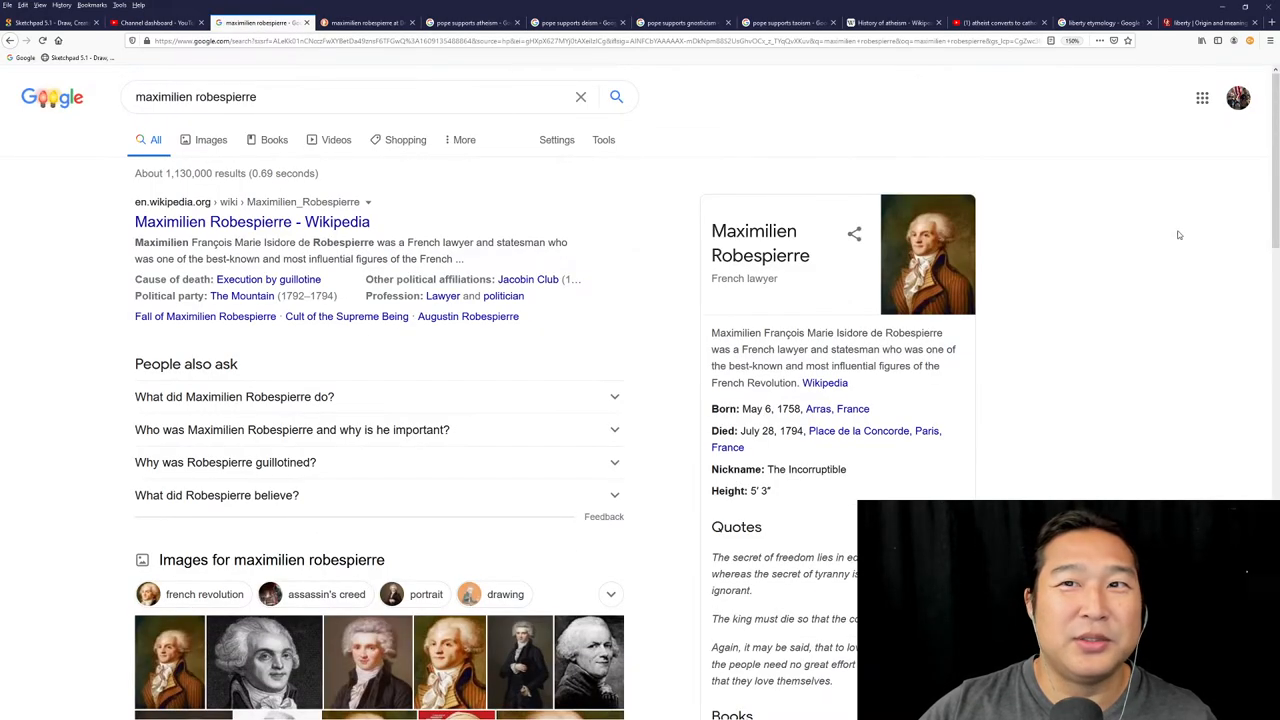
mouse_move(1190, 360)
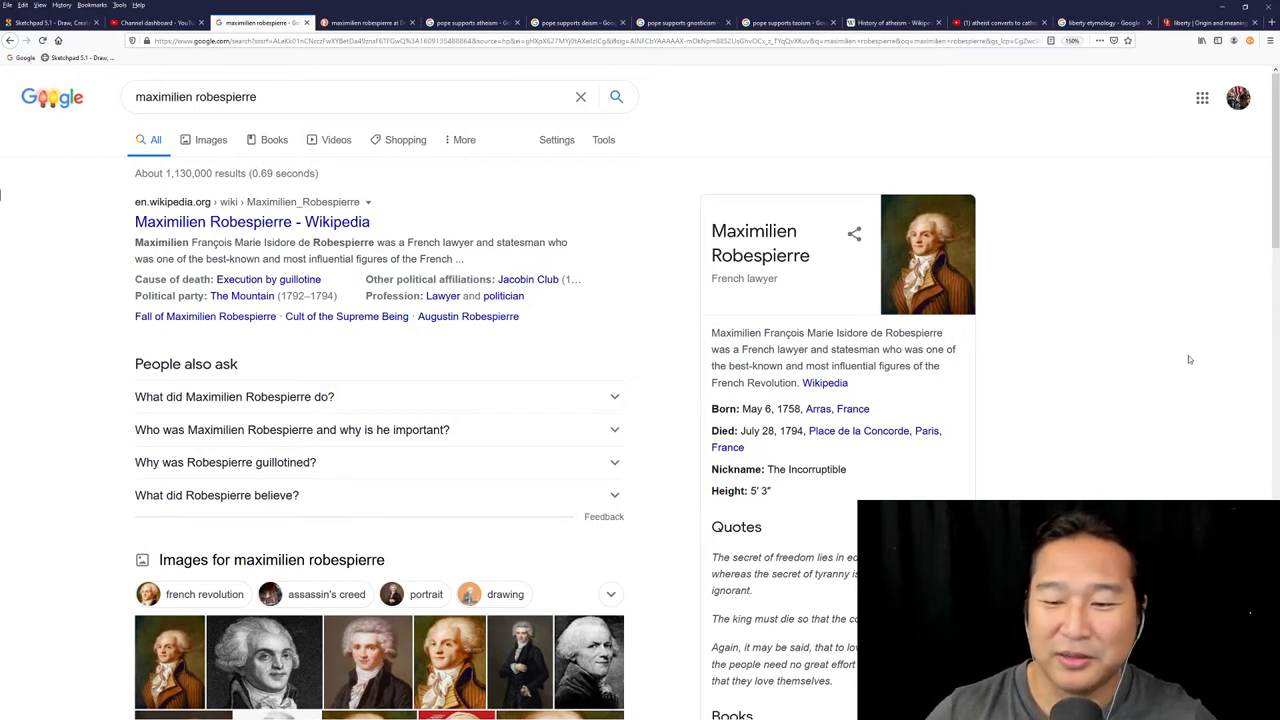
mouse_move(1184, 428)
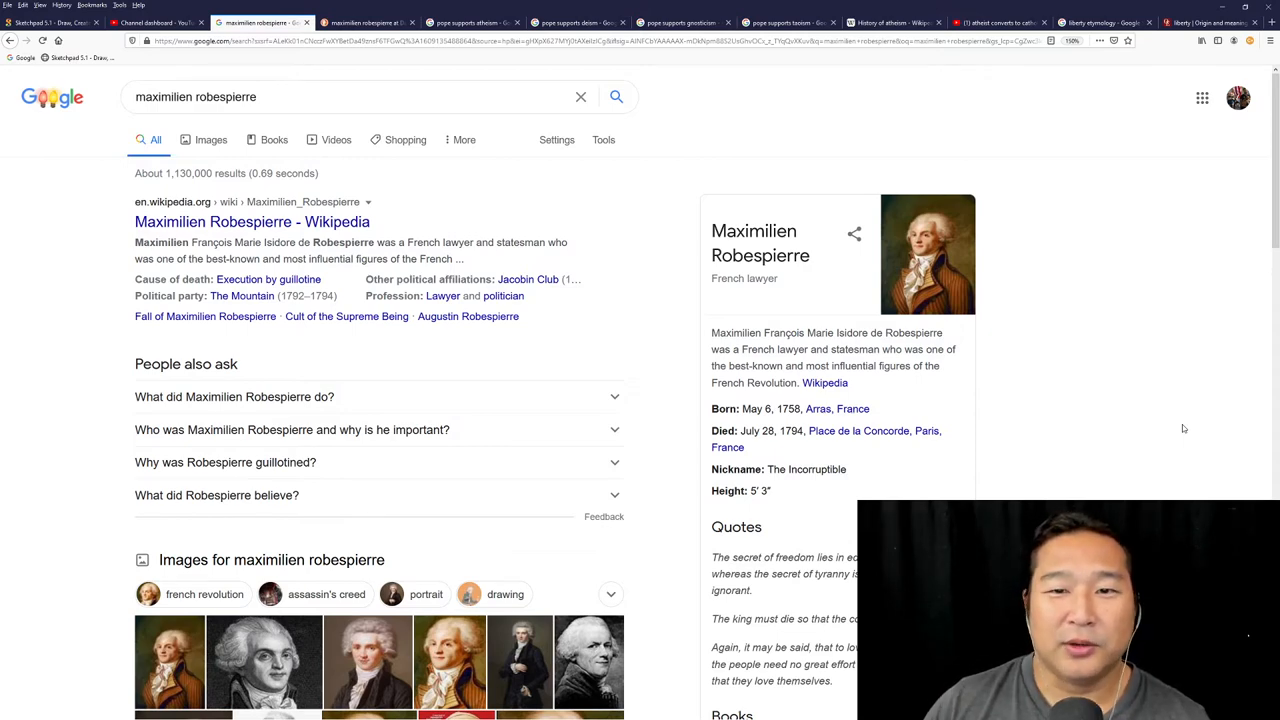
Highlight the nickname 'The Incorruptible' in Robespierre's knowledge panel.
scroll(down, 3)
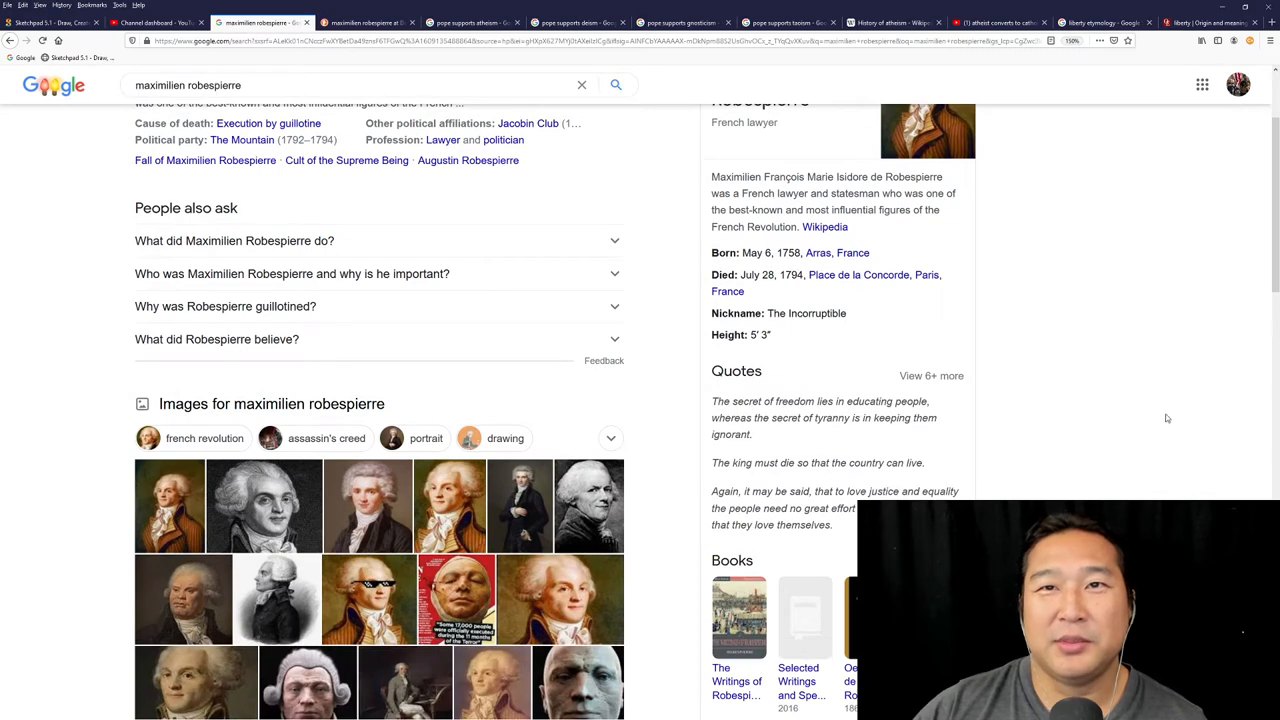
scroll(down, 3)
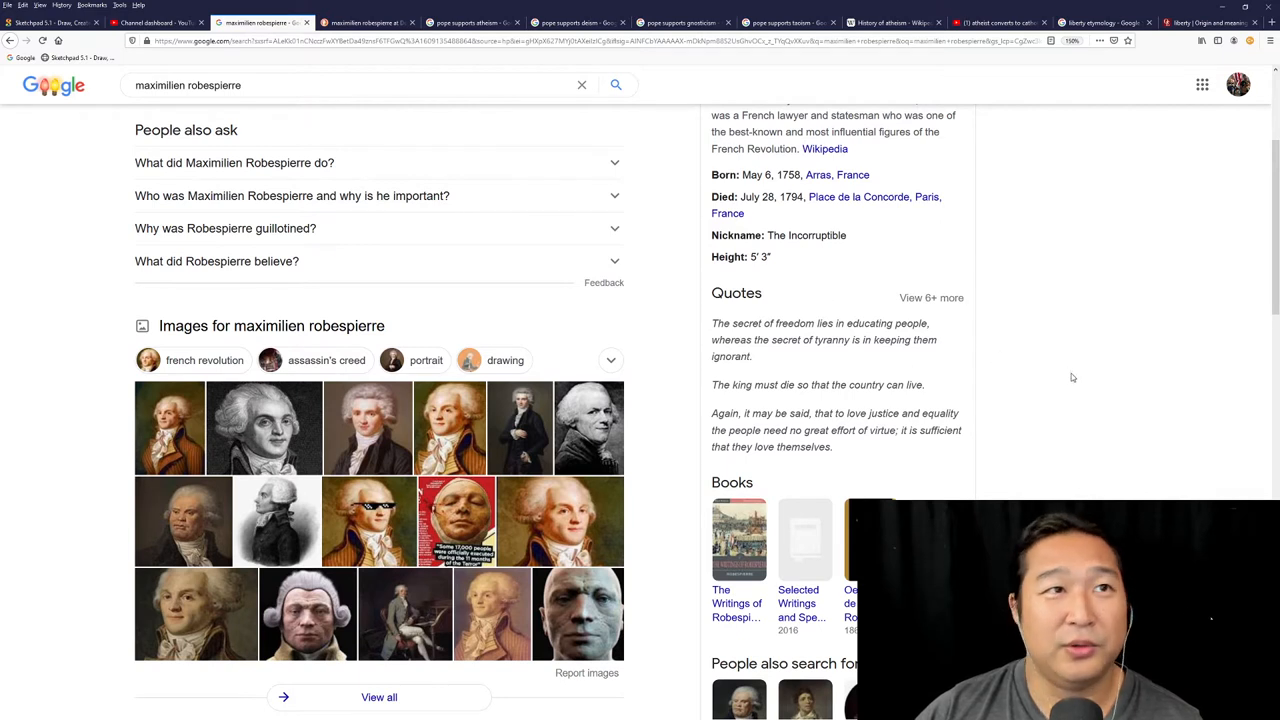
mouse_move(901, 263)
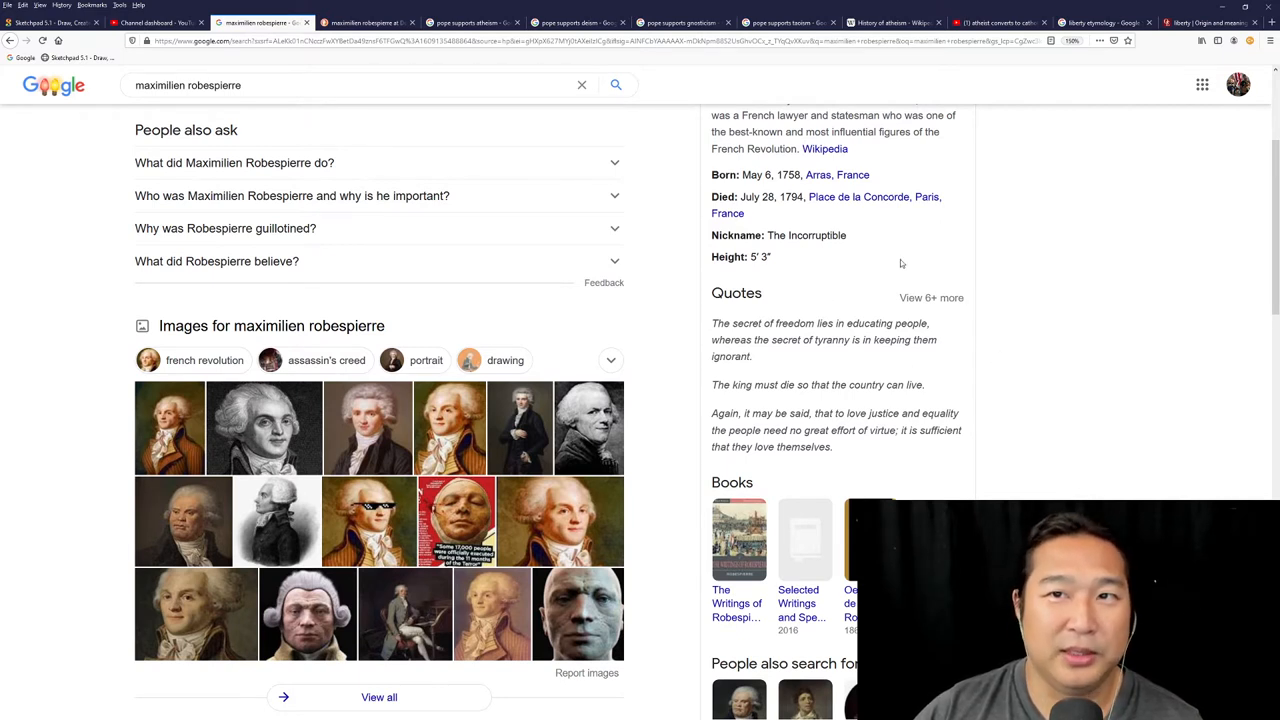
mouse_move(789, 368)
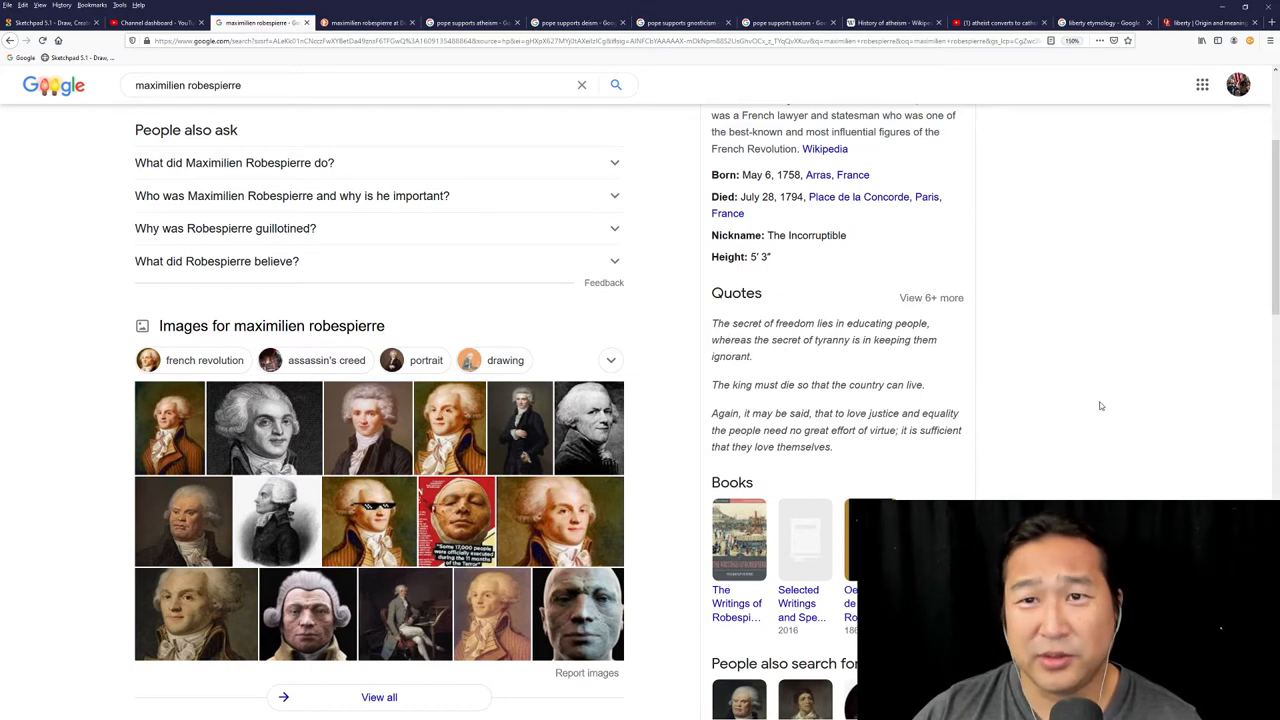
mouse_move(1143, 457)
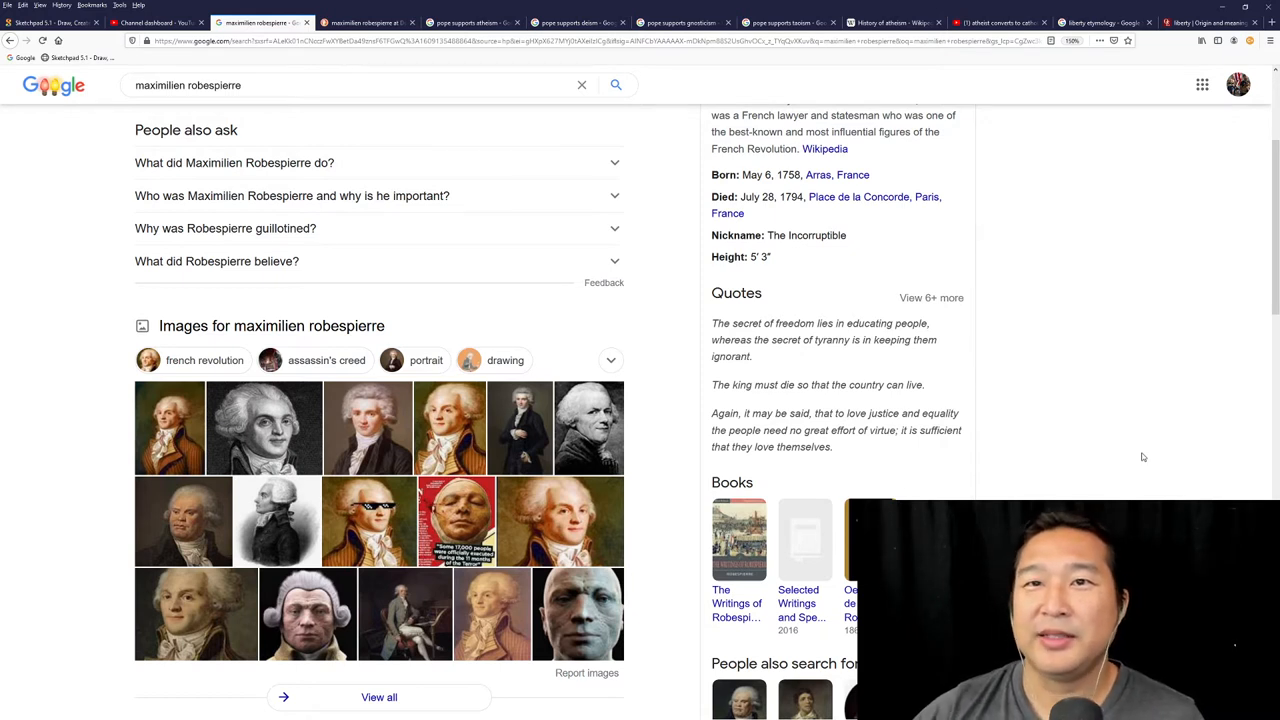
double_click(805, 235)
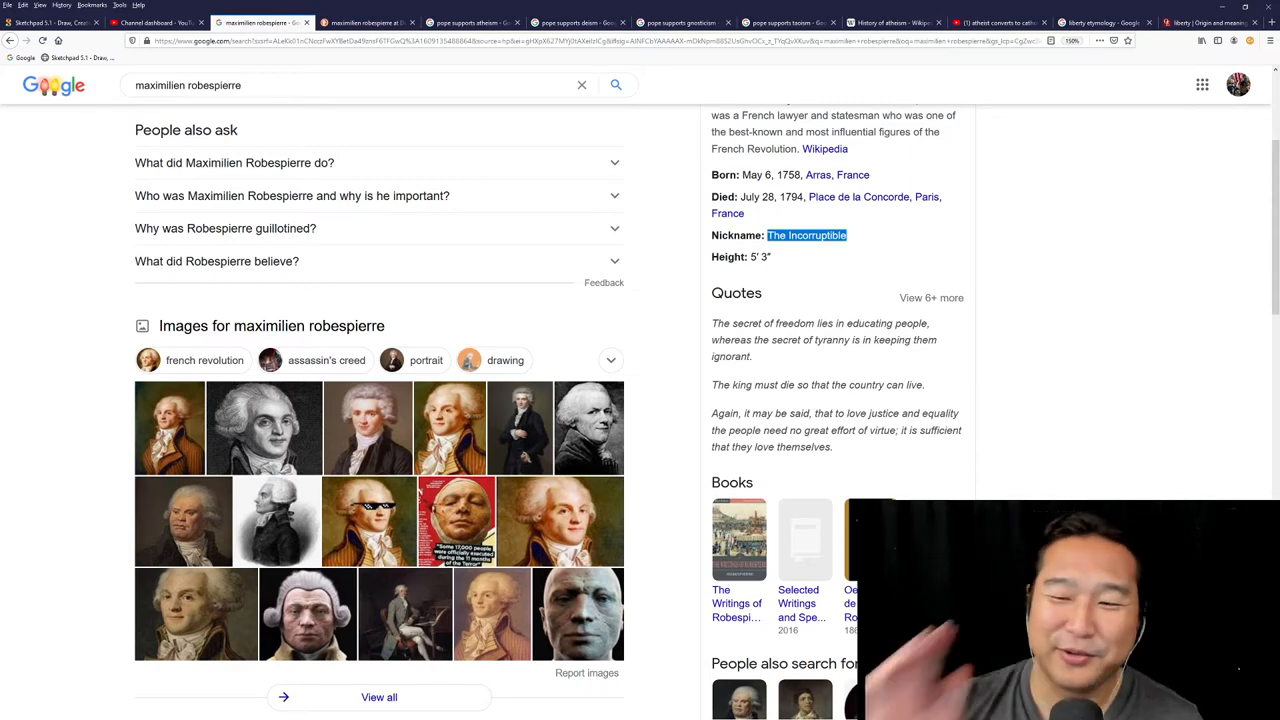
click(1270, 22)
text(dark knight quote becom)
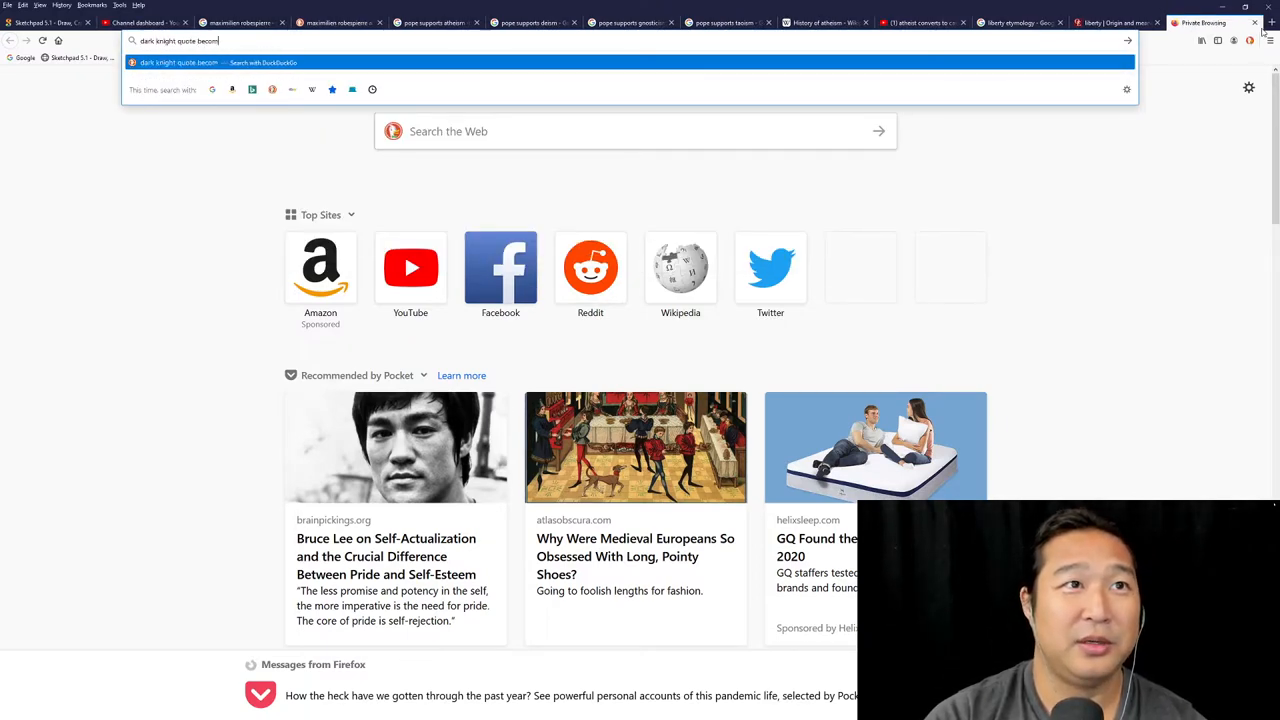
Run the DuckDuckGo search 'dark knight quote become a villain'.
text(e a villain)
key(Return)
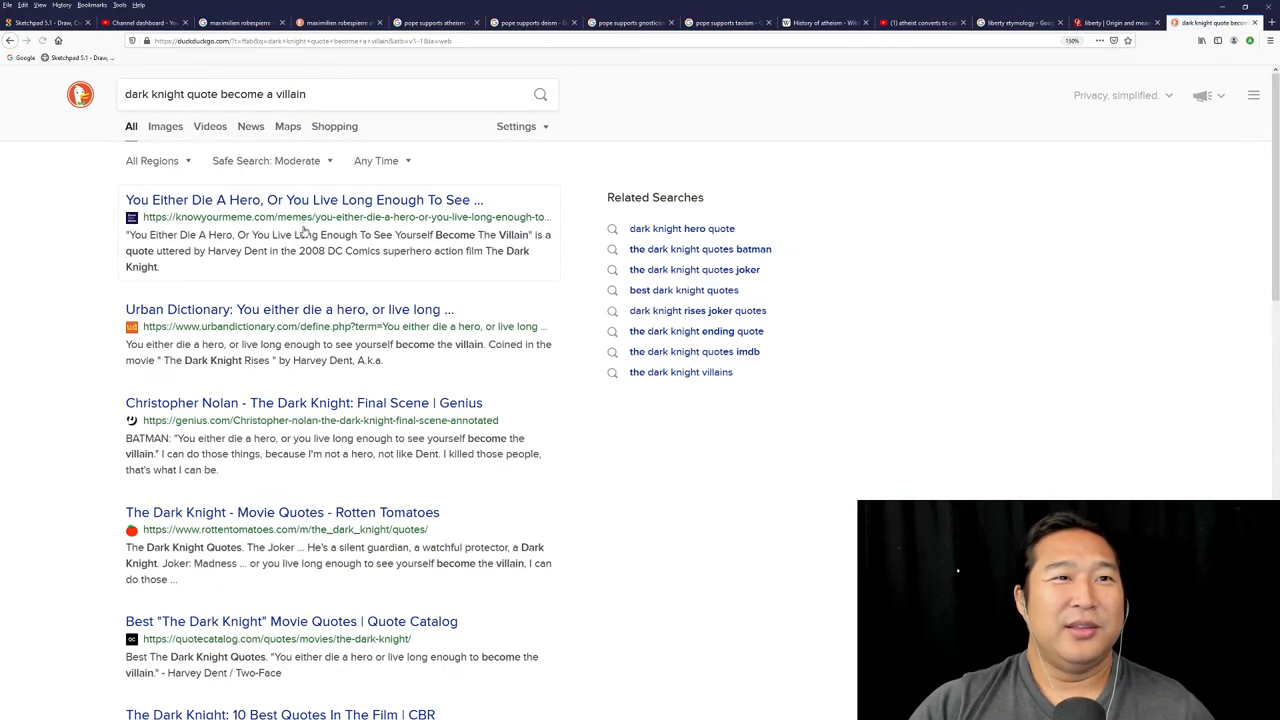
mouse_move(984, 474)
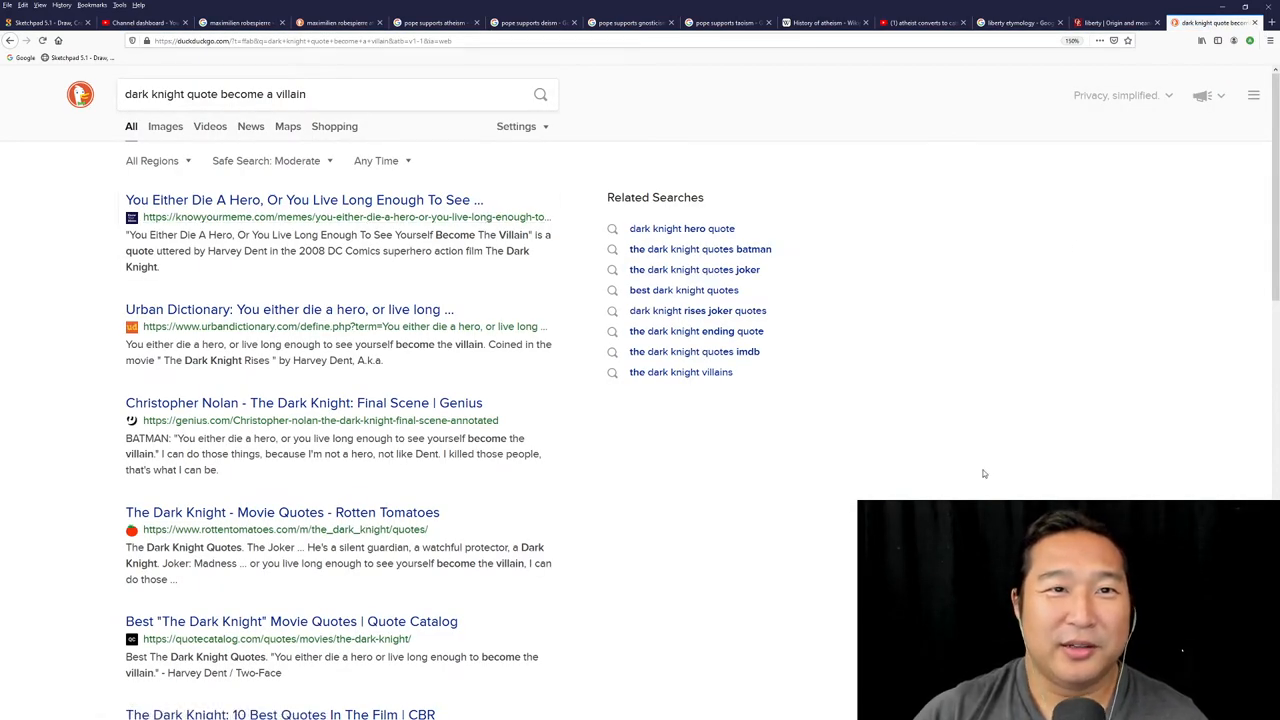
mouse_move(424, 208)
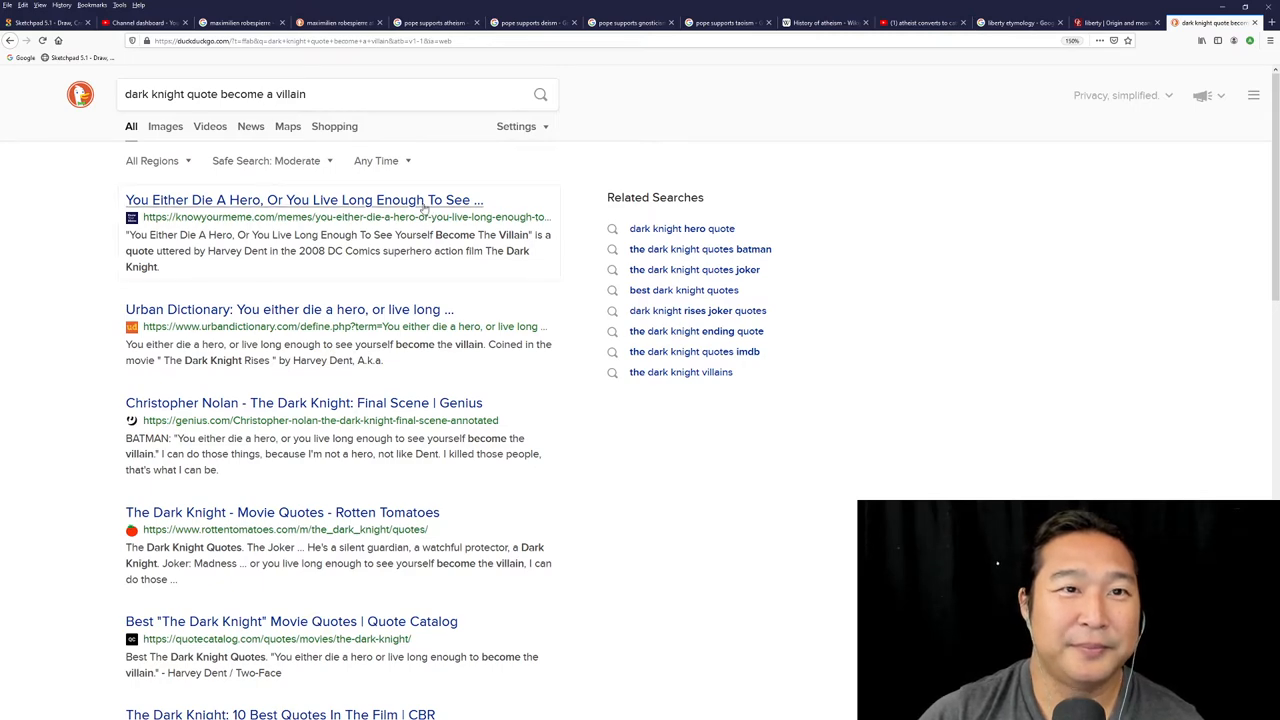
mouse_move(295, 35)
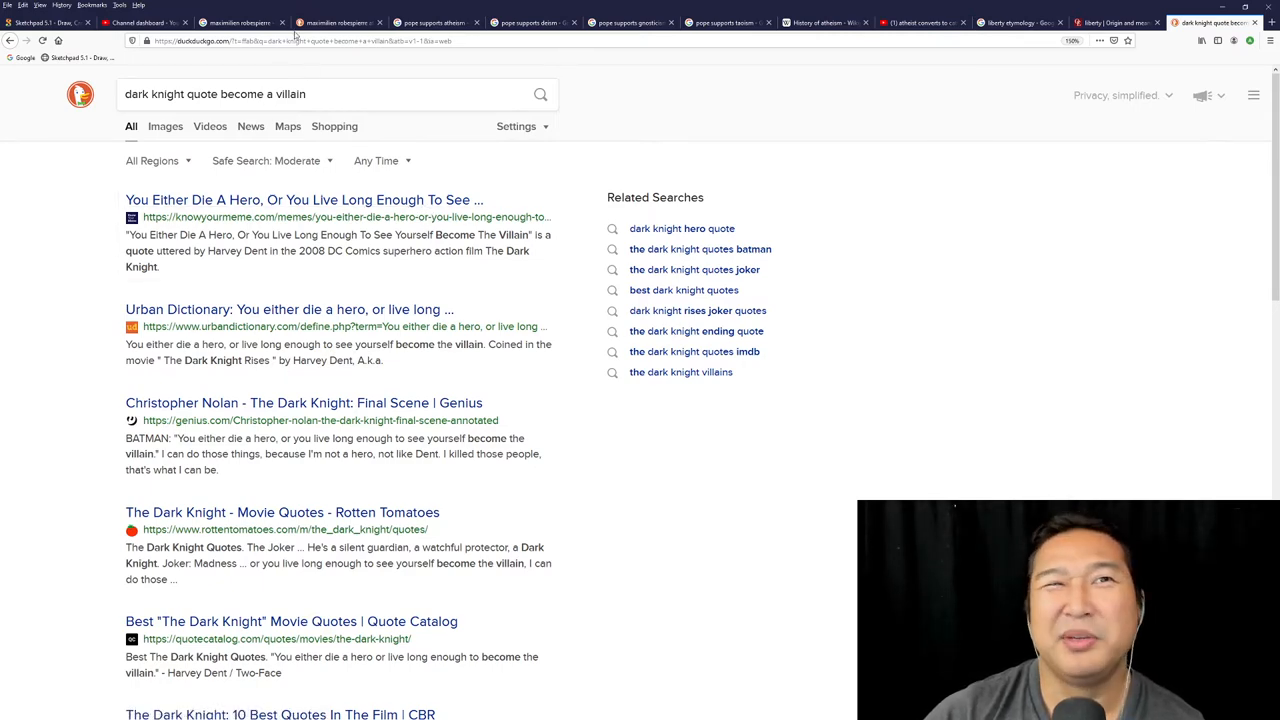
Return to the Robespierre Google results, browse the knowledge panel, then scroll back to the top.
click(240, 22)
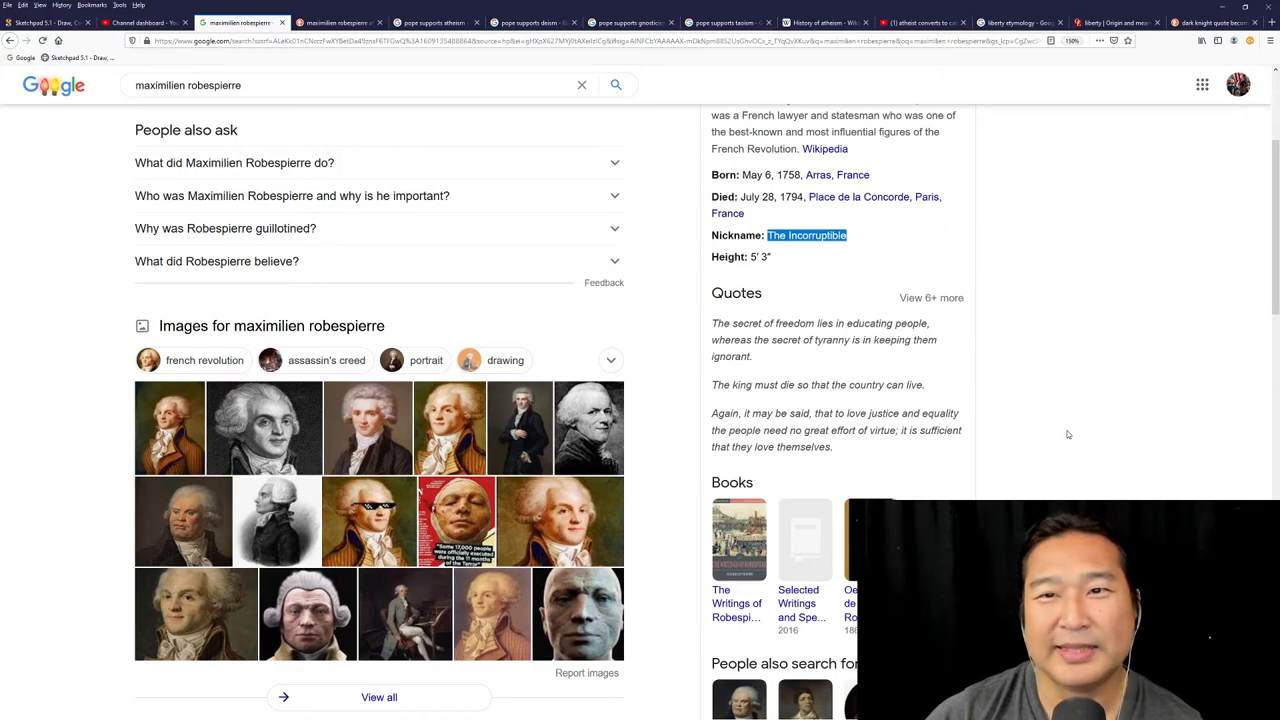
mouse_move(1094, 343)
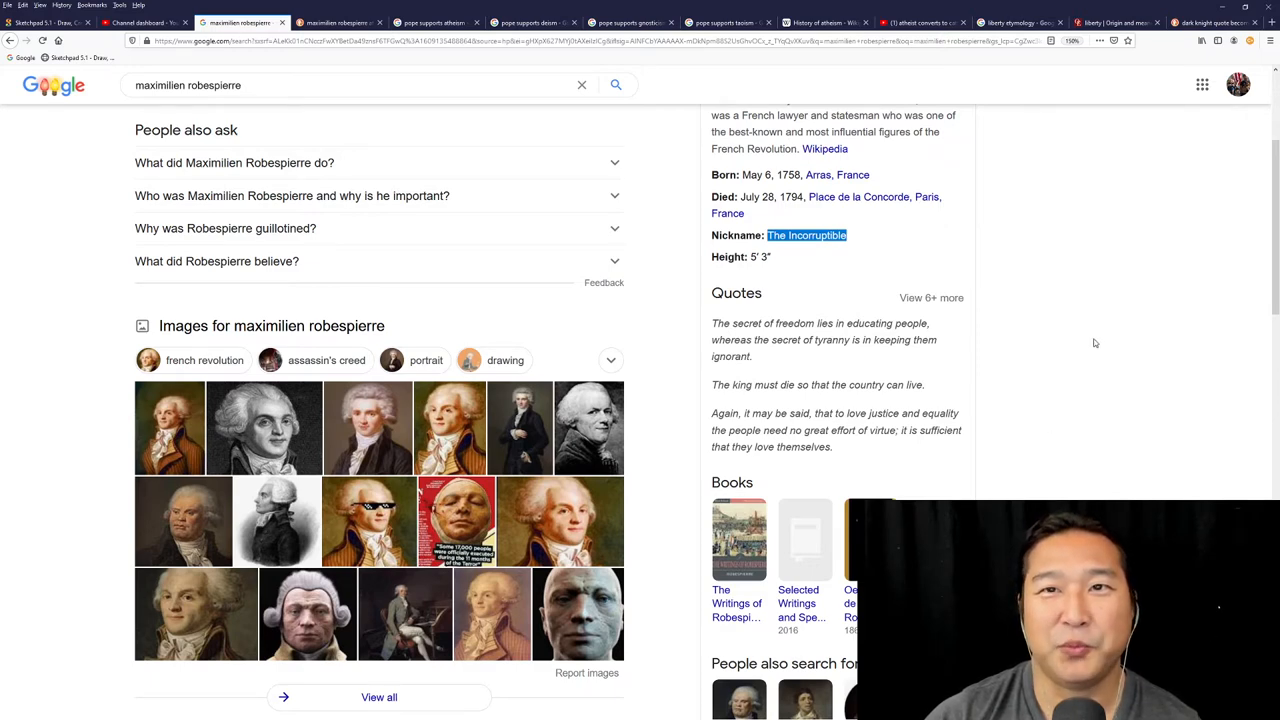
scroll(down, 3)
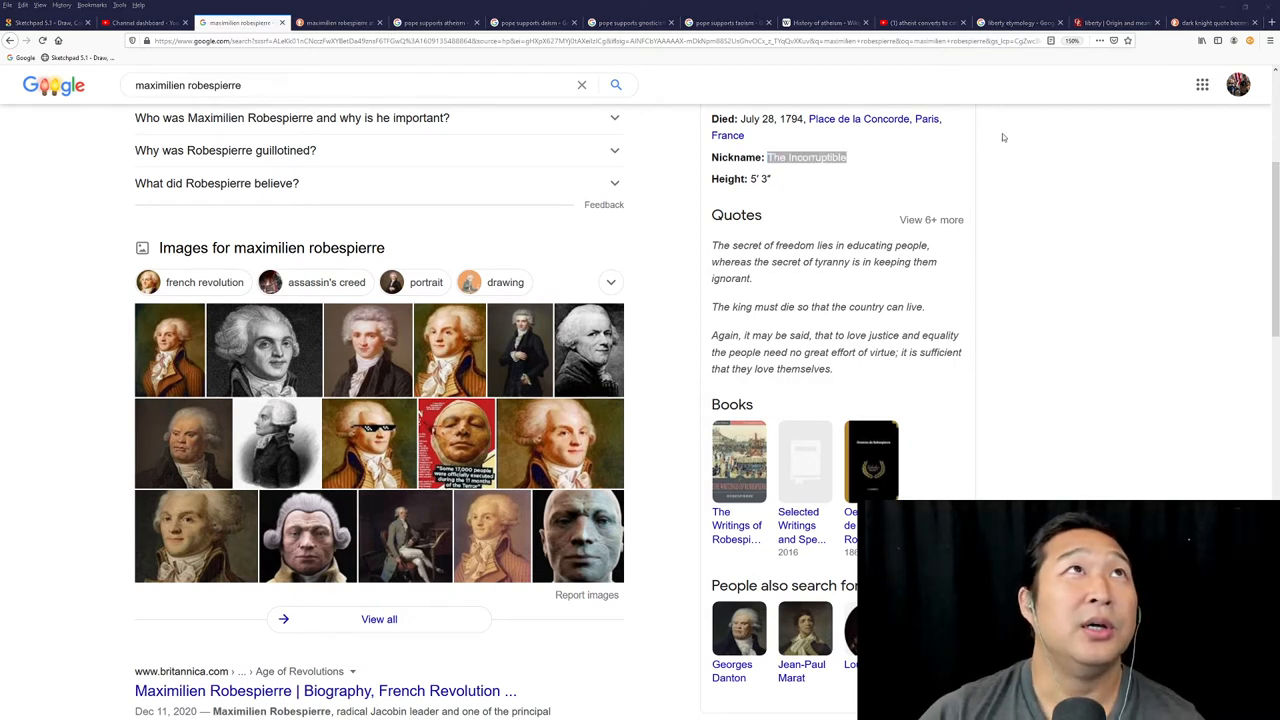
mouse_move(1044, 283)
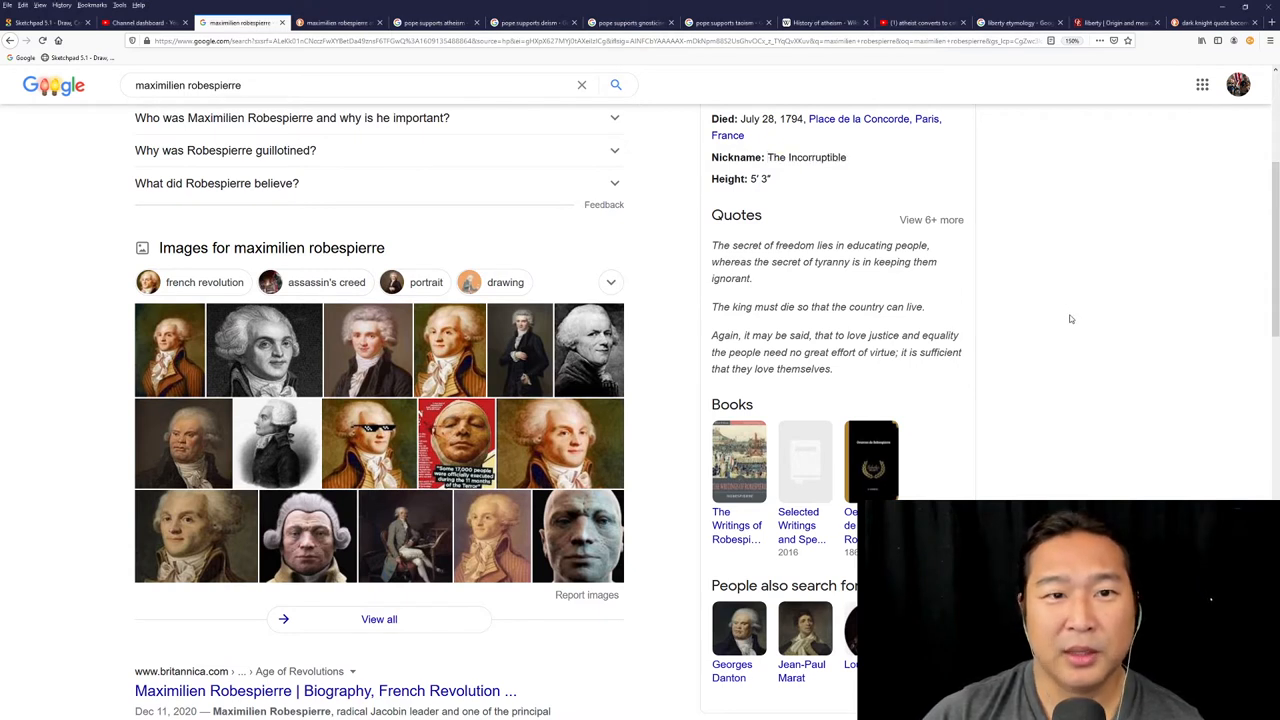
mouse_move(1109, 452)
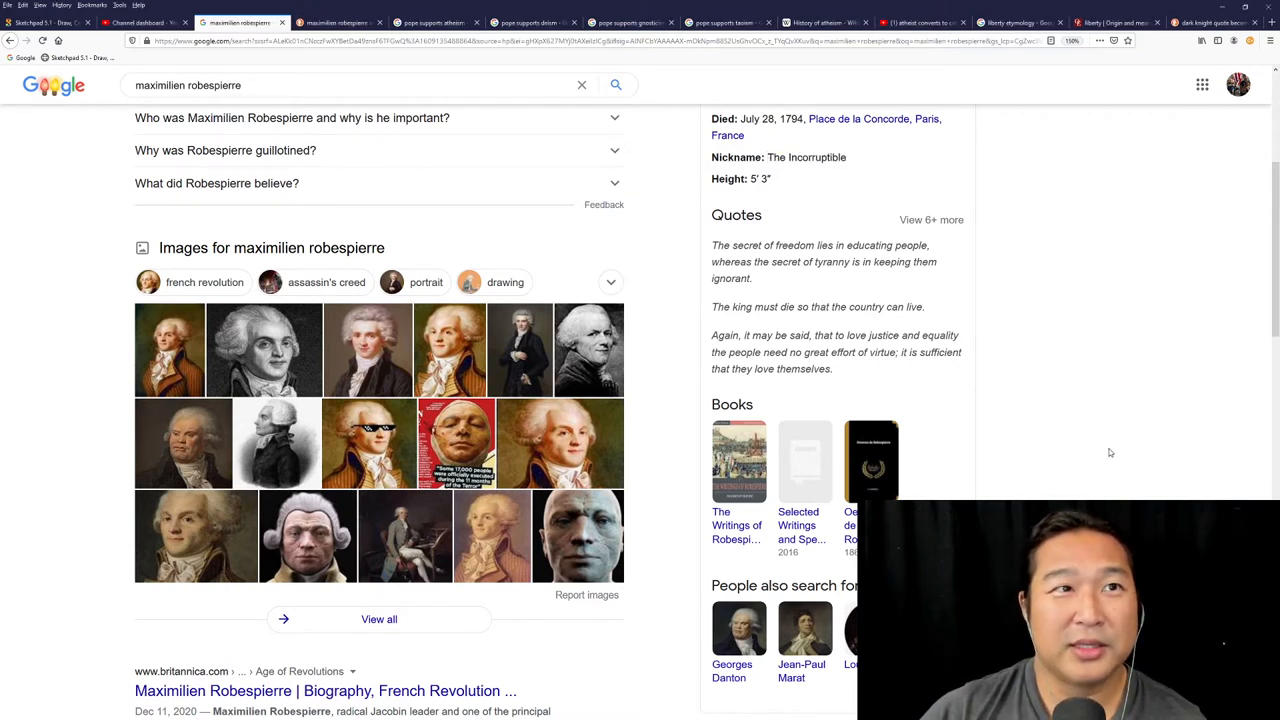
mouse_move(1121, 487)
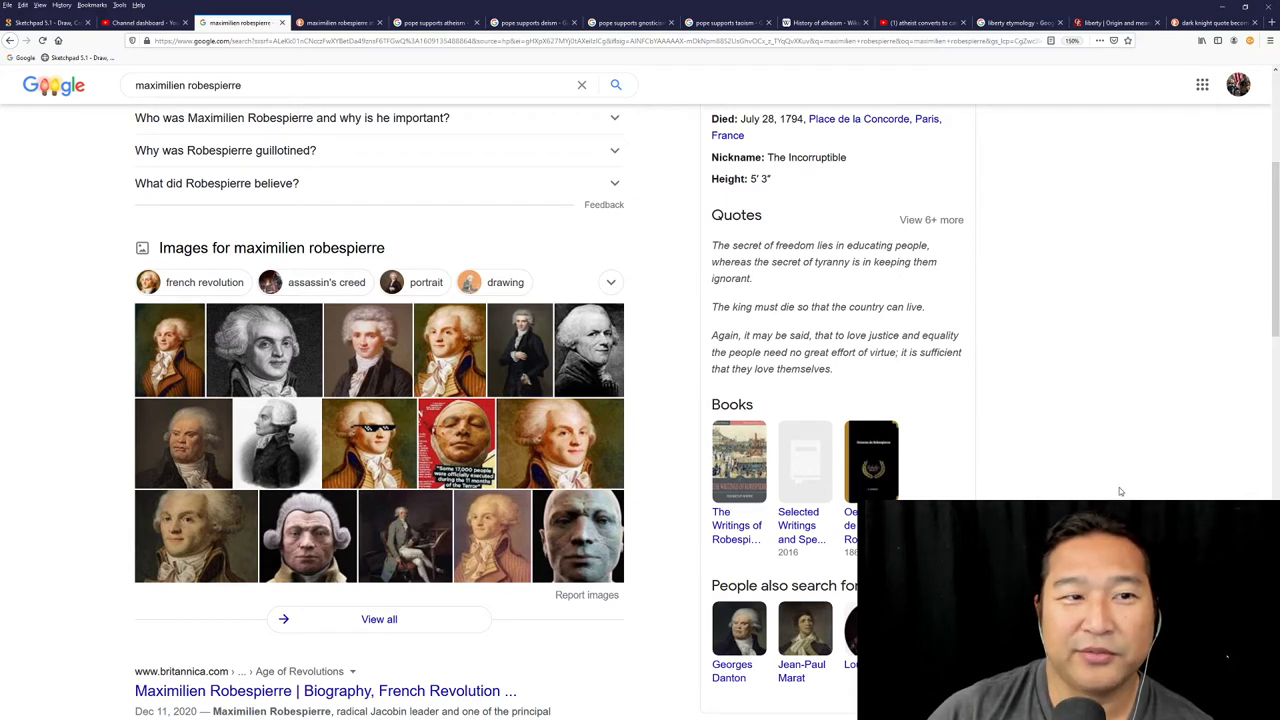
scroll(up, 3)
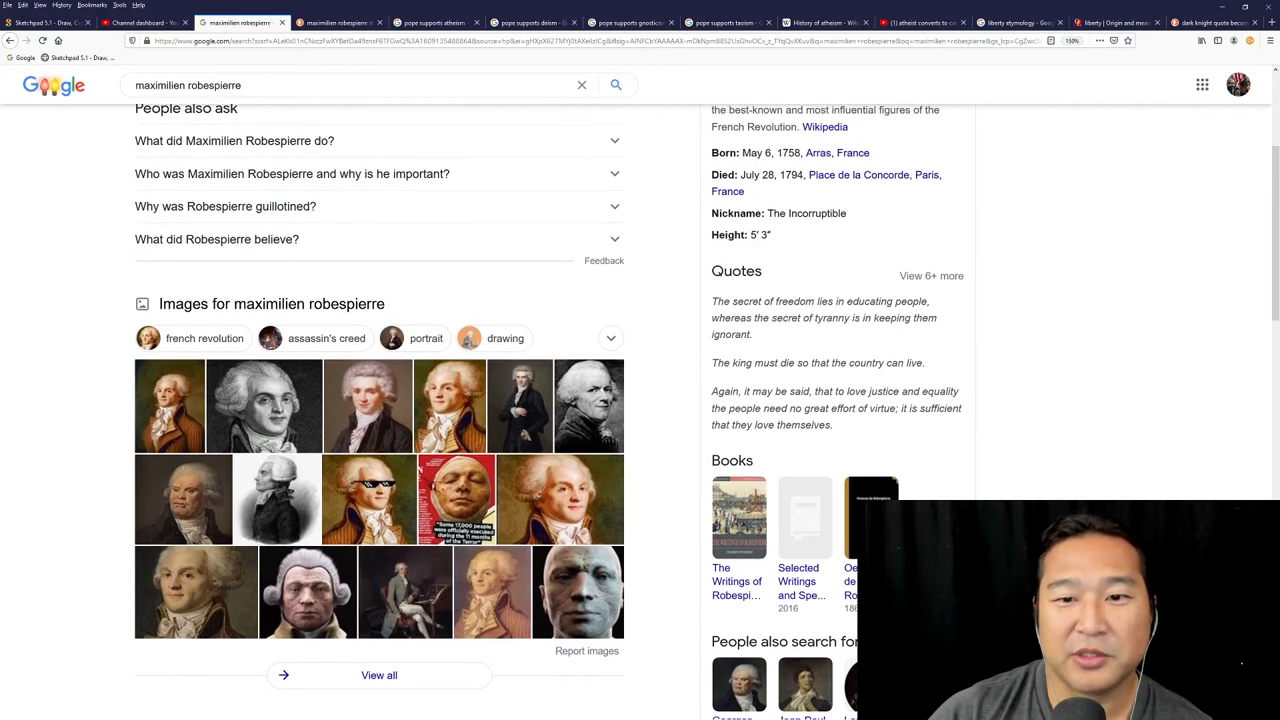
scroll(up, 3)
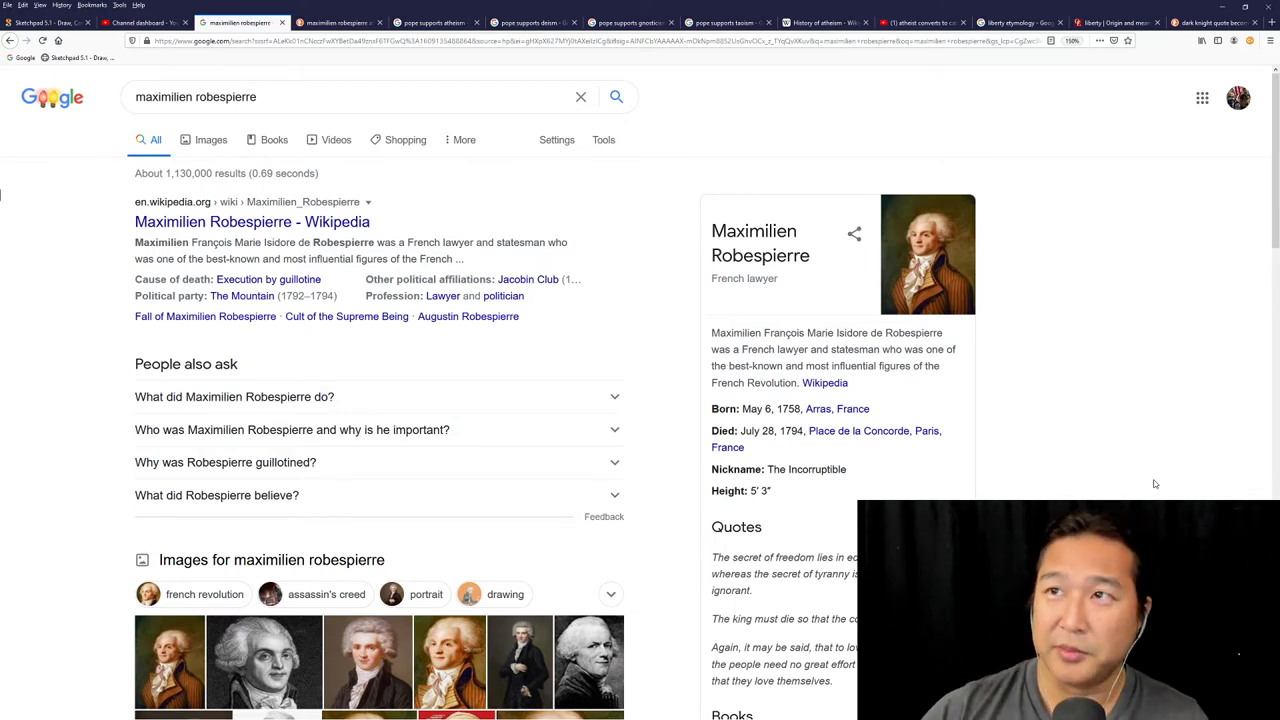
In a new private tab, enter the query 'generals who conquered but did not rule'.
click(1271, 22)
text(generals who)
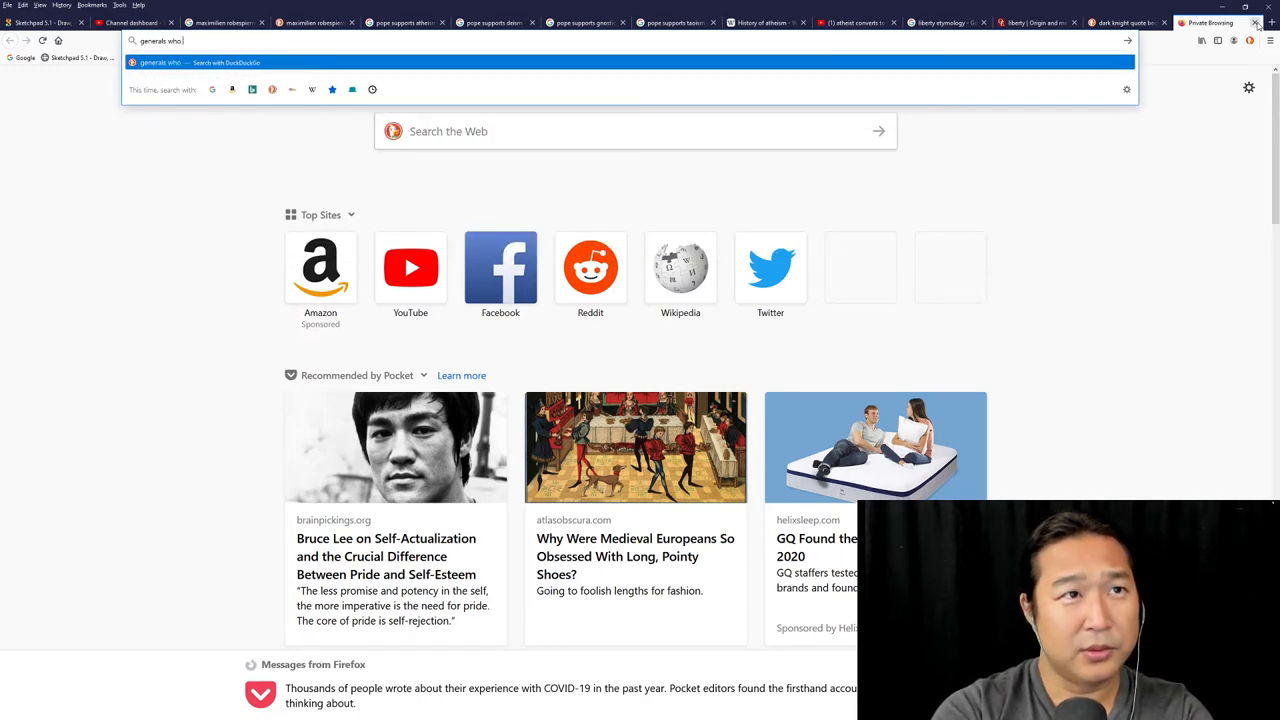
text(did n)
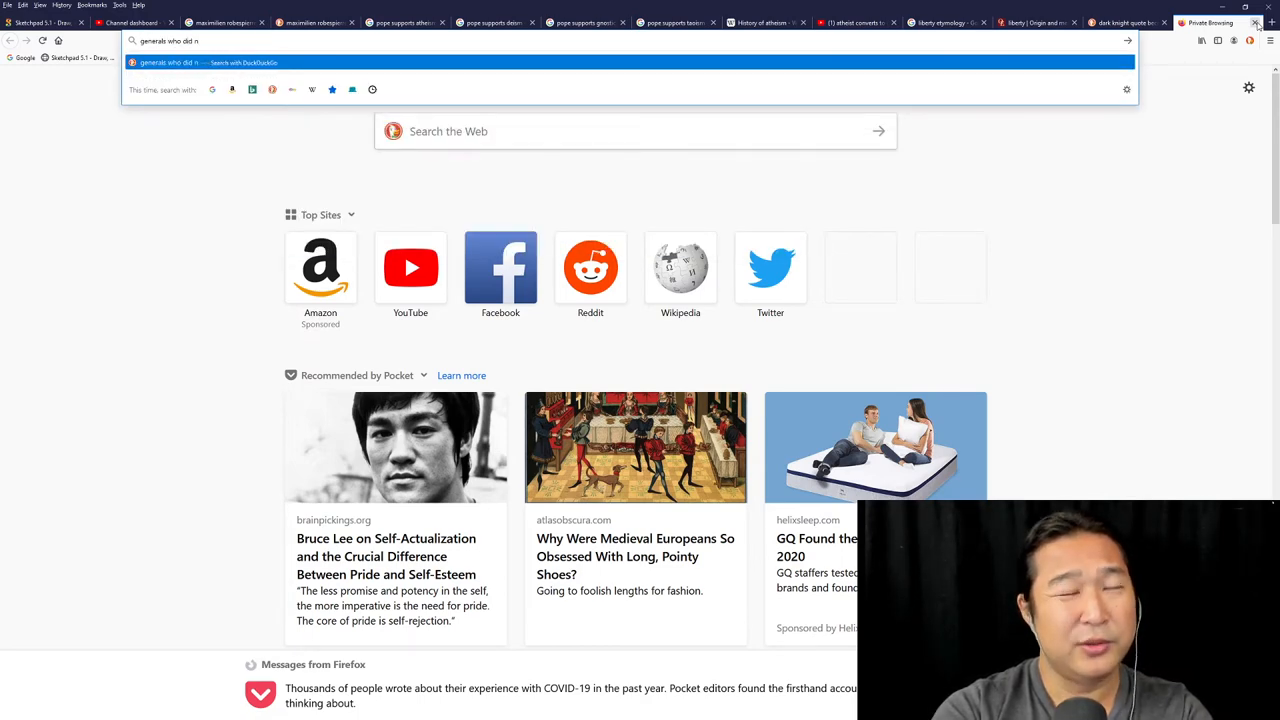
key(BackSpace)
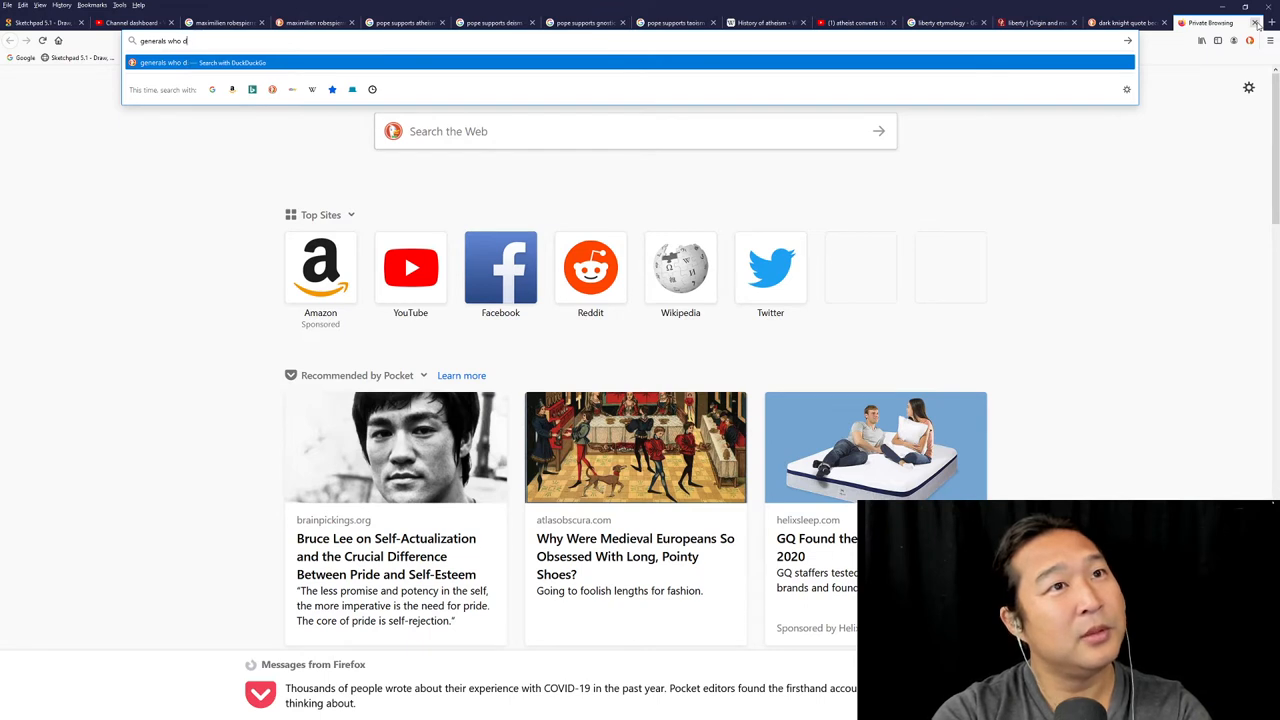
key(backspace)
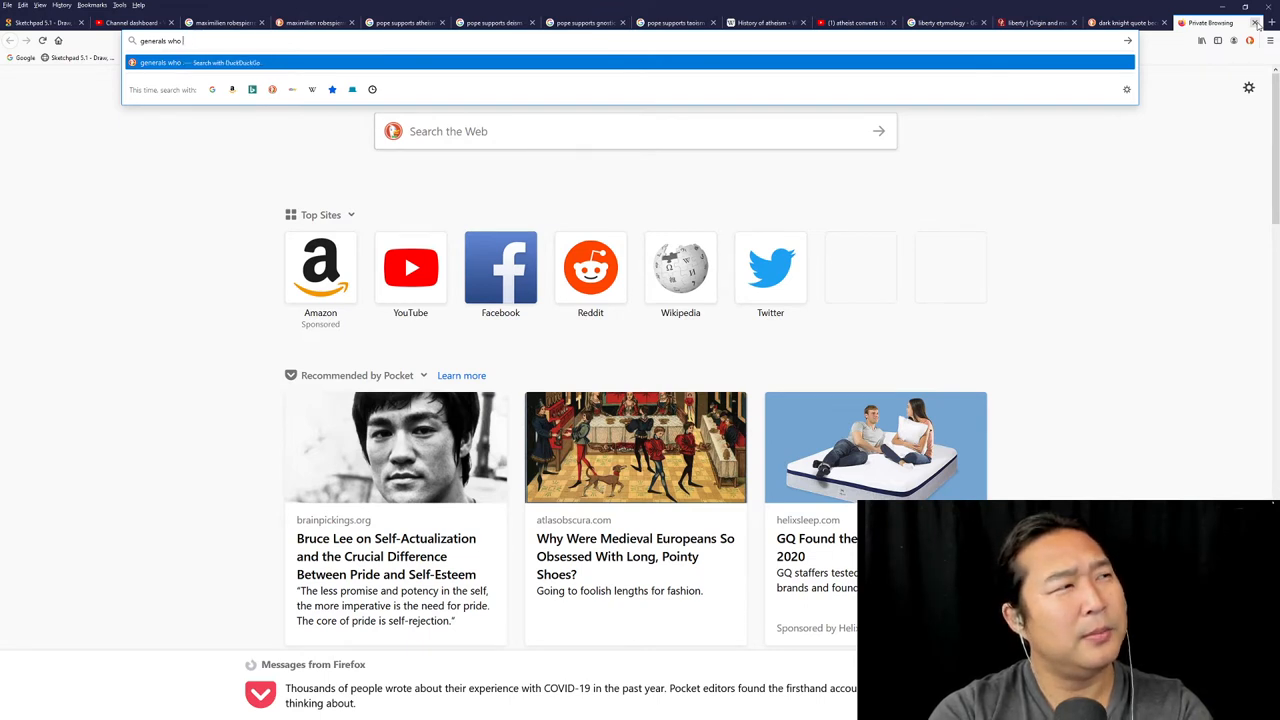
text(conq)
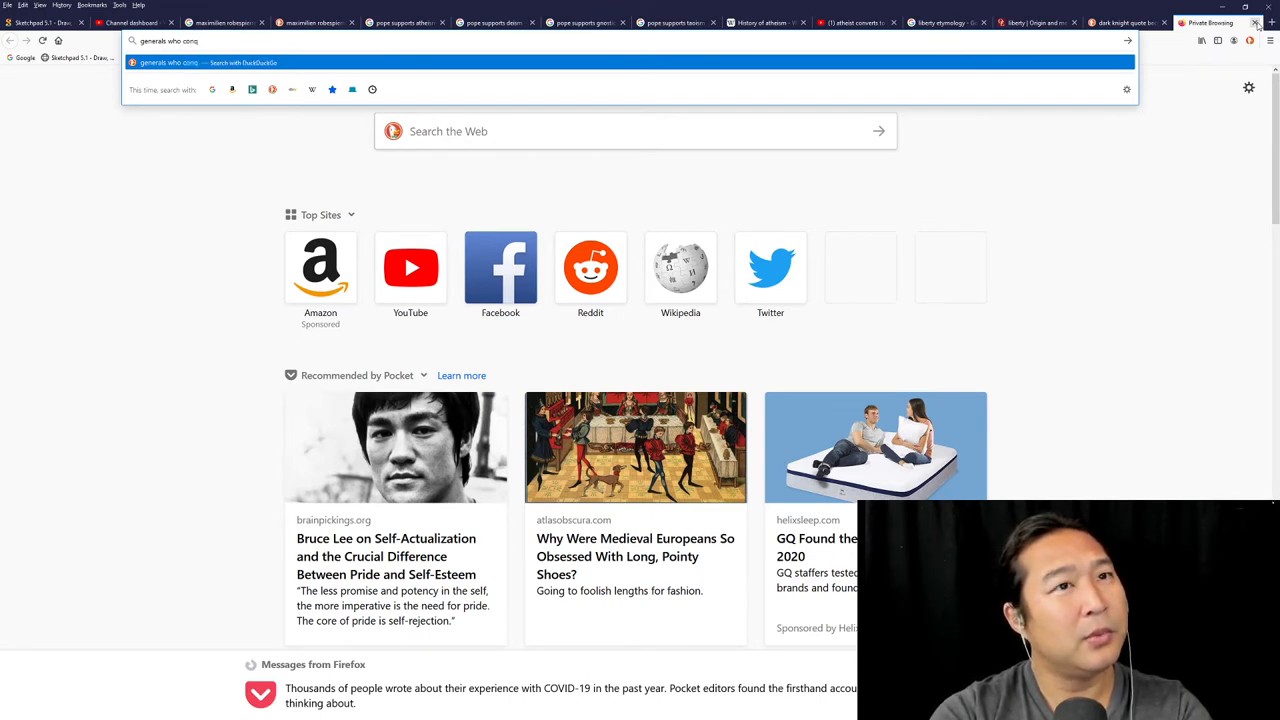
text(uered but did not rule)
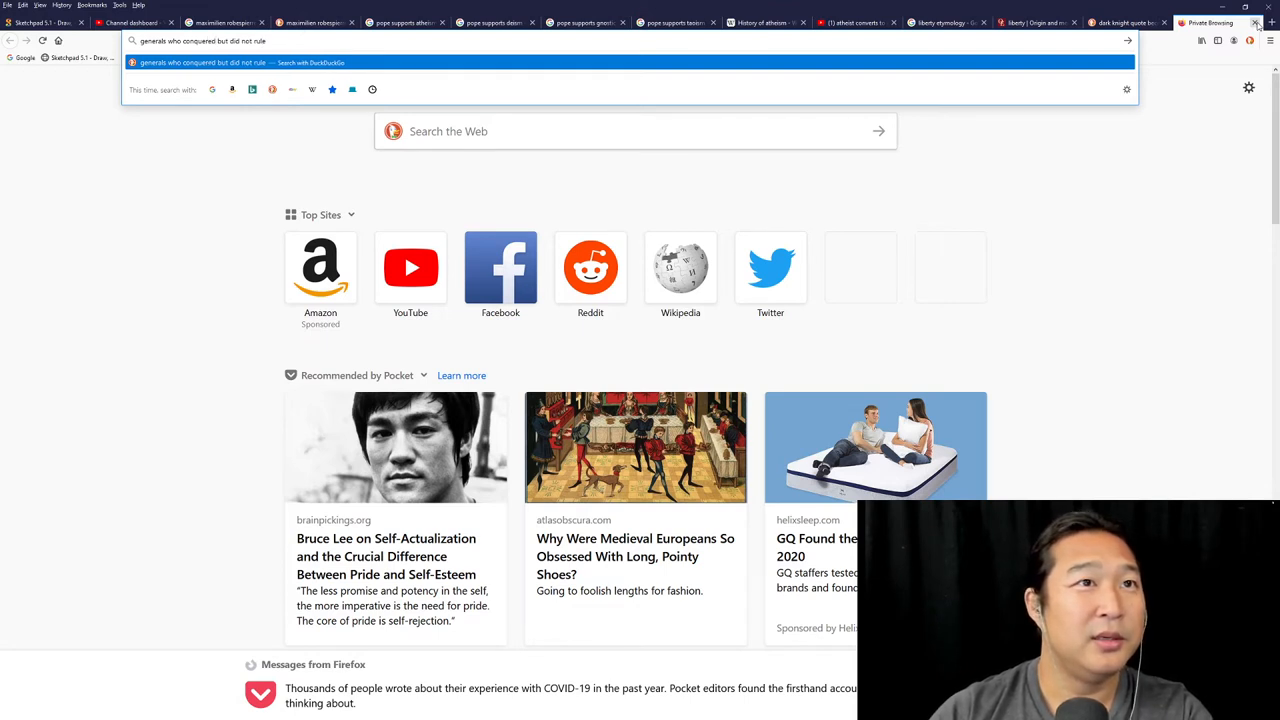
text(ger)
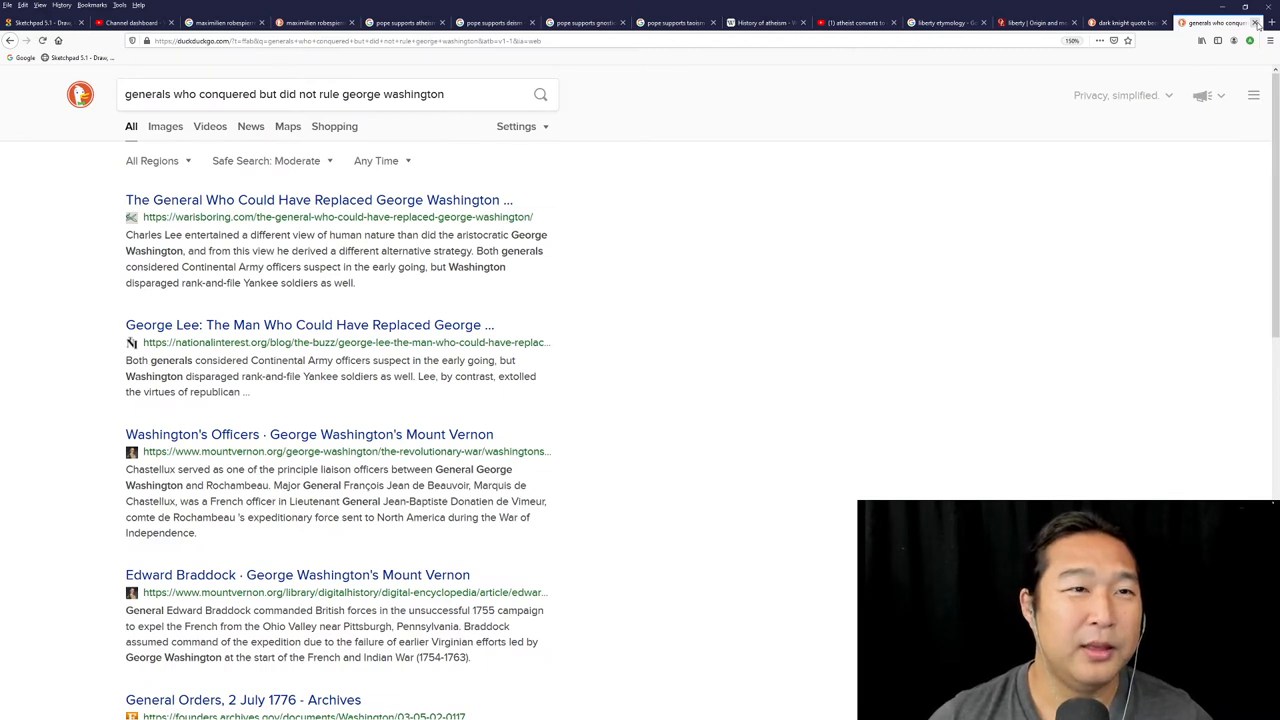
Drop 'george washington' from the generals query, rerun it, and scroll through the Julius Caesar results.
scroll(down, 3)
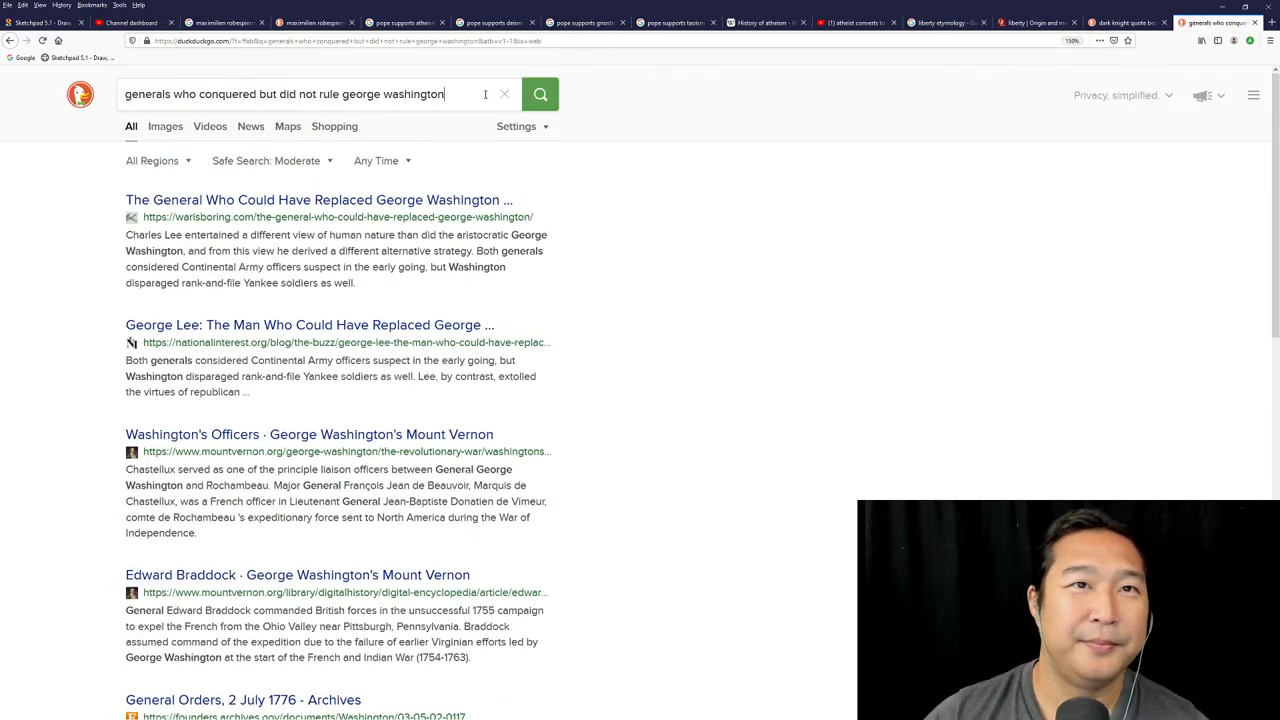
key(Backspace)
text(rul)
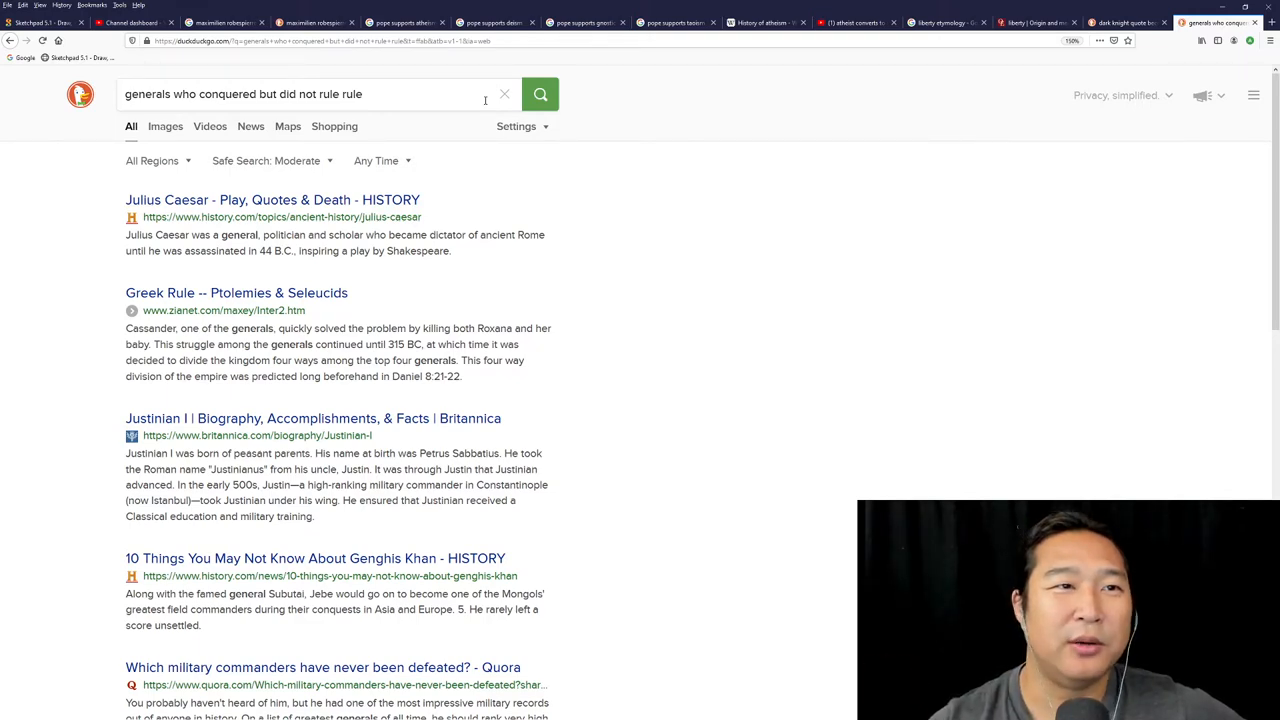
scroll(down, 3)
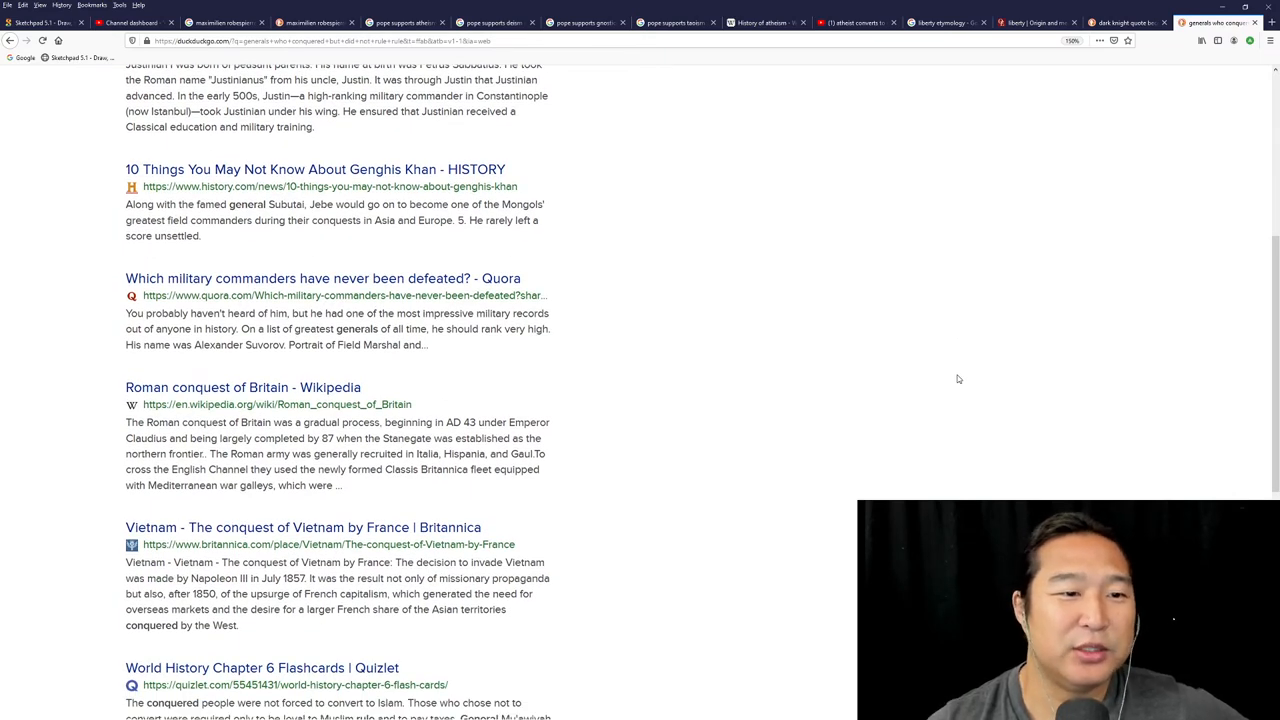
scroll(down, 3)
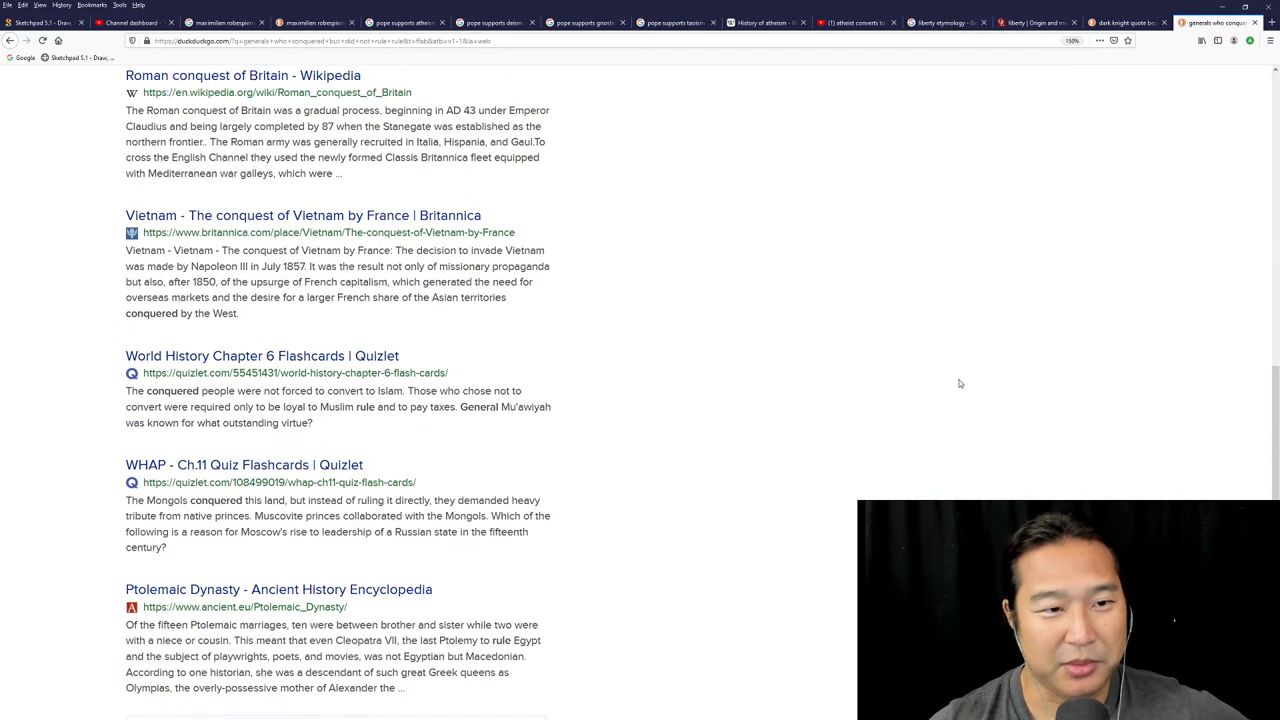
scroll(down, 3)
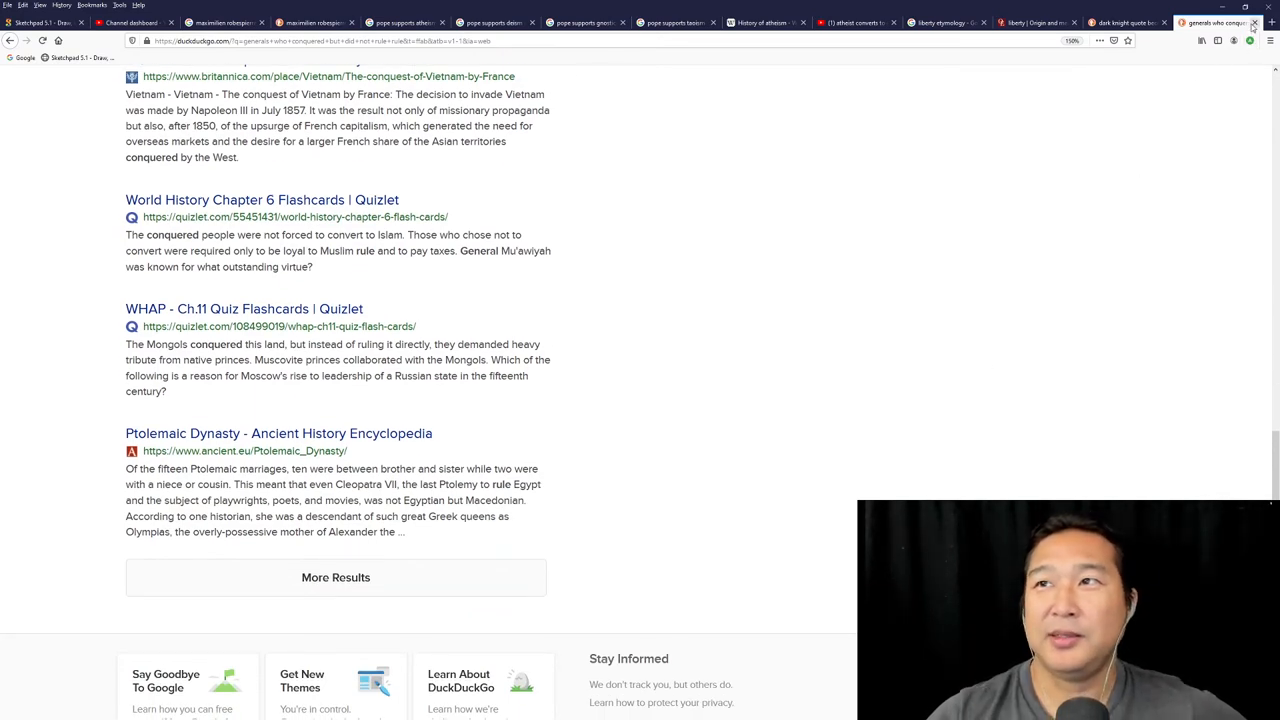
Close the DuckDuckGo generals tab, landing on the Robespierre Google results.
click(237, 22)
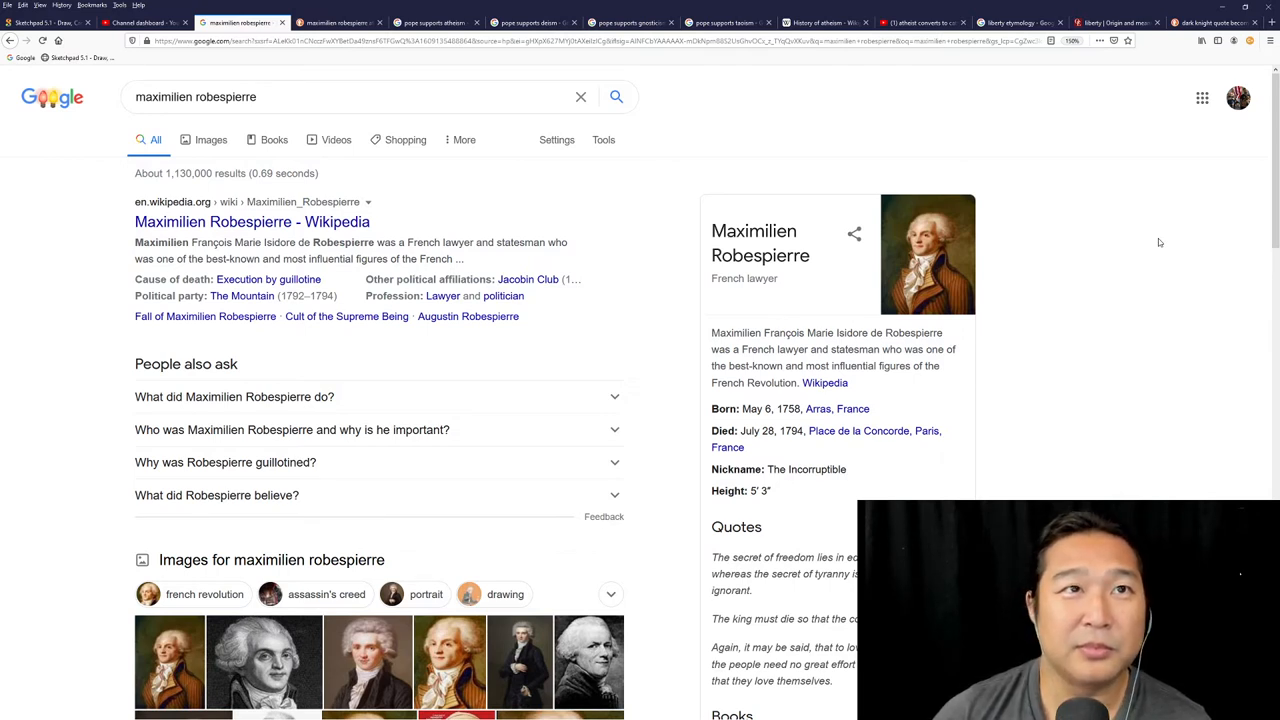
Switch to the DuckDuckGo 'maximilien robespierre' results tab.
click(337, 22)
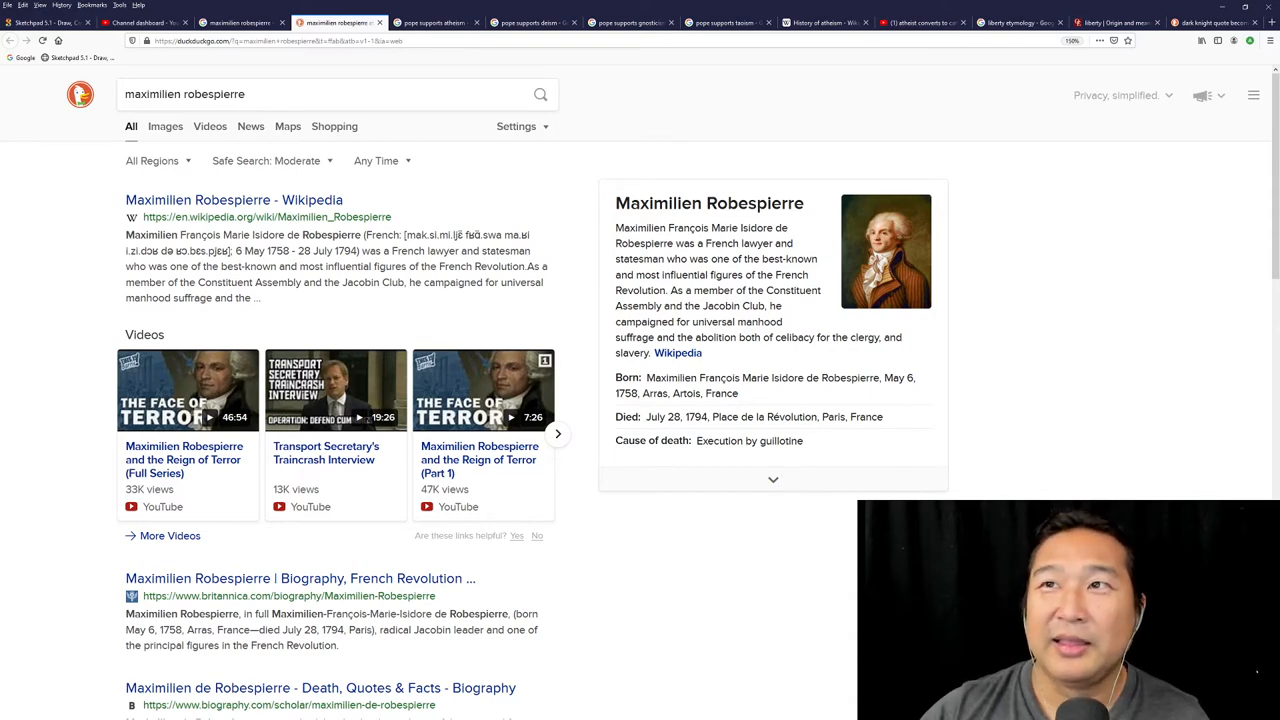
click(1020, 22)
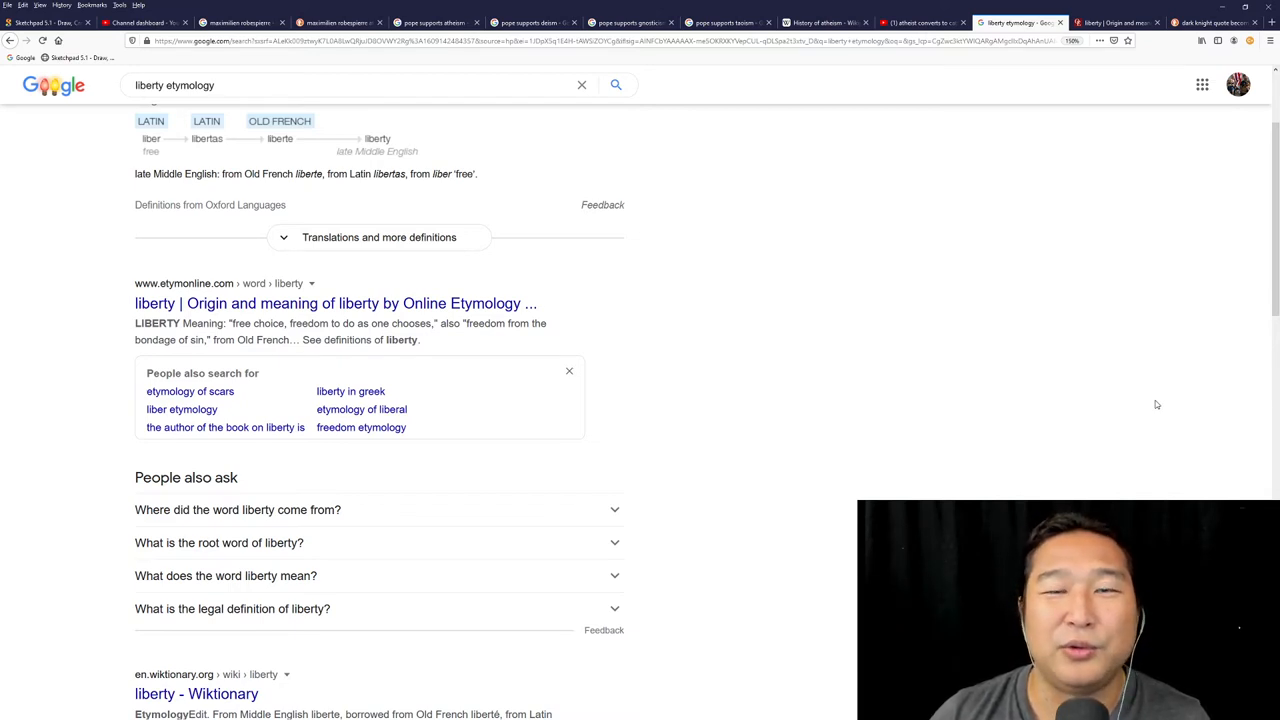
mouse_move(1119, 420)
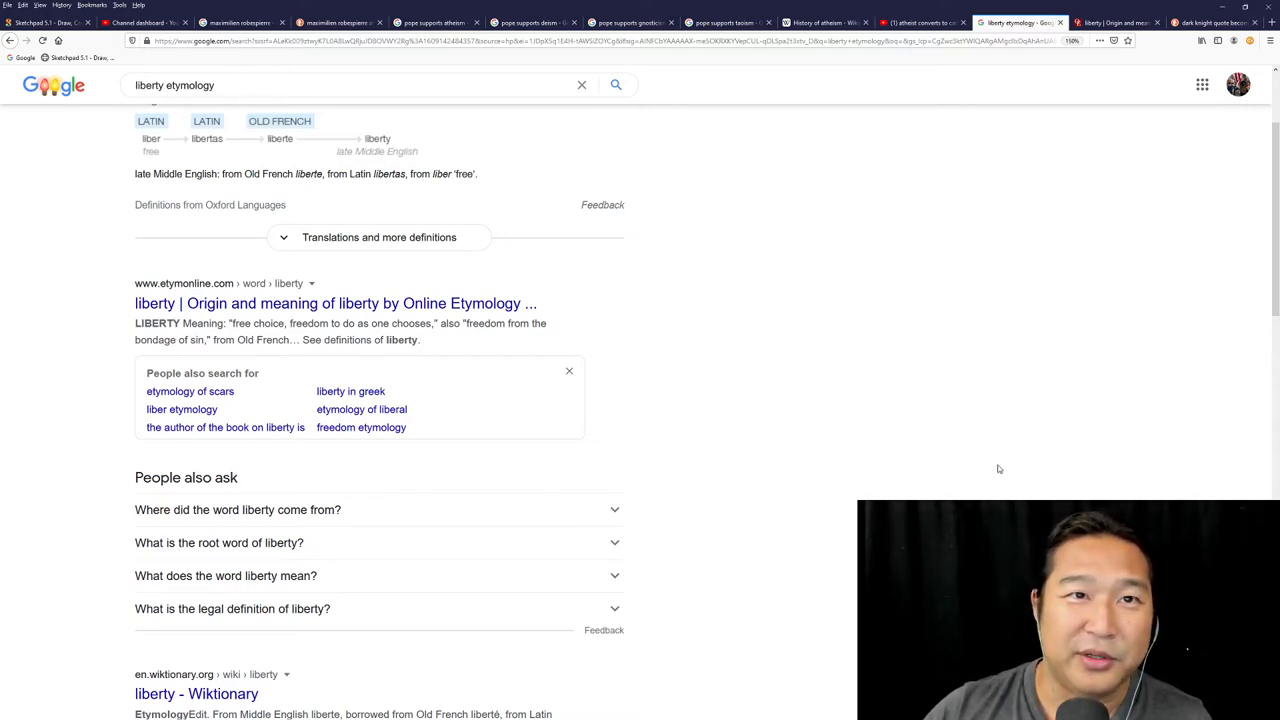
scroll(up, 3)
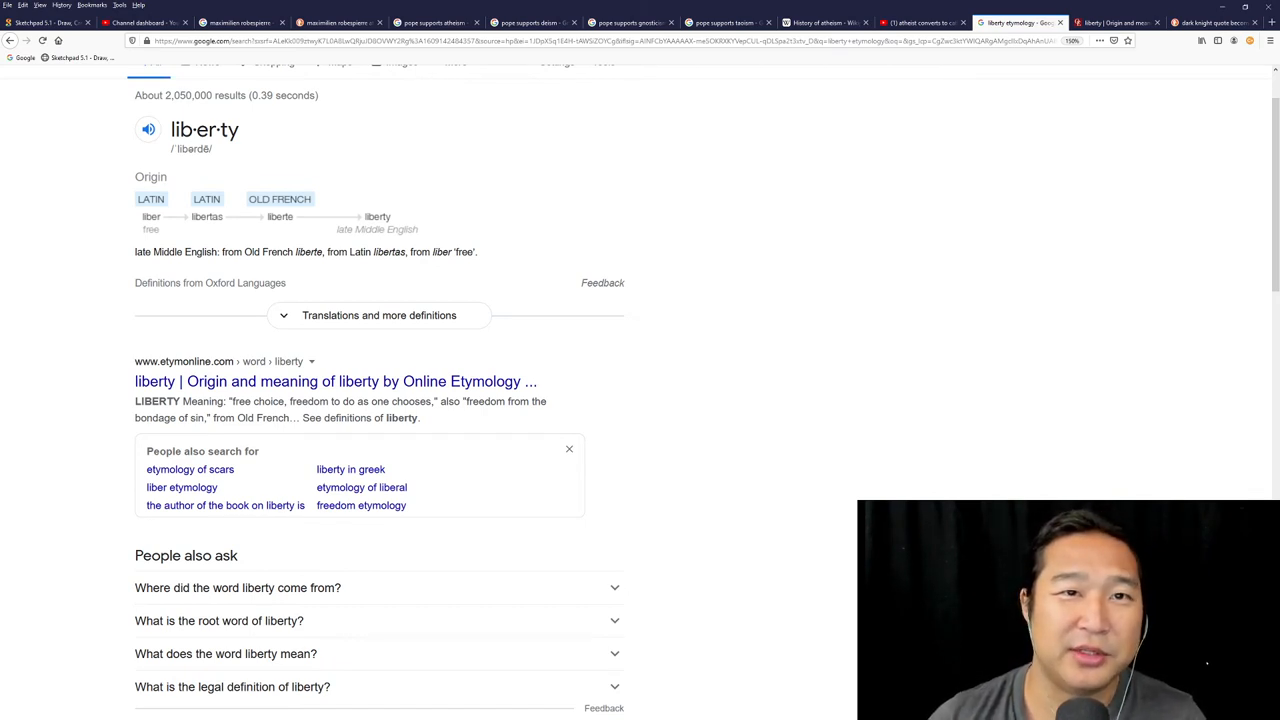
click(335, 381)
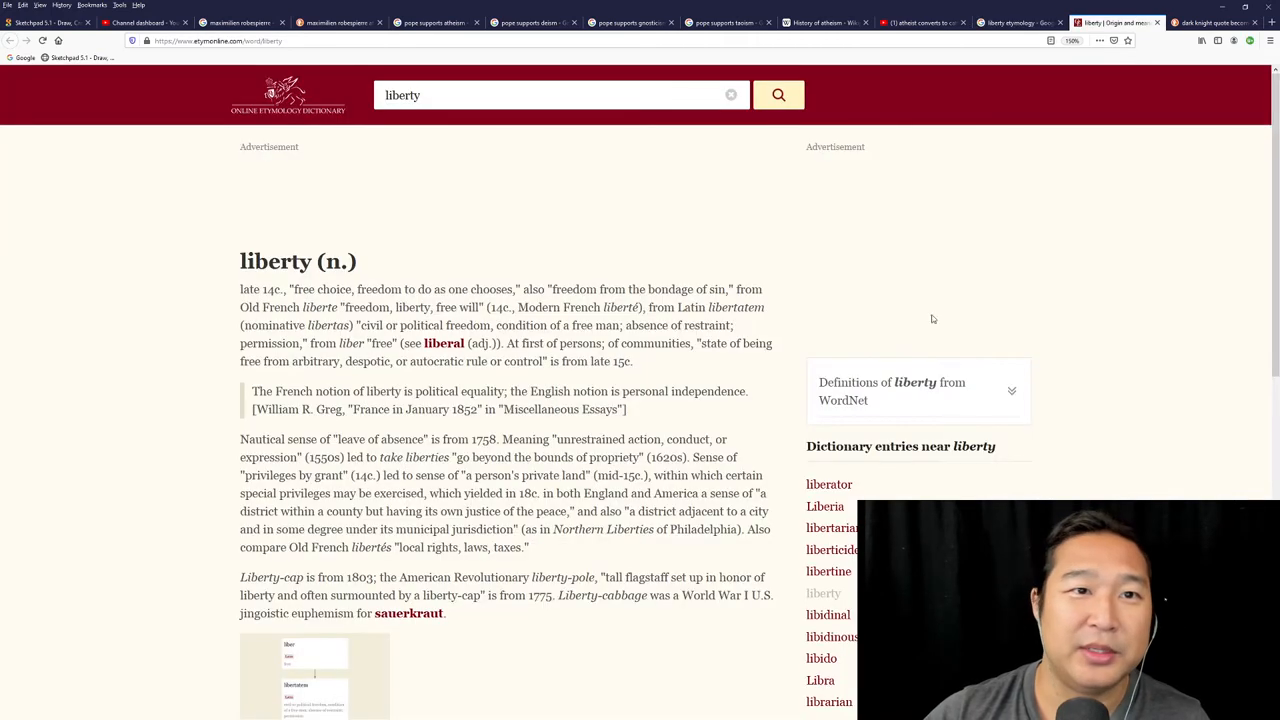
scroll(down, 3)
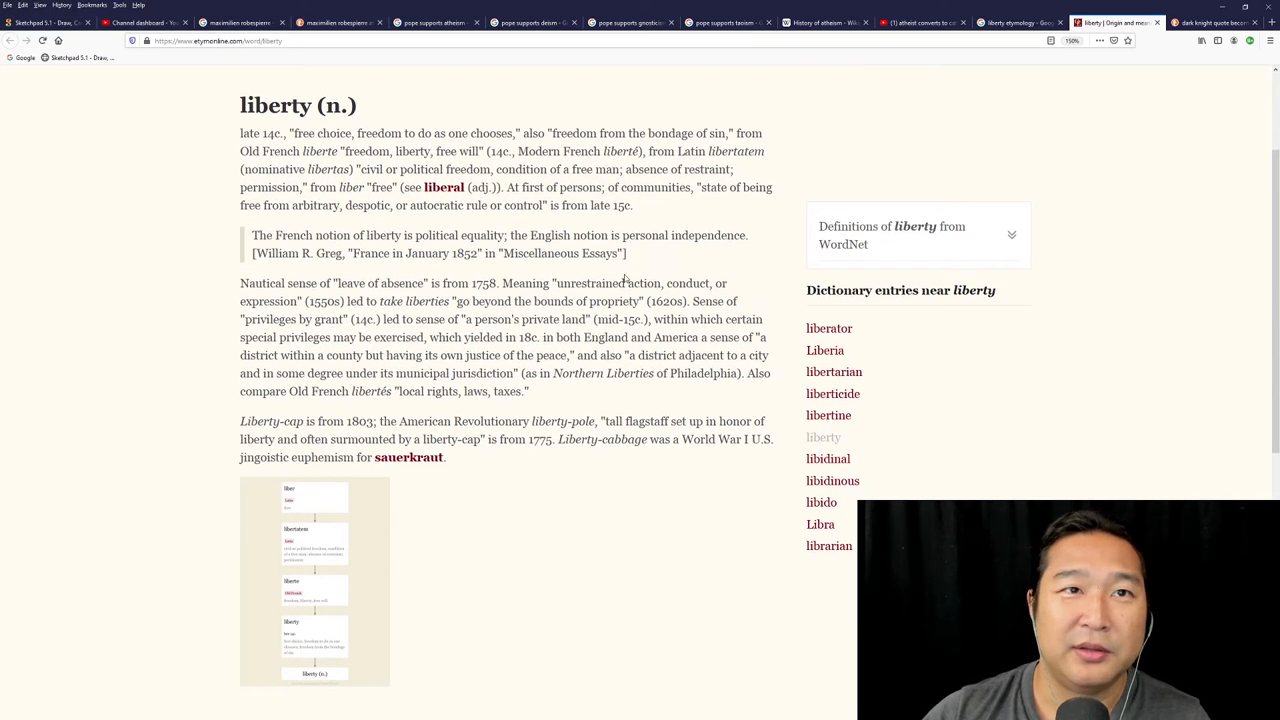
mouse_move(1088, 484)
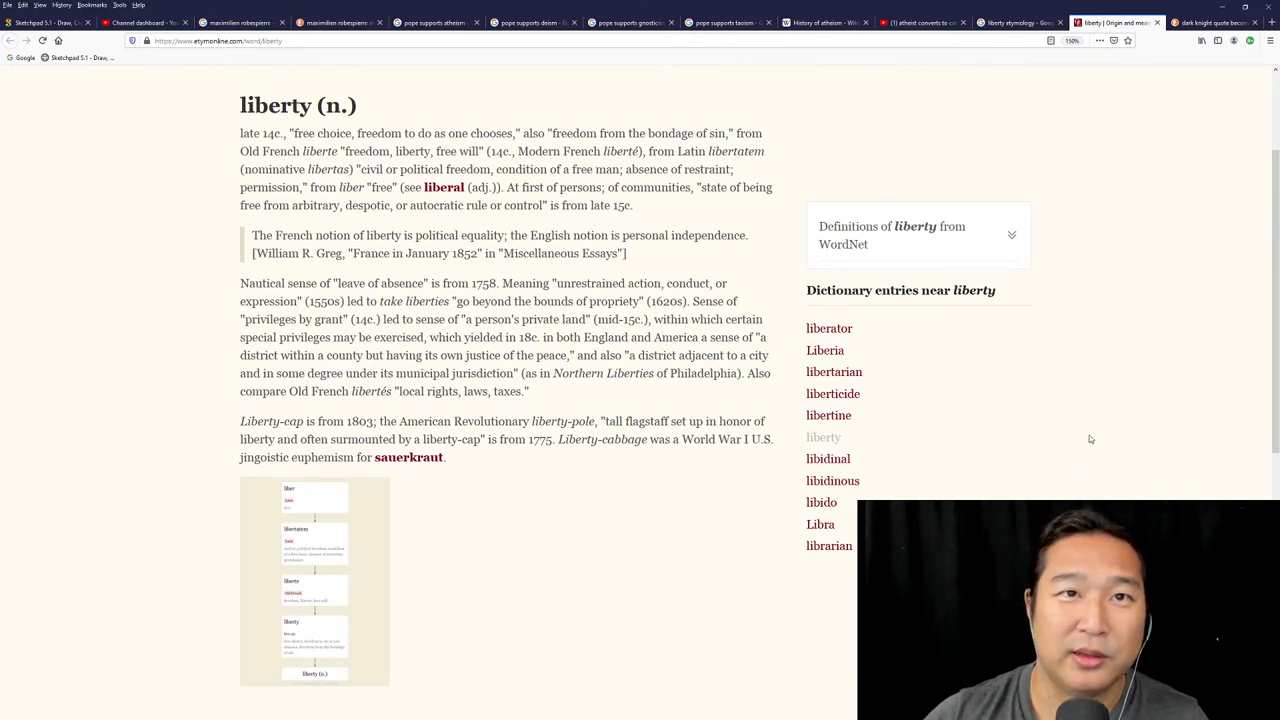
mouse_move(1132, 482)
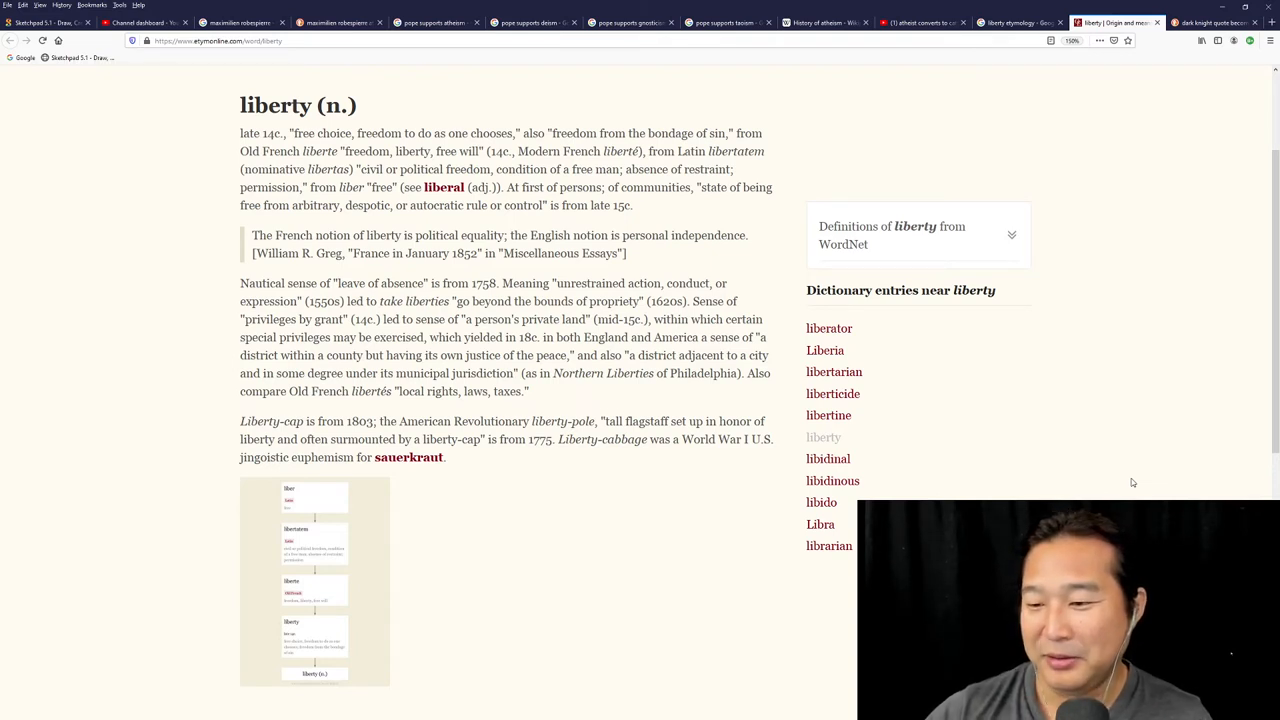
mouse_move(1258, 497)
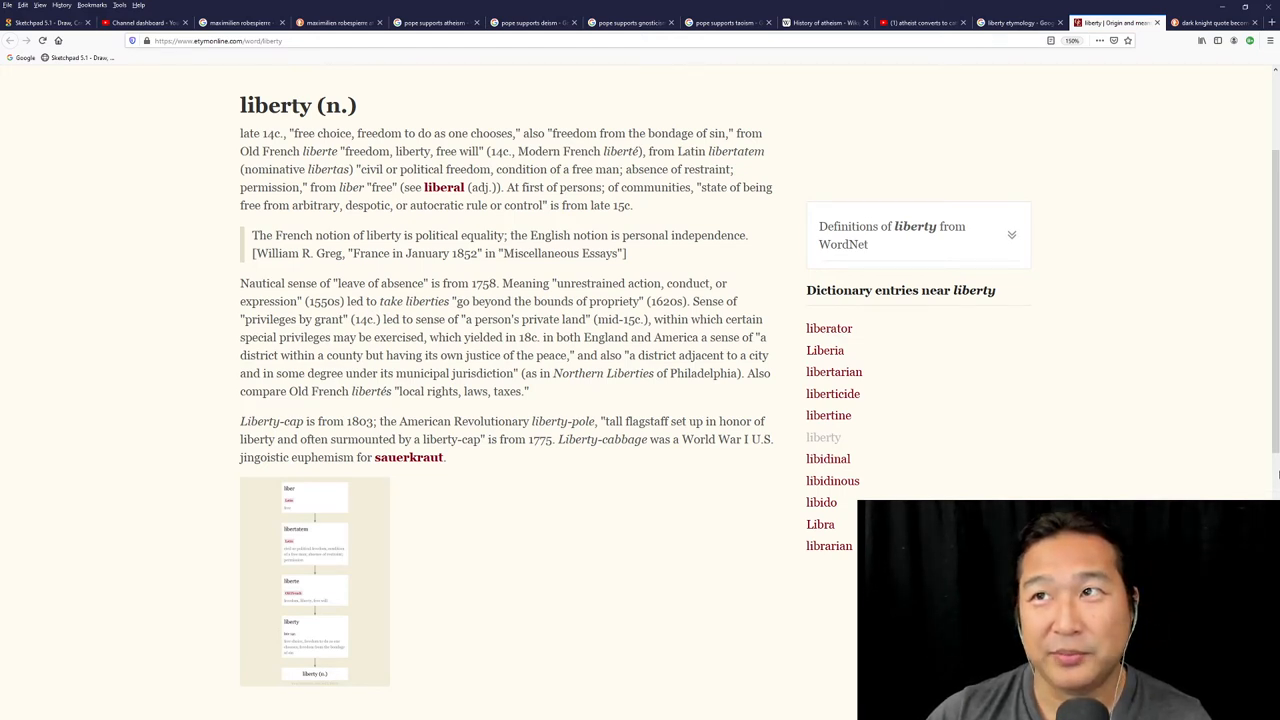
mouse_move(1137, 482)
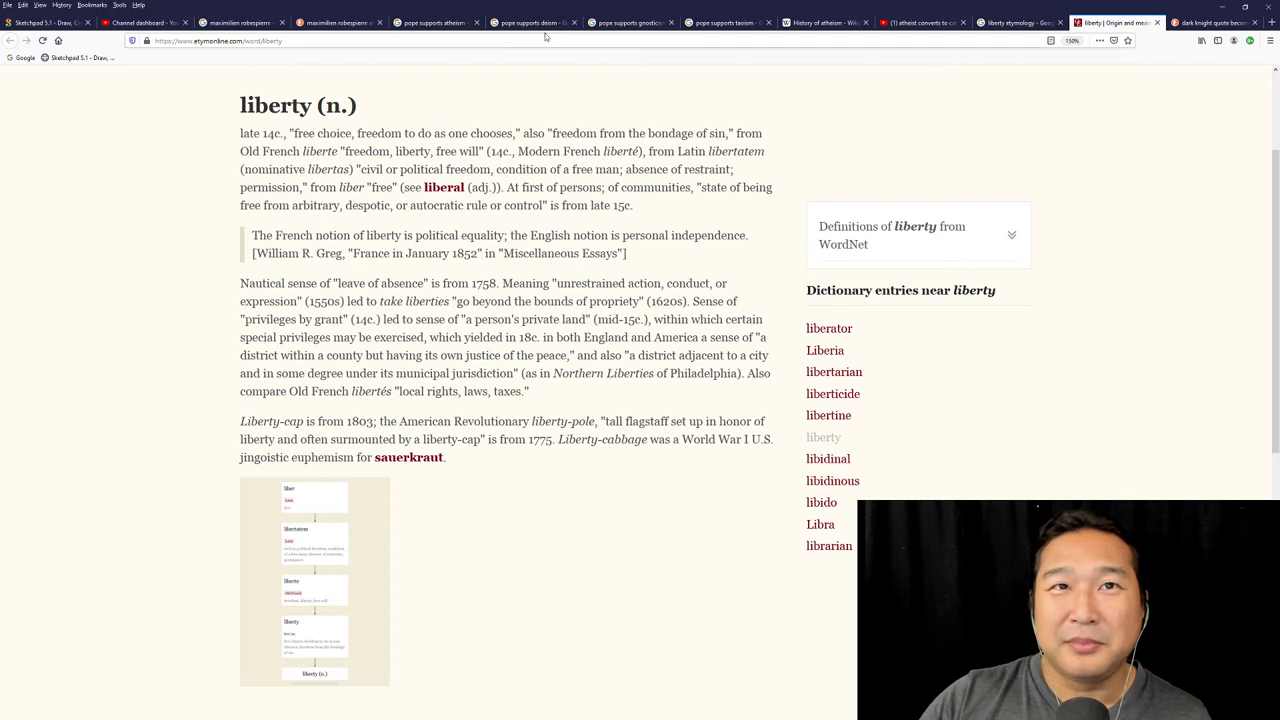
Switch to the 'pope supports deism' Google results tab.
click(533, 22)
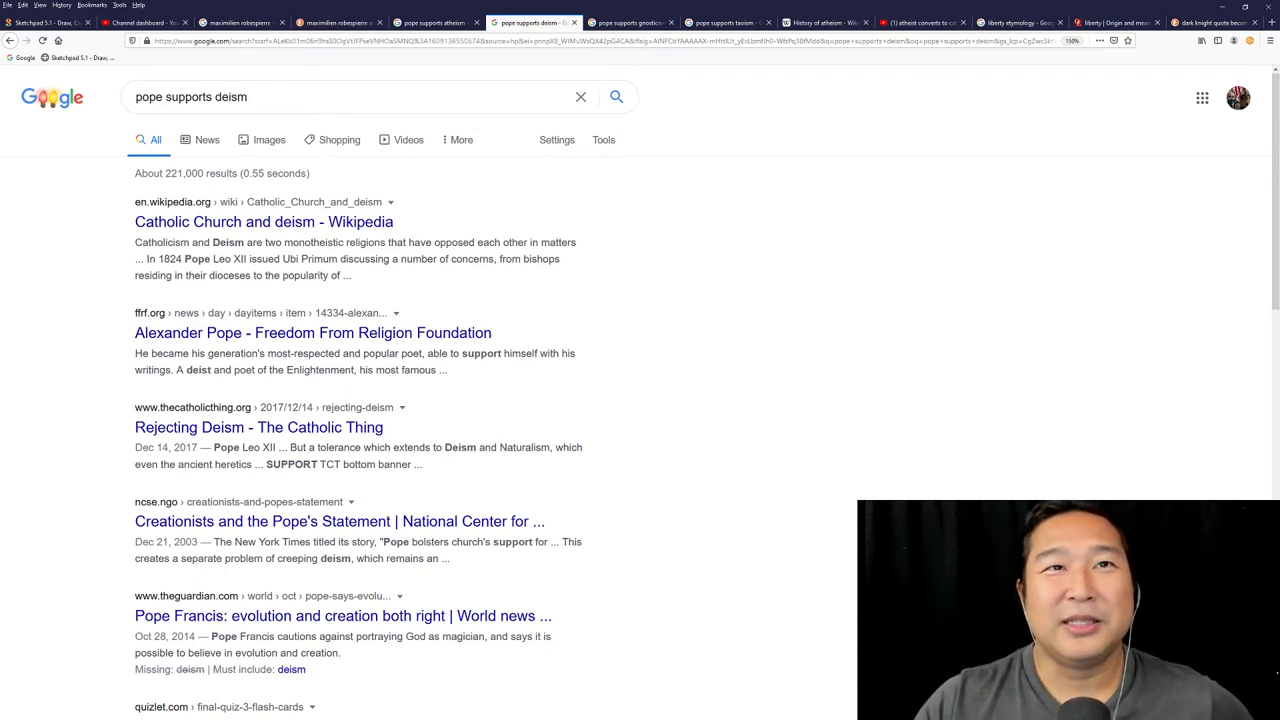
mouse_move(1162, 478)
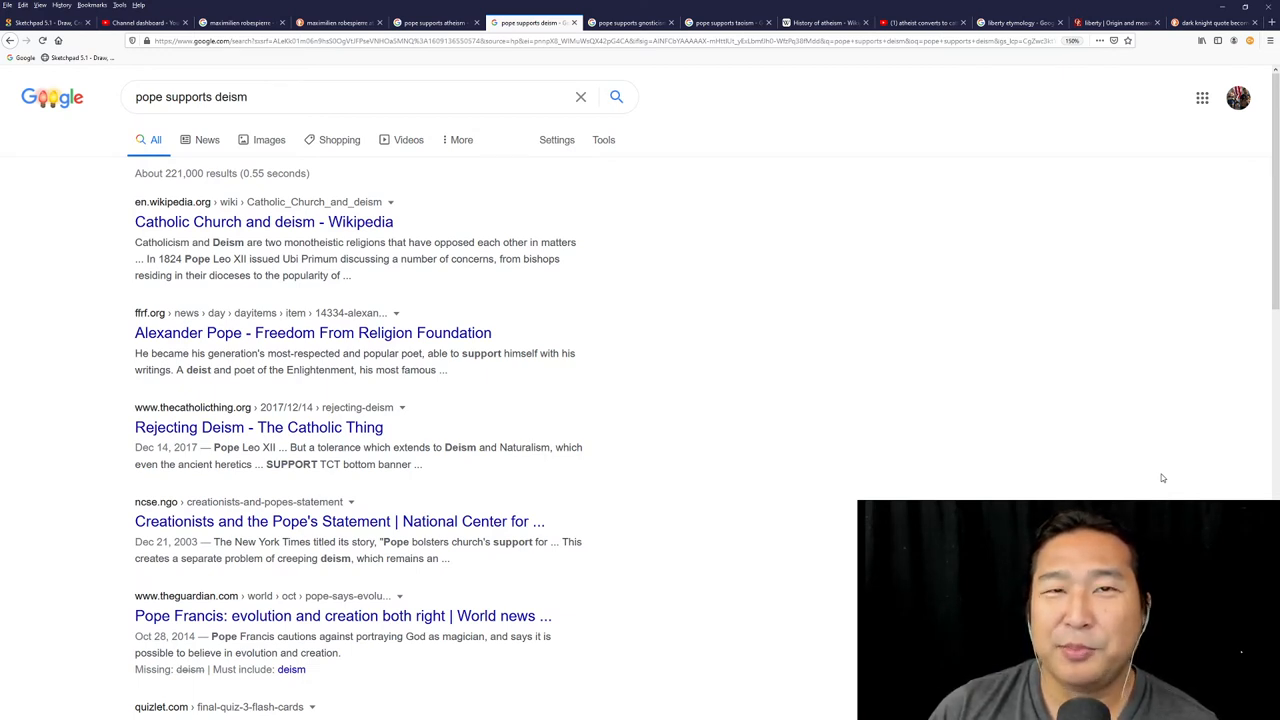
Switch to the 'pope supports atheism' Google results tab.
click(432, 22)
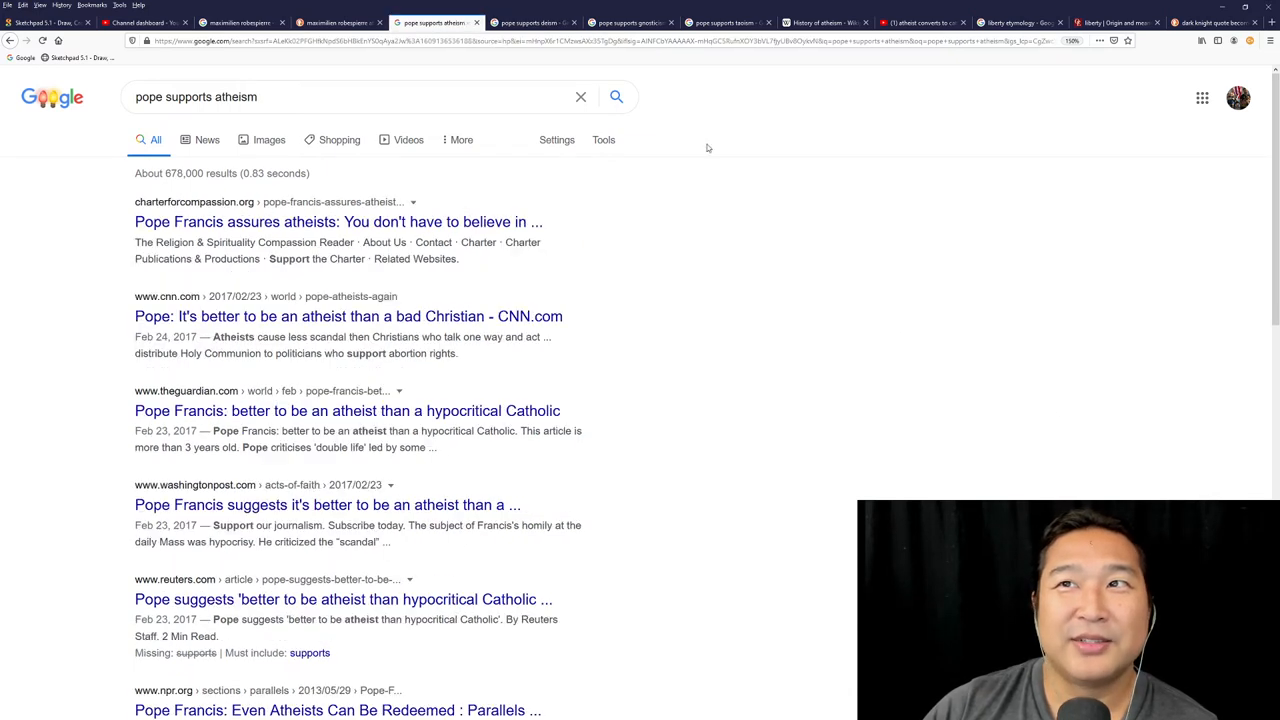
mouse_move(1098, 480)
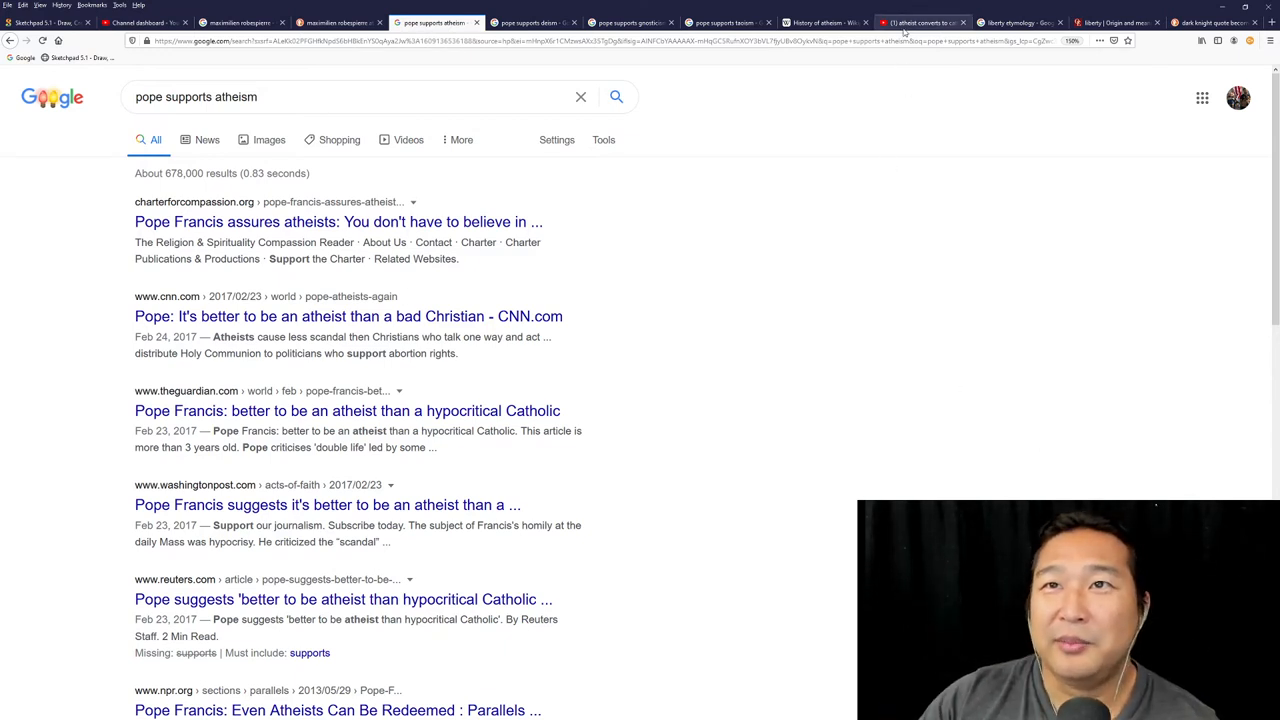
Scroll the 'atheist converts to catholic' YouTube results down to testimonies like Zachary King's.
click(530, 22)
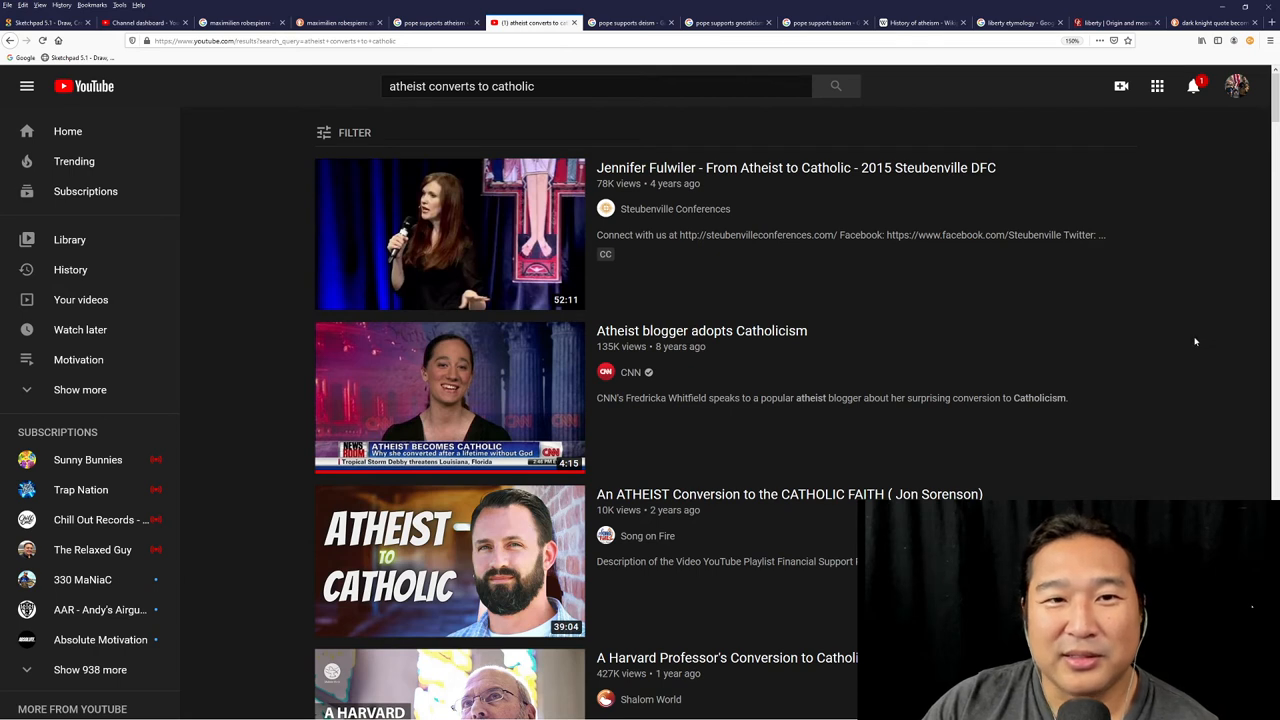
mouse_move(1126, 270)
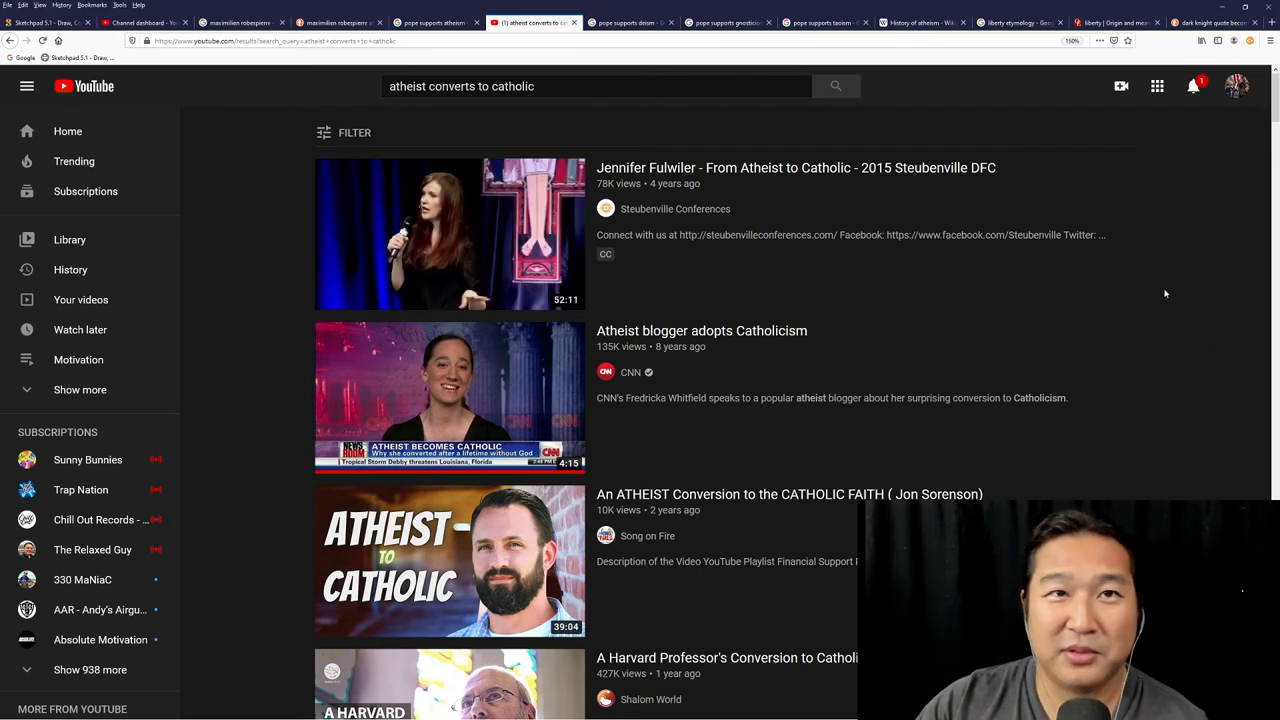
mouse_move(757, 275)
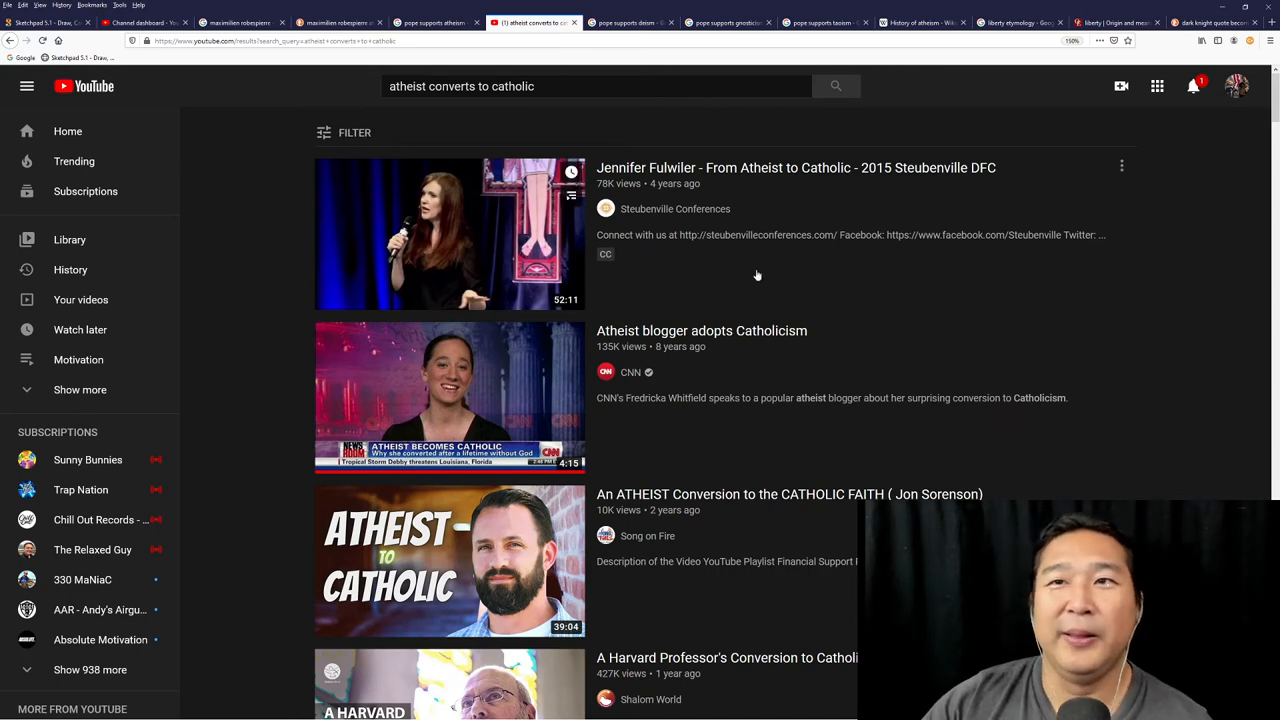
scroll(down, 3)
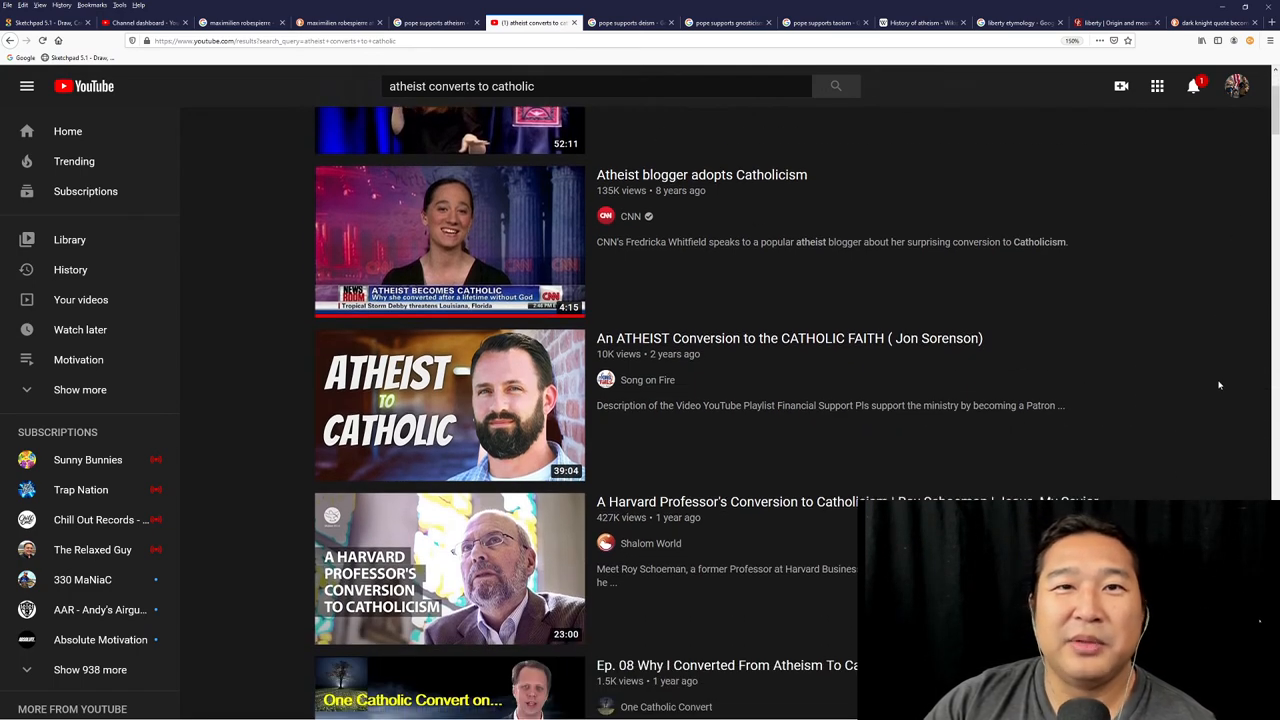
scroll(down, 3)
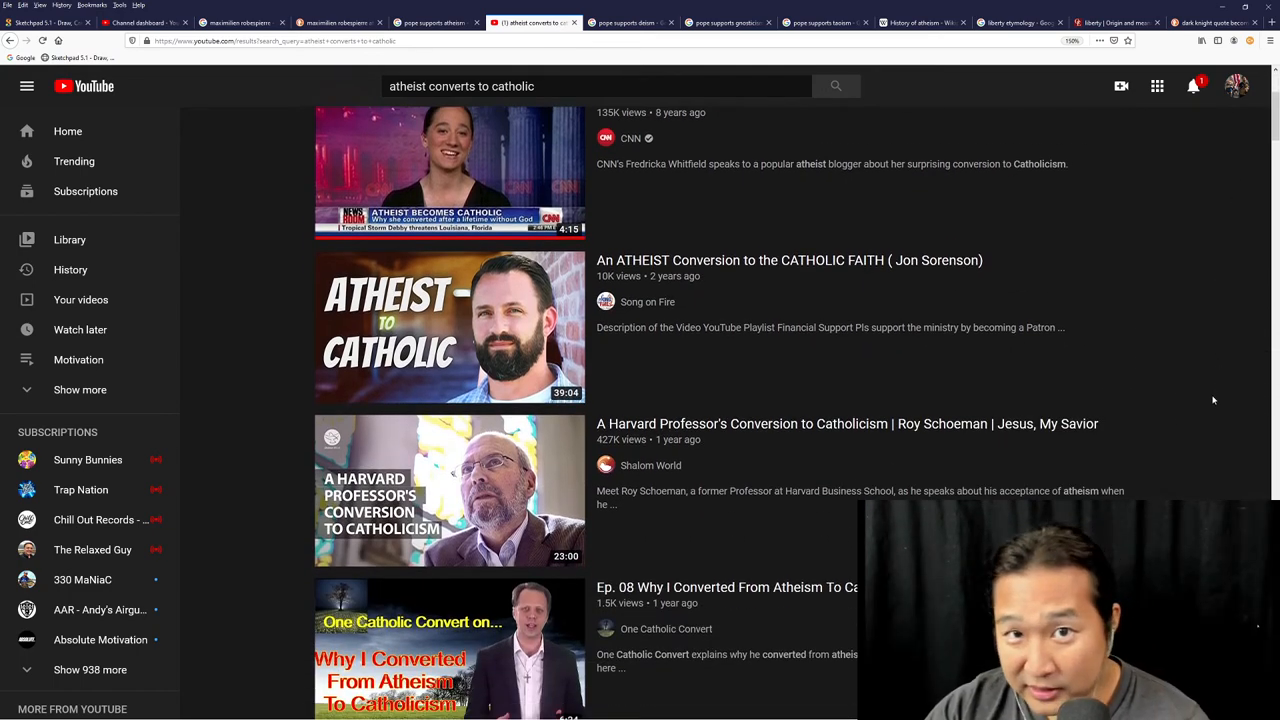
scroll(down, 3)
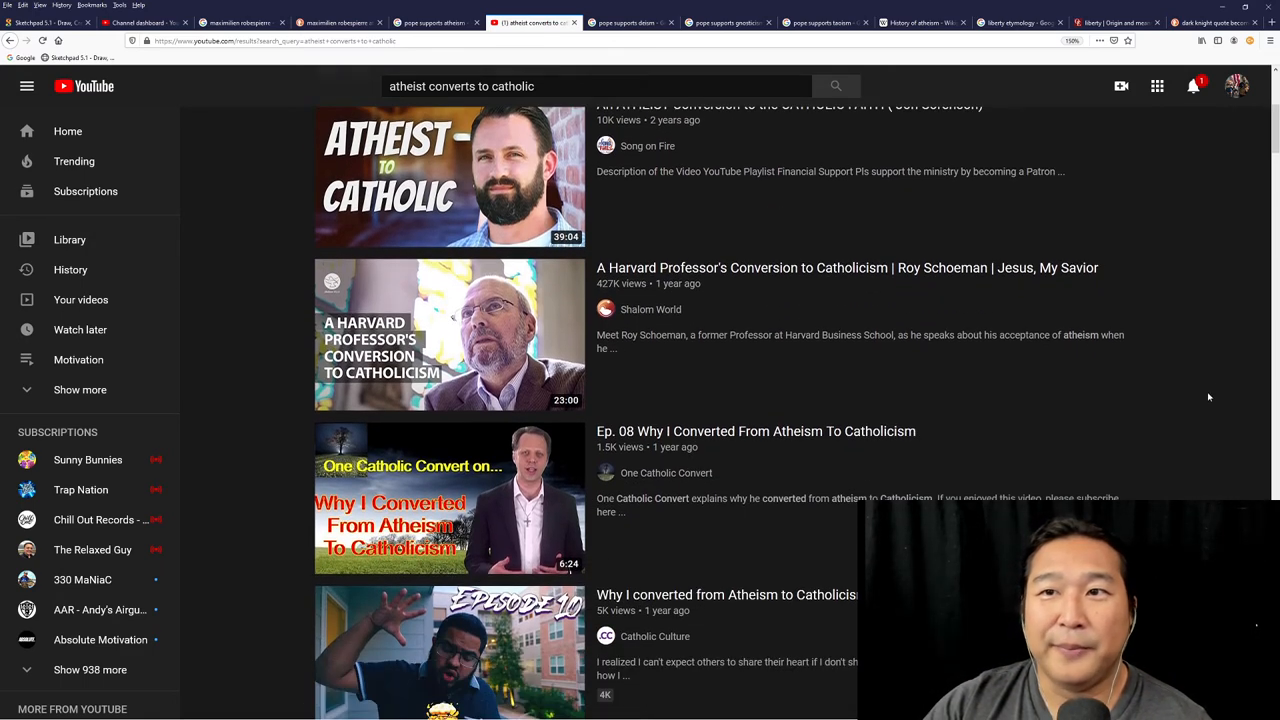
scroll(down, 3)
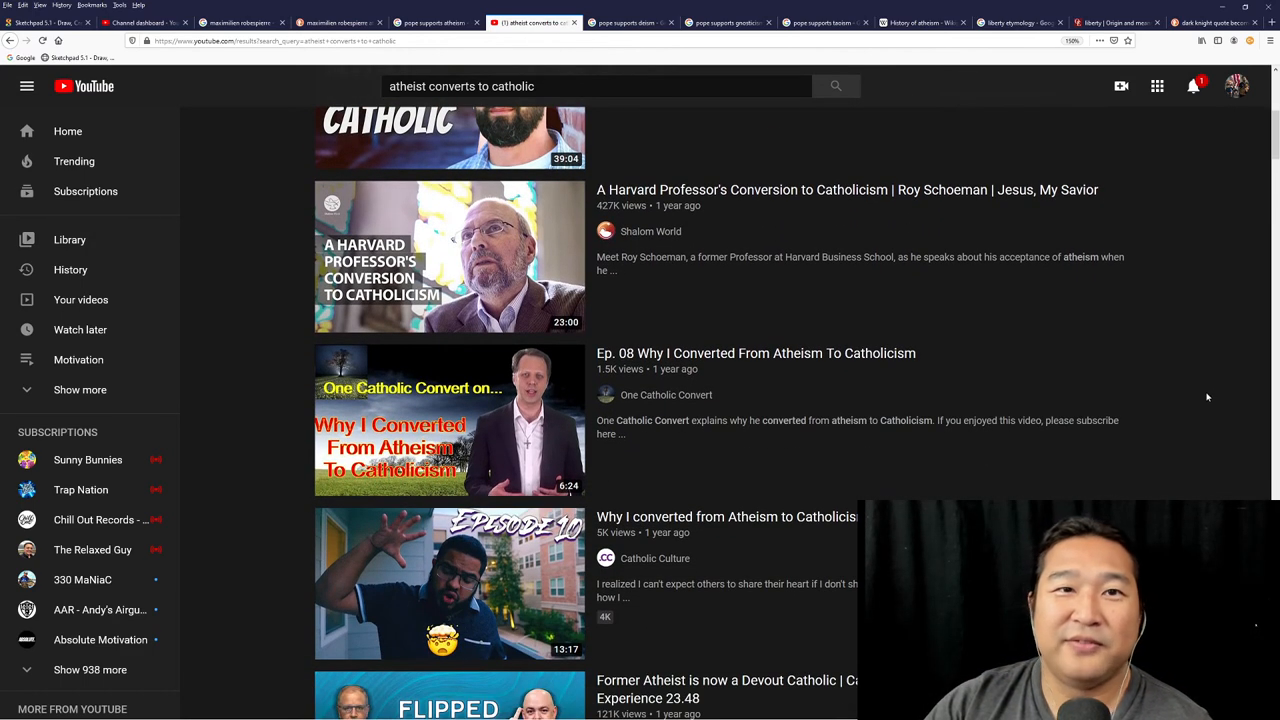
scroll(down, 3)
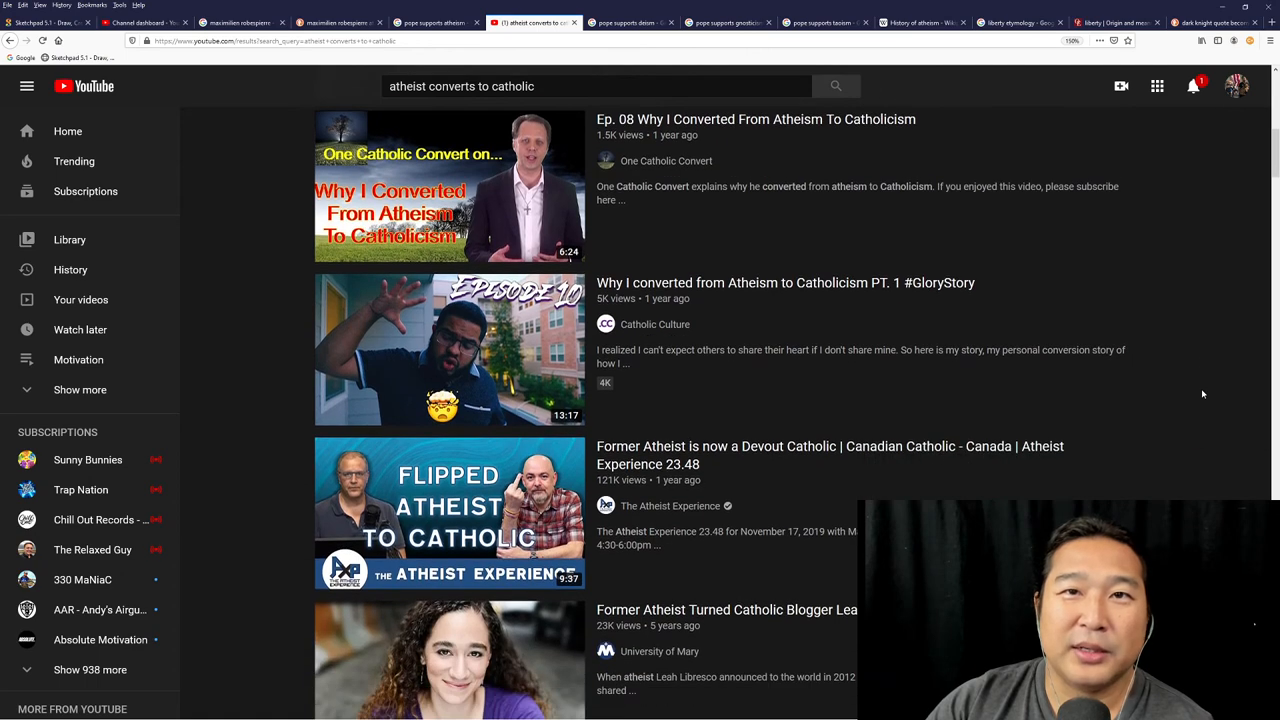
scroll(down, 3)
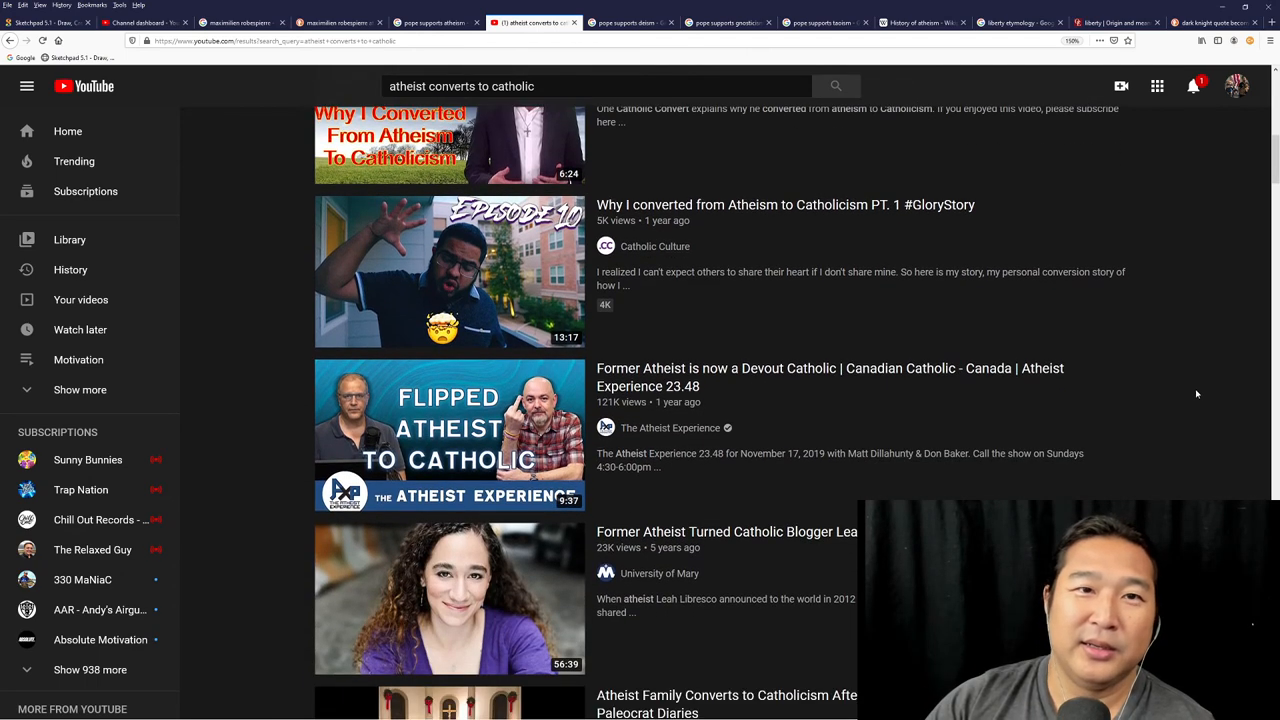
scroll(down, 3)
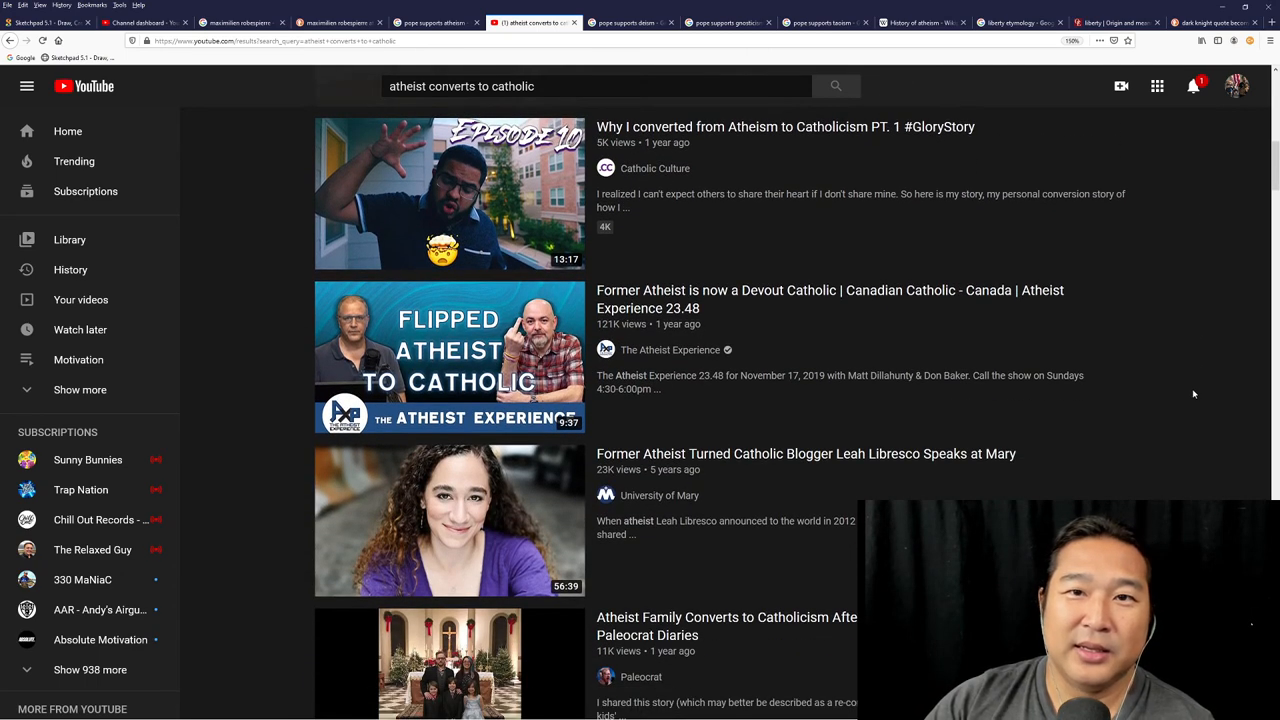
scroll(down, 3)
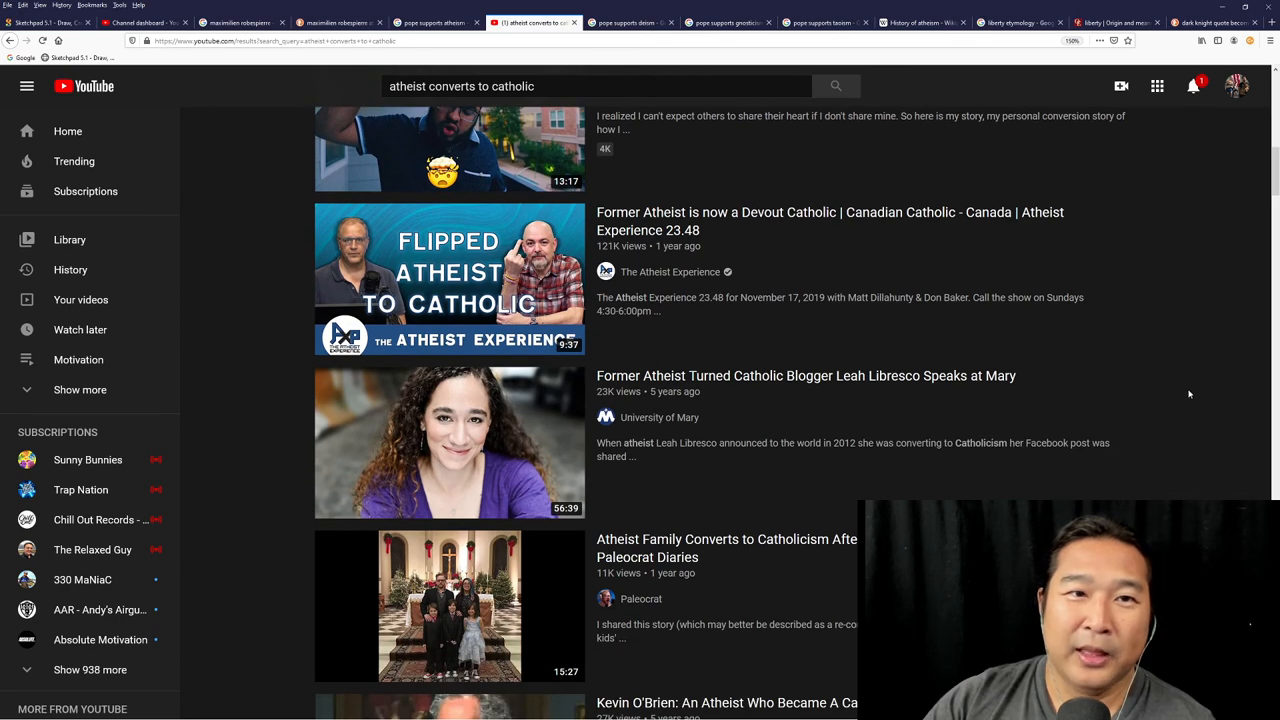
scroll(down, 3)
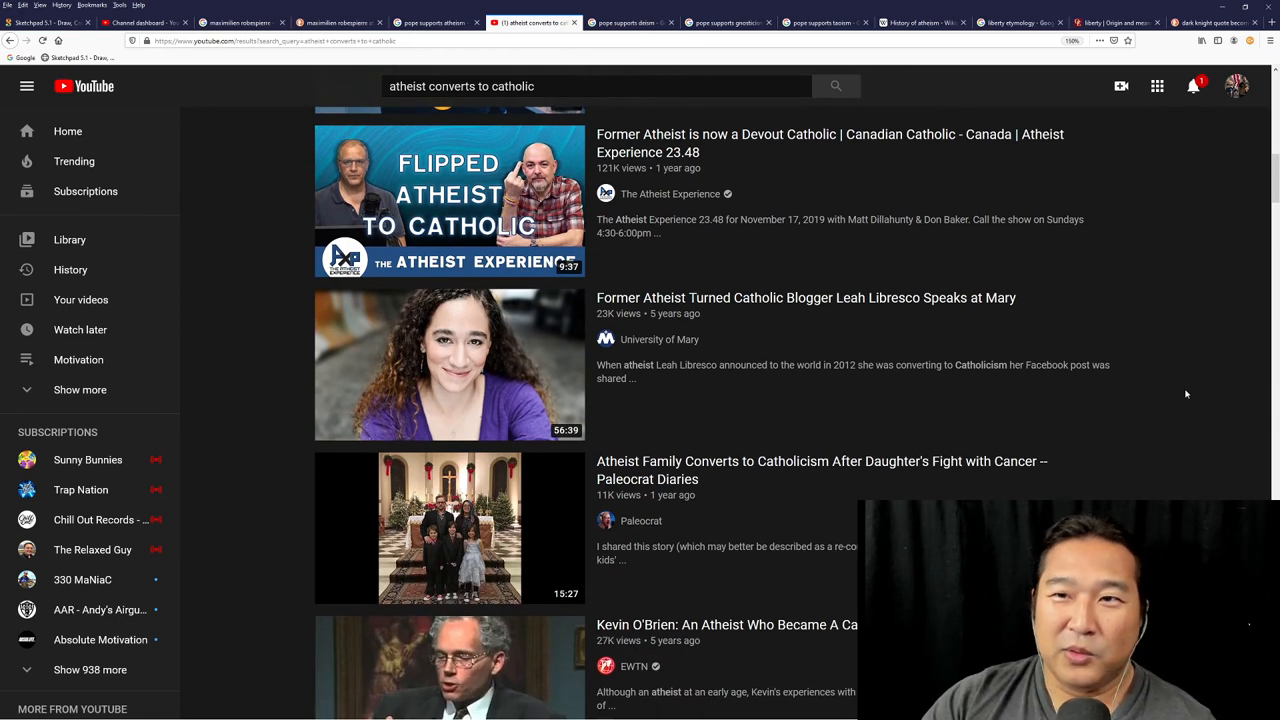
scroll(down, 3)
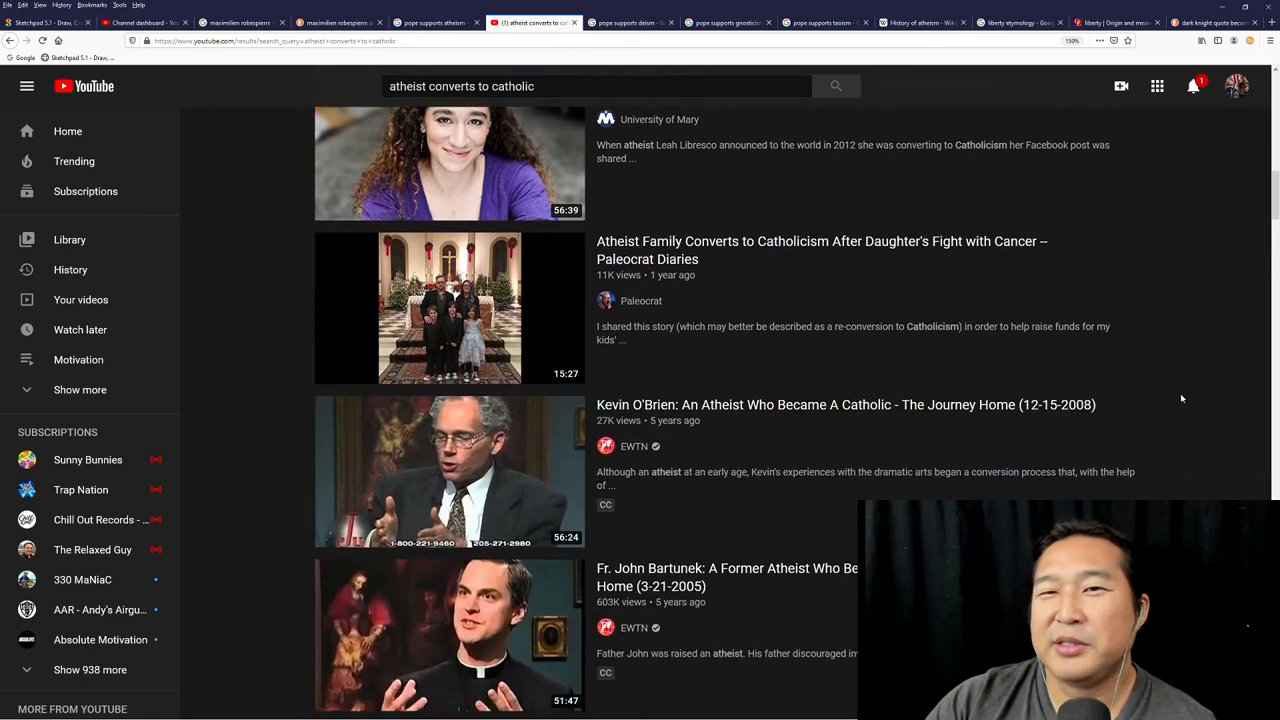
scroll(down, 3)
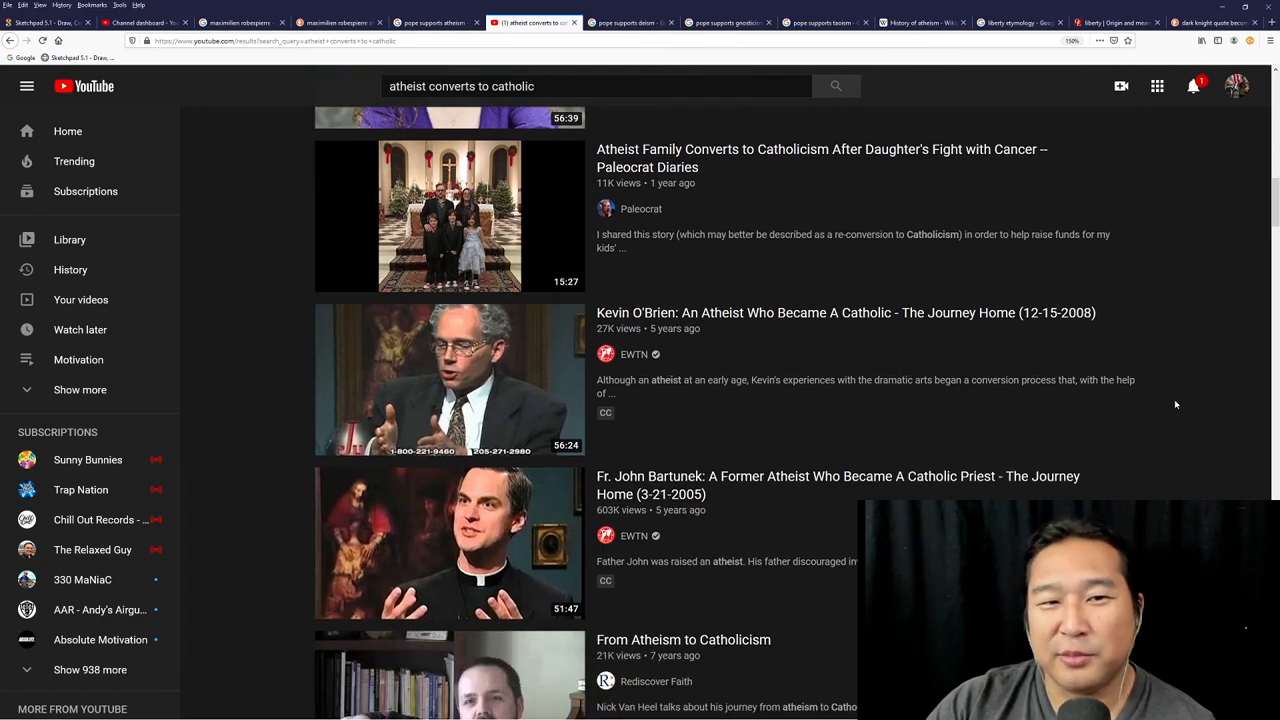
scroll(down, 3)
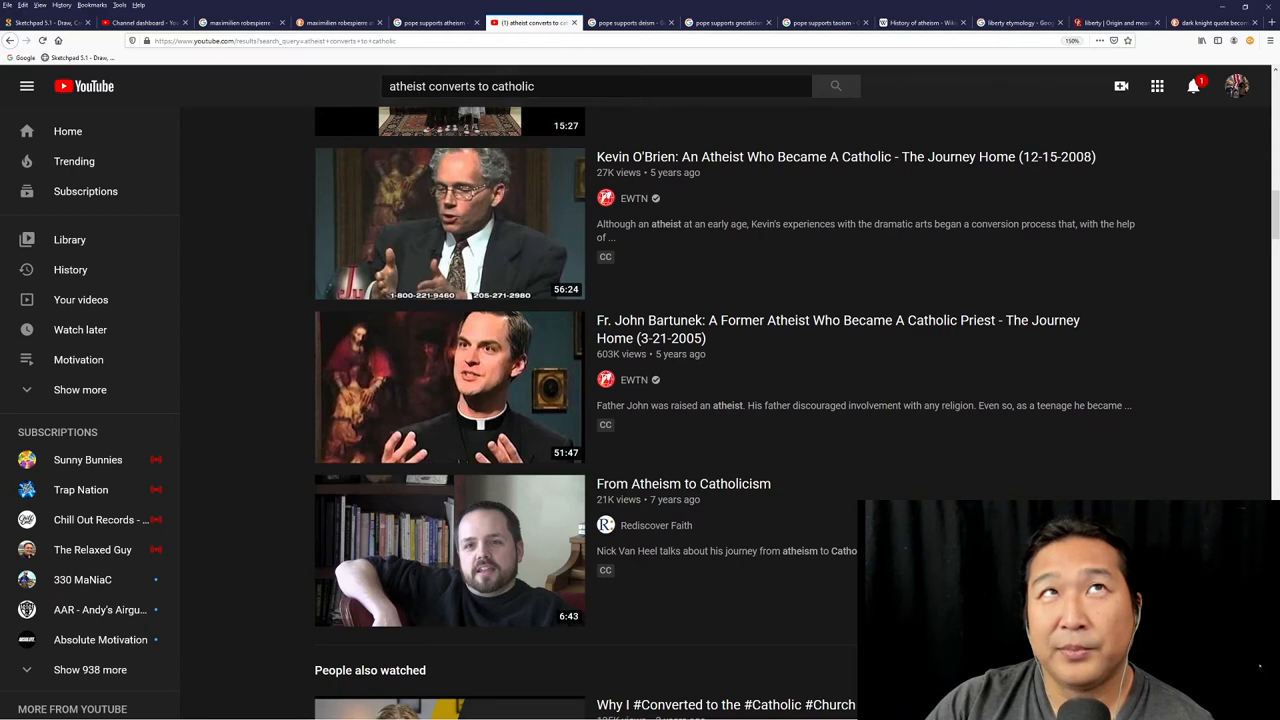
scroll(down, 3)
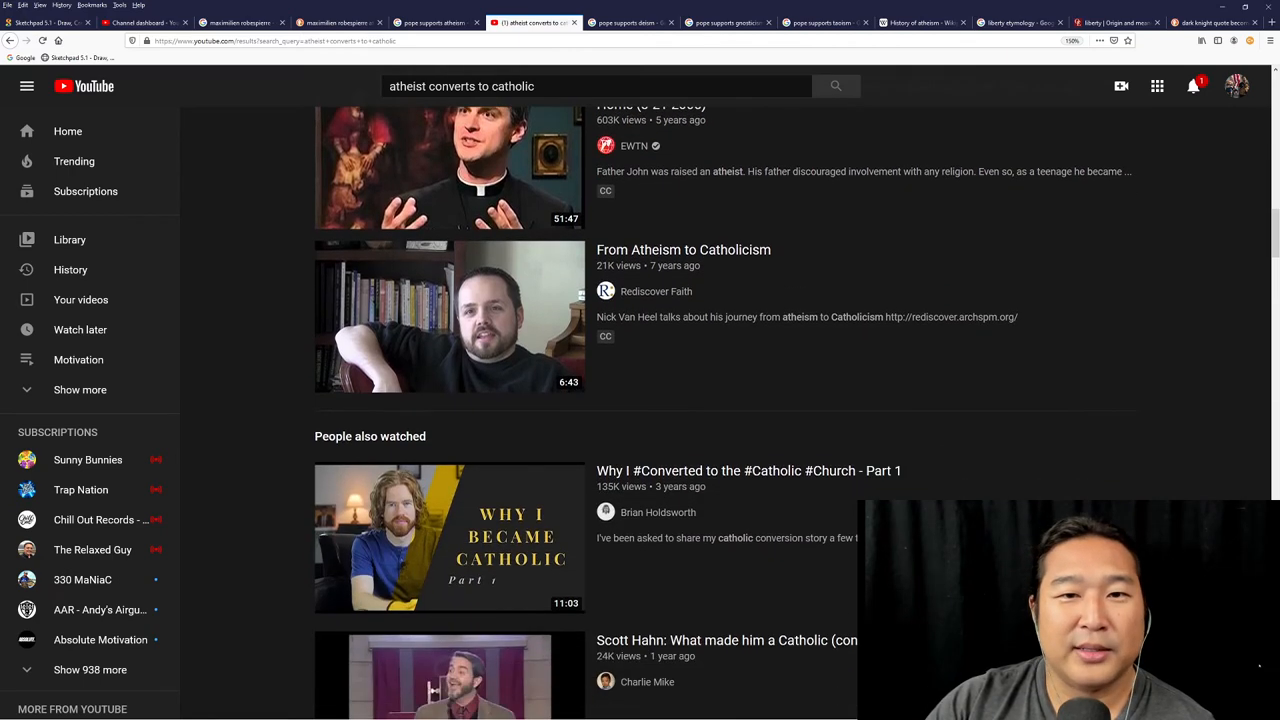
scroll(down, 3)
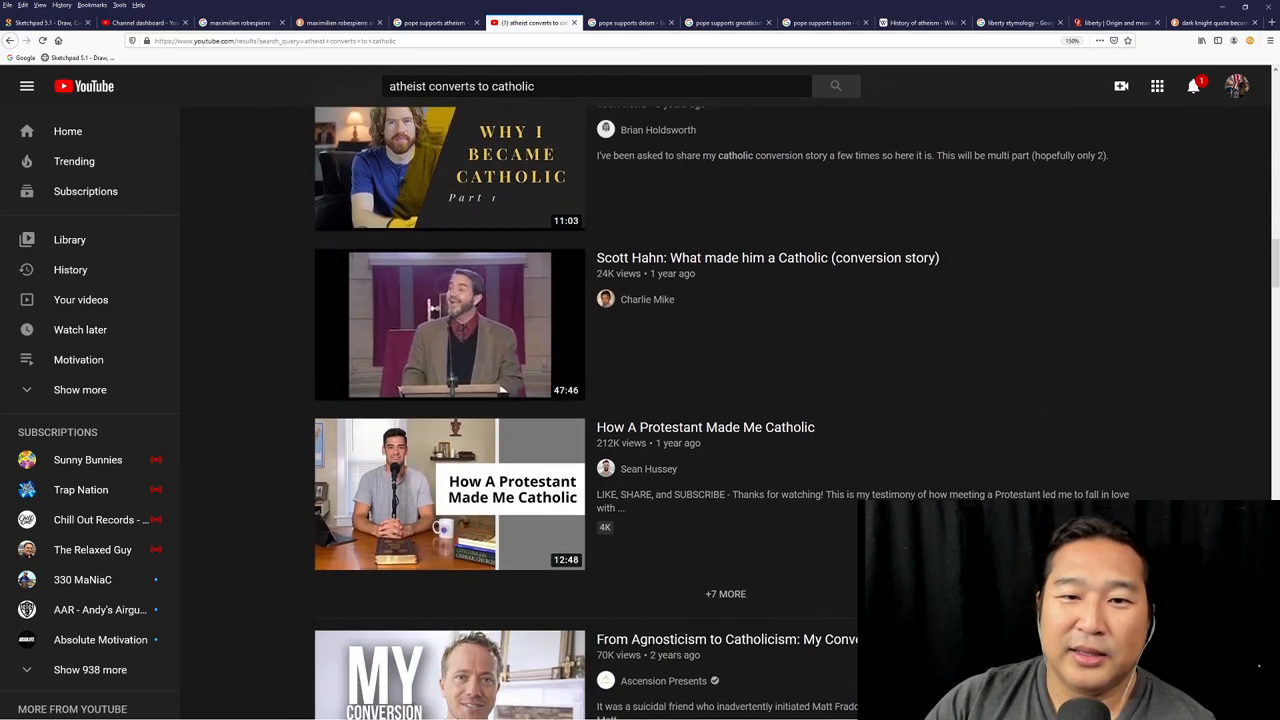
scroll(down, 3)
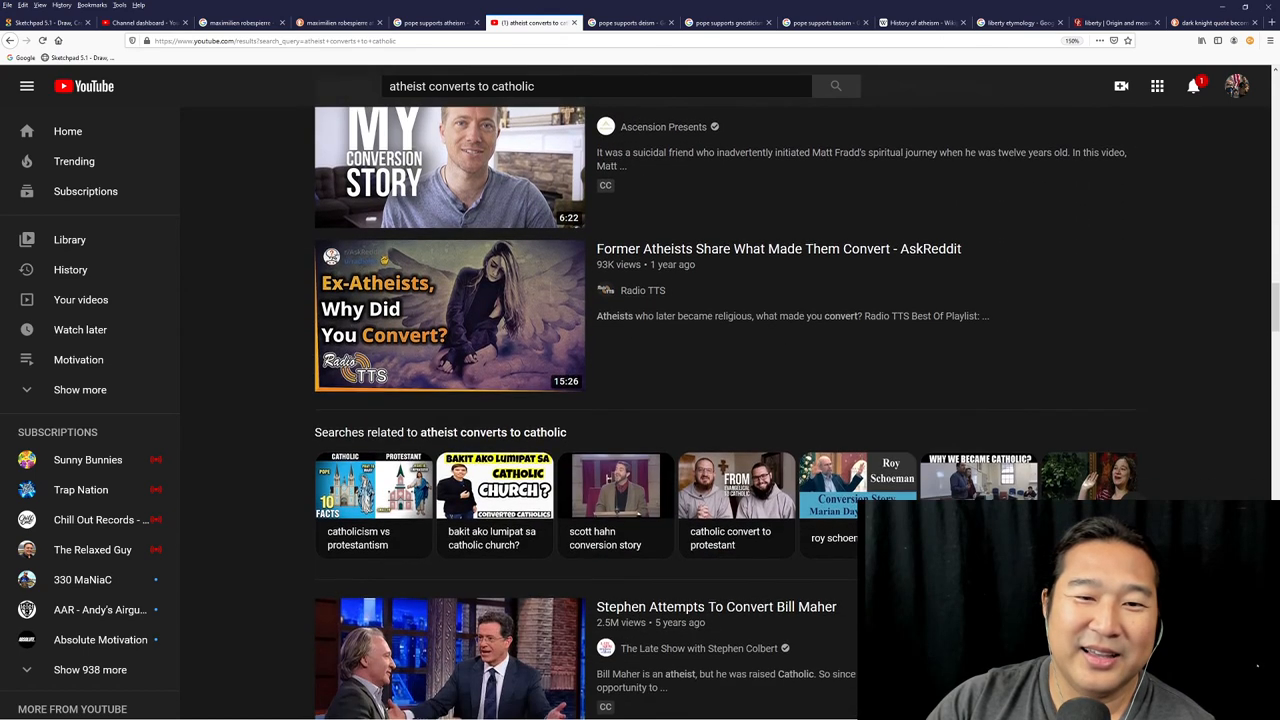
scroll(down, 3)
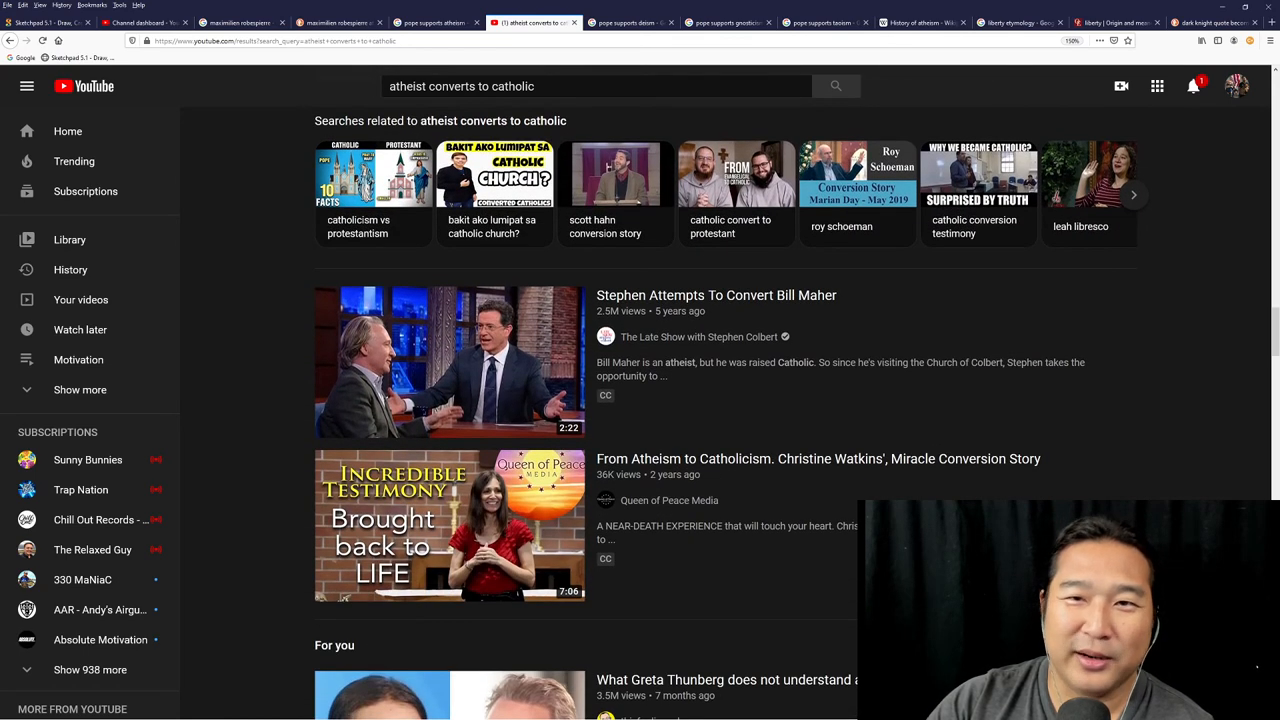
scroll(down, 3)
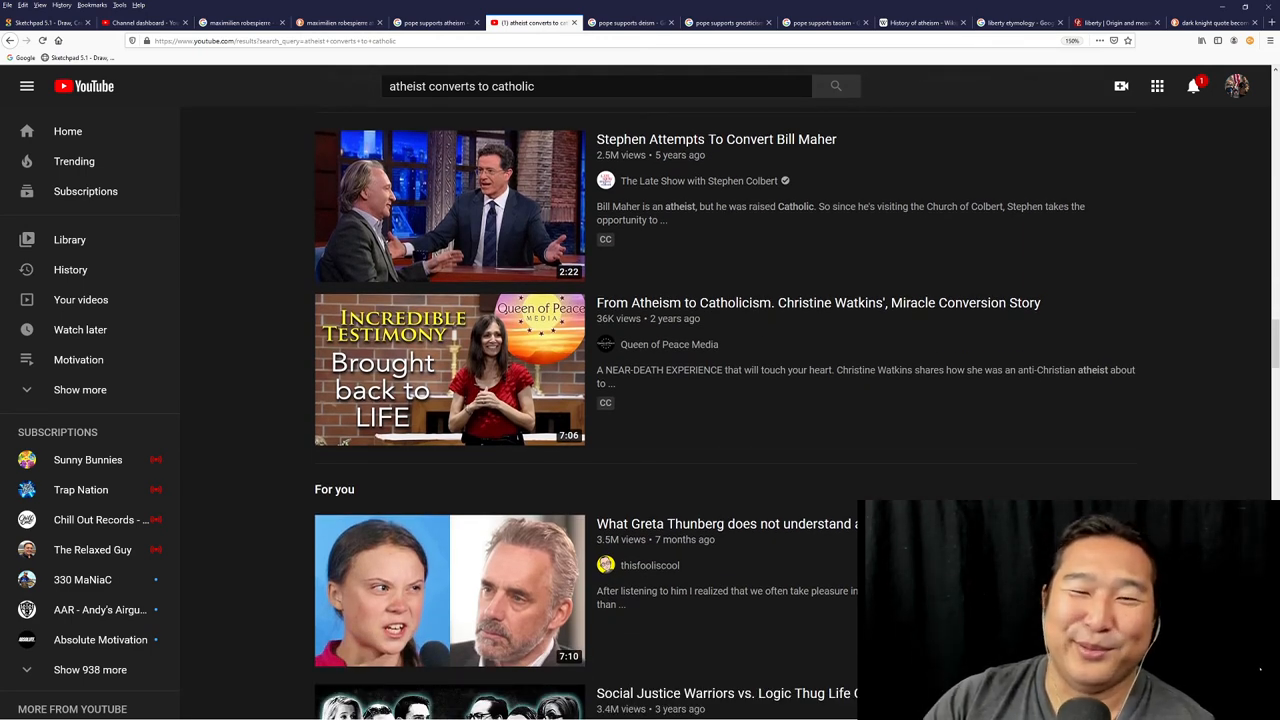
scroll(down, 3)
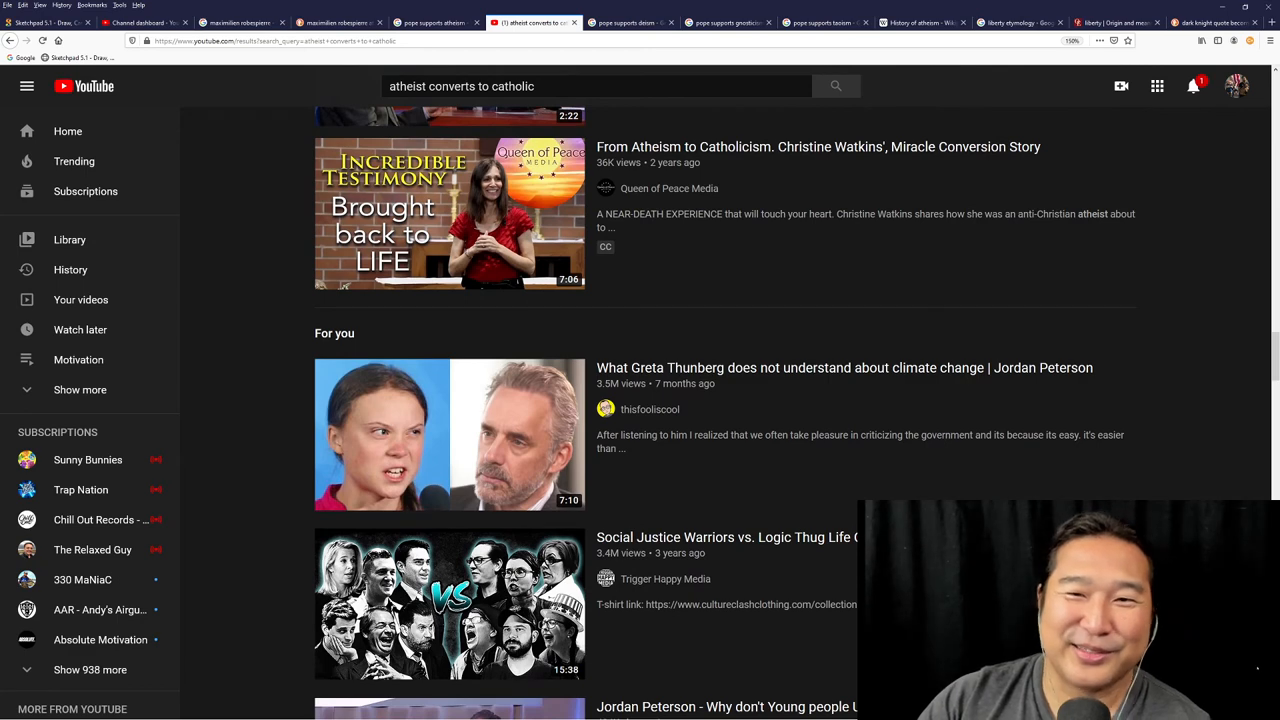
scroll(down, 3)
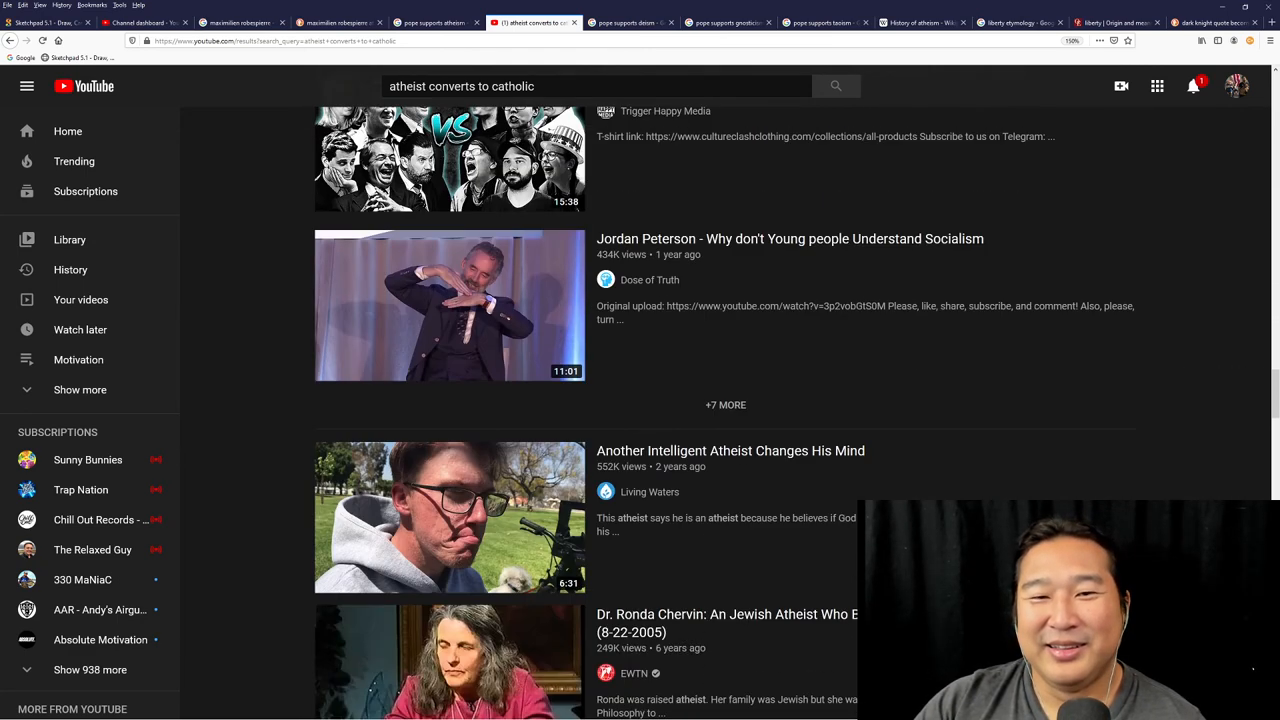
scroll(down, 3)
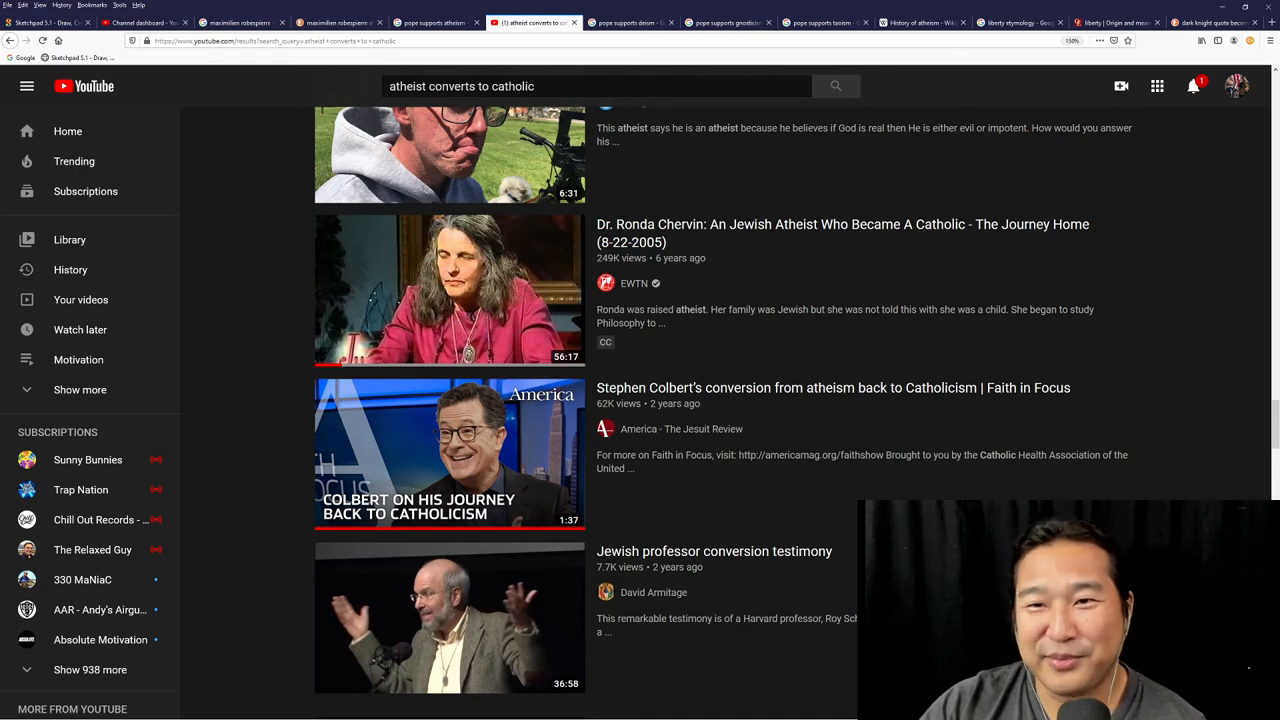
scroll(down, 3)
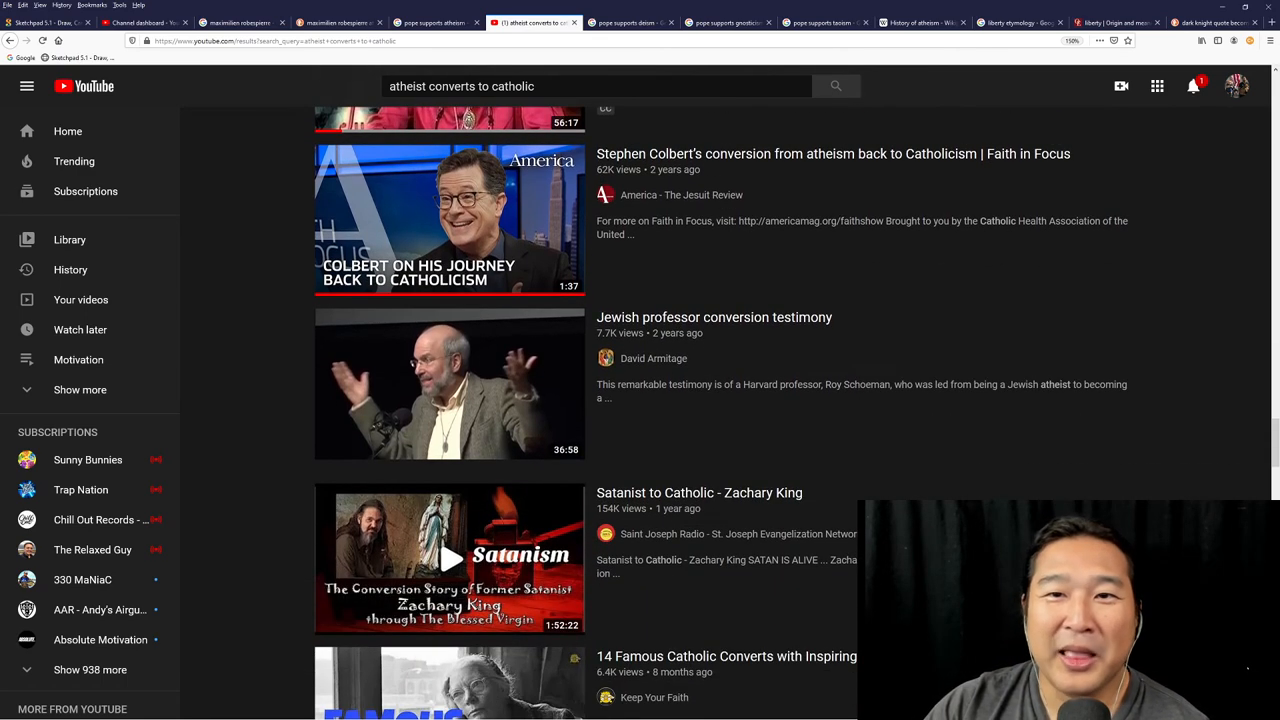
scroll(down, 3)
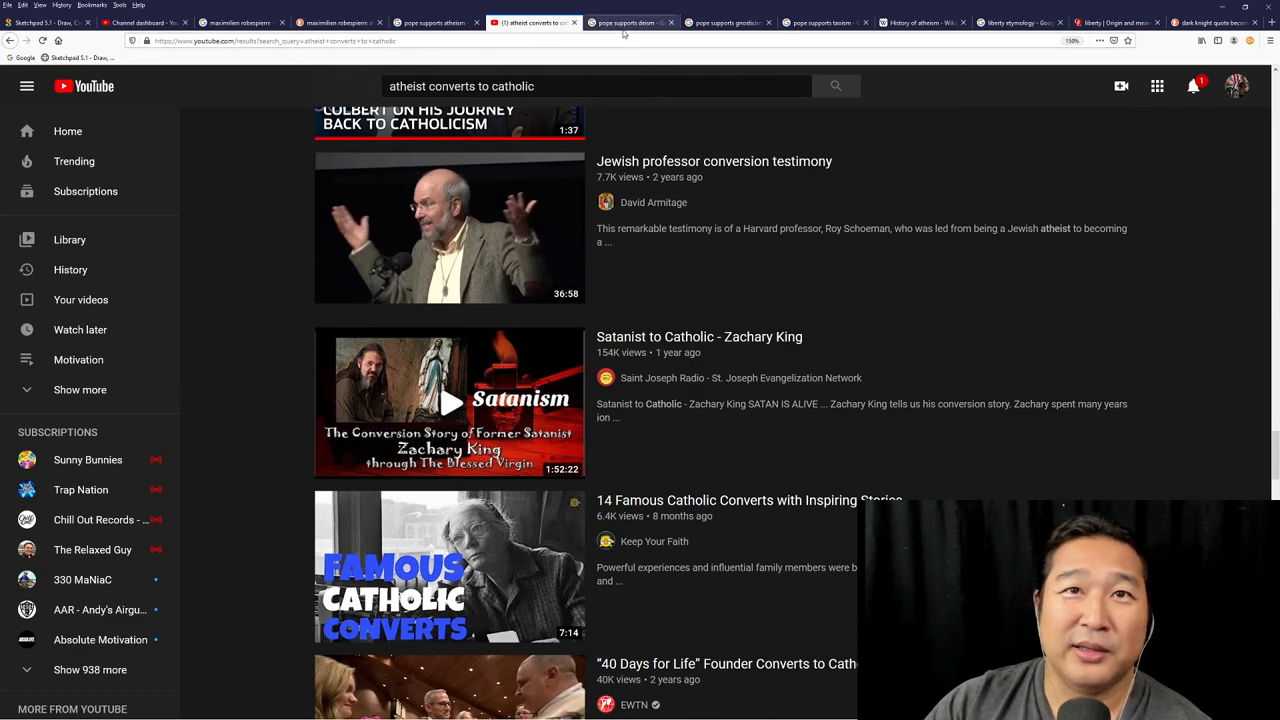
Cycle through the pope supports deism, gnosticism and taoism tabs, ending on atheism.
click(630, 22)
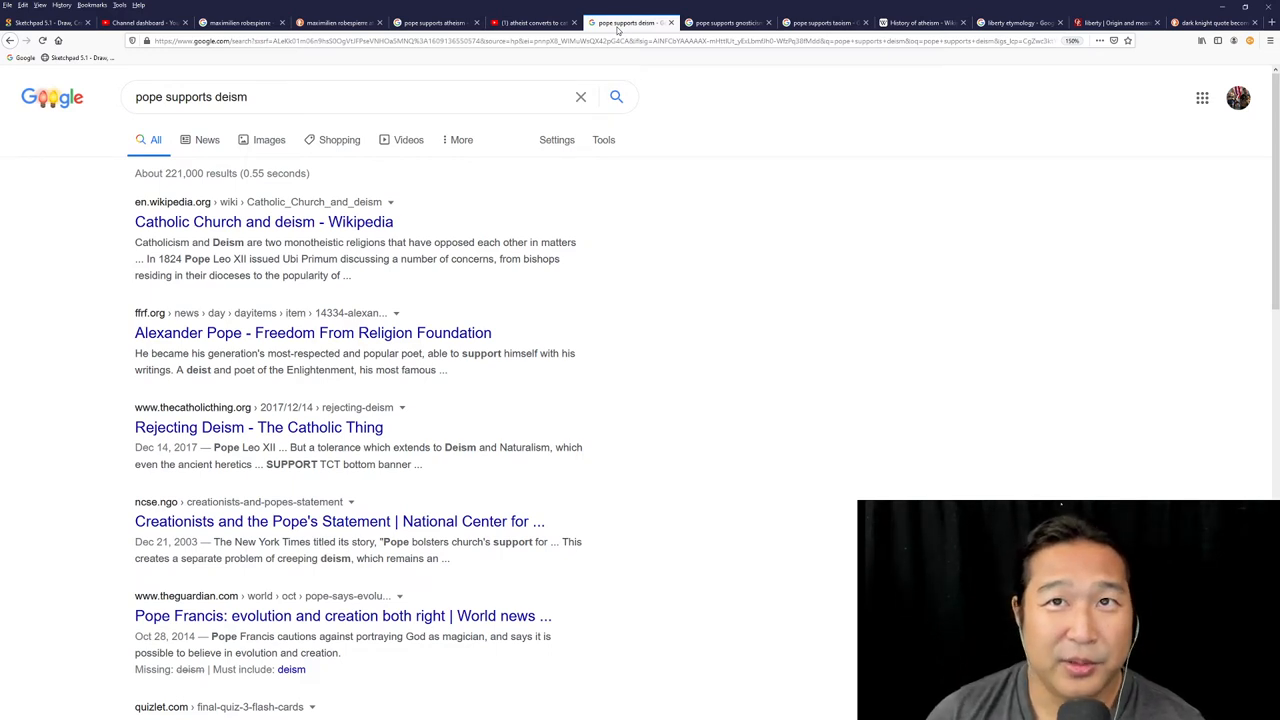
click(728, 22)
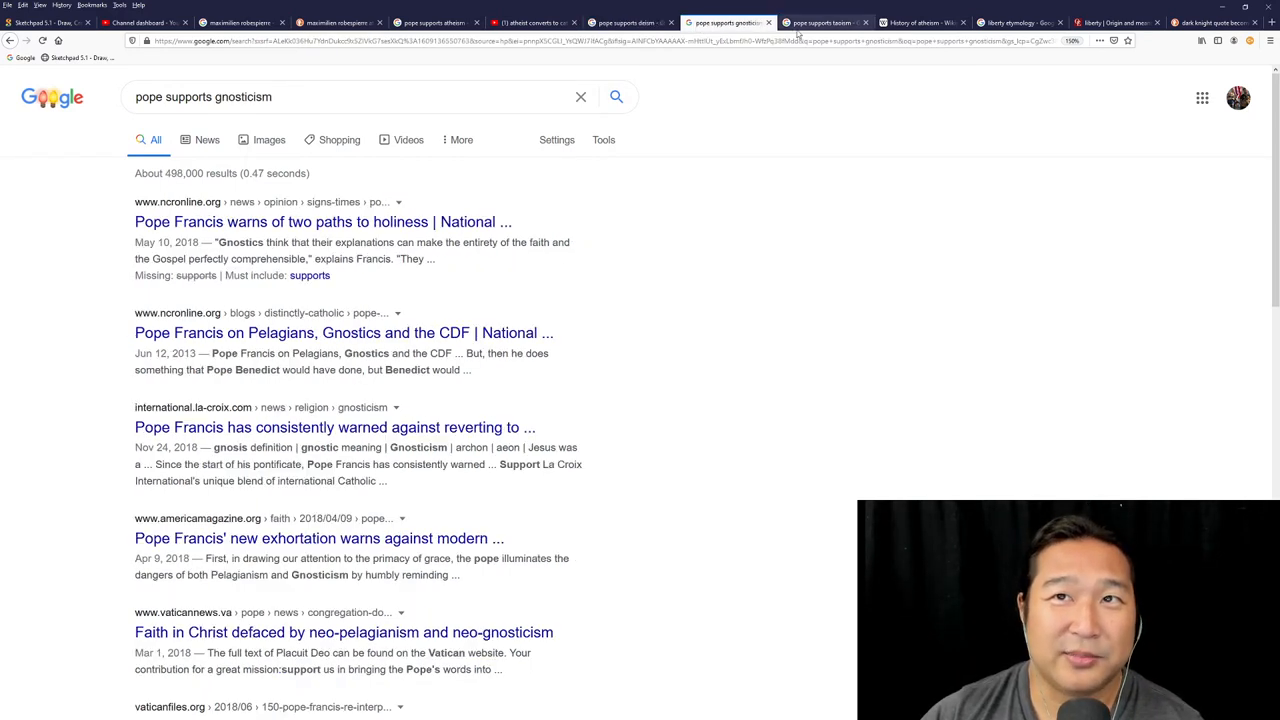
click(820, 22)
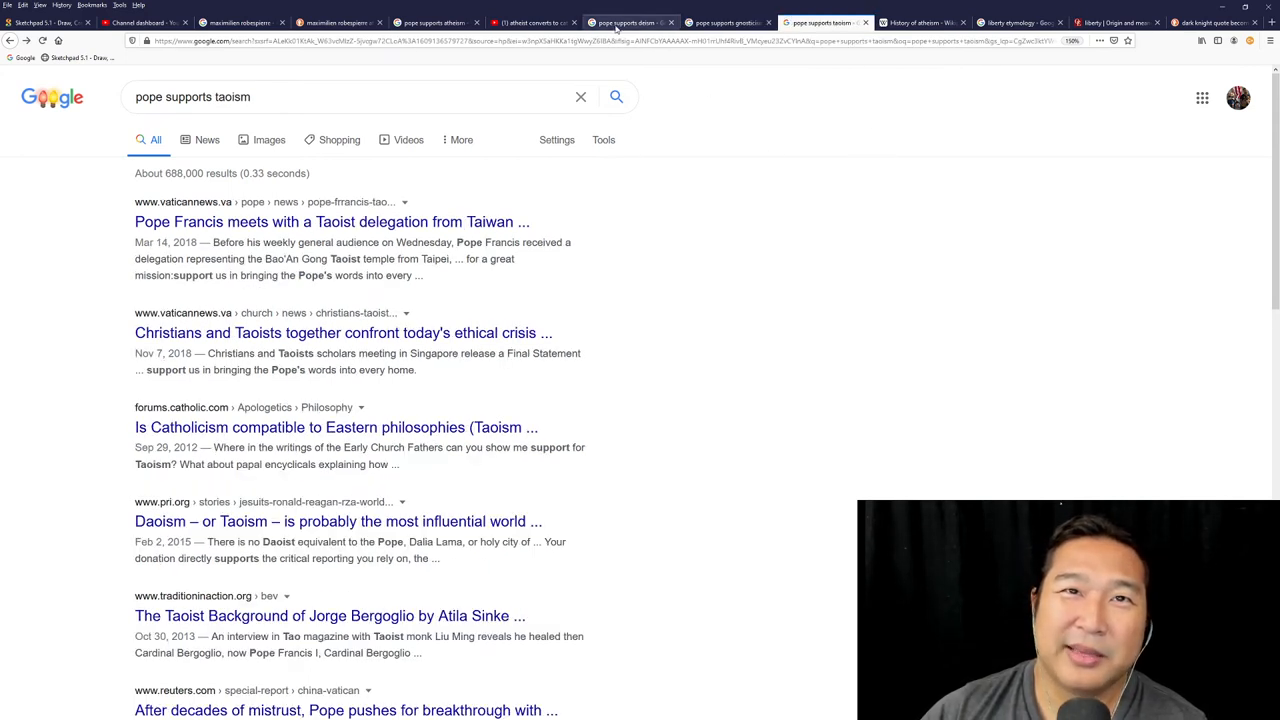
click(430, 22)
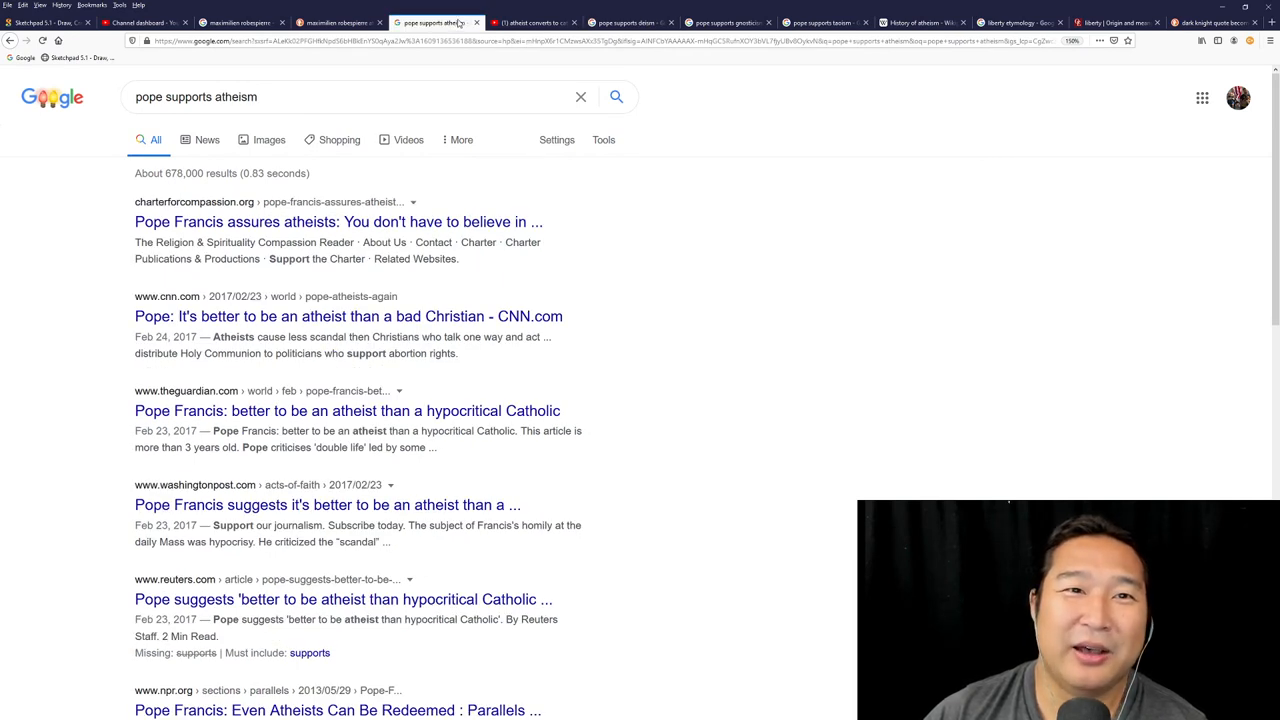
Revisit the 'pope supports deism' tab, then switch to 'History of atheism - Wikipedia'.
click(628, 22)
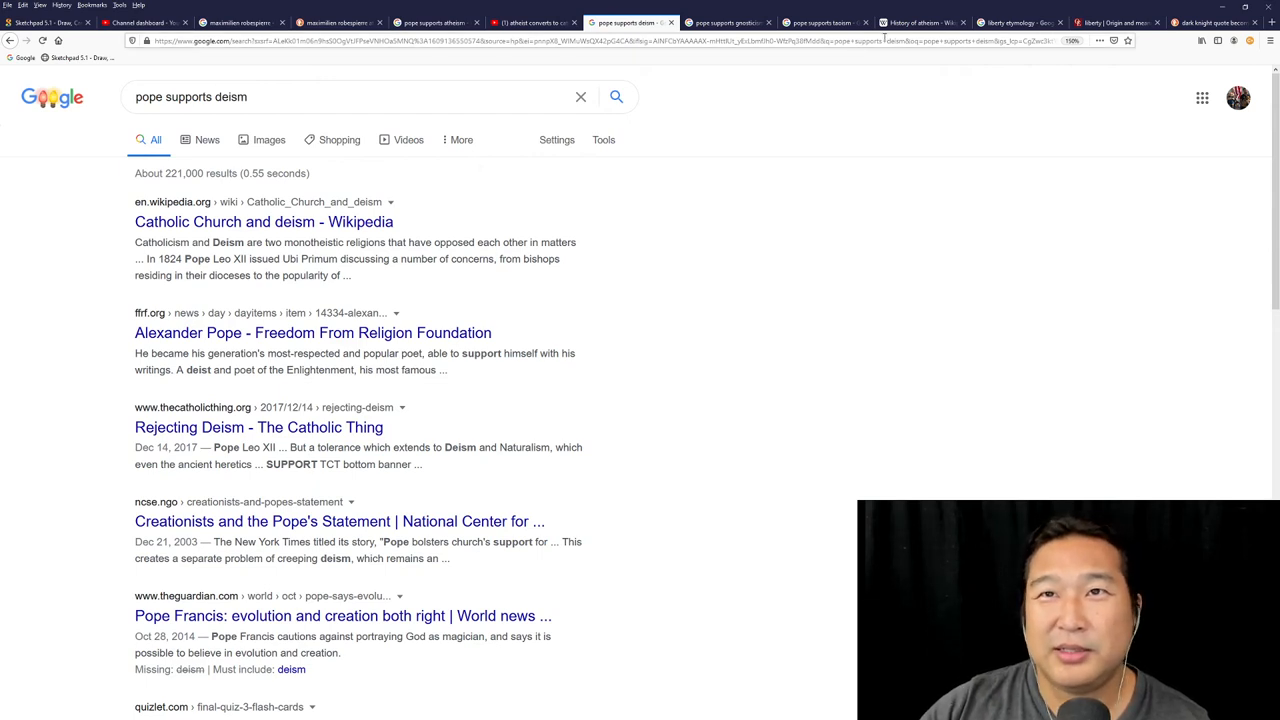
click(915, 22)
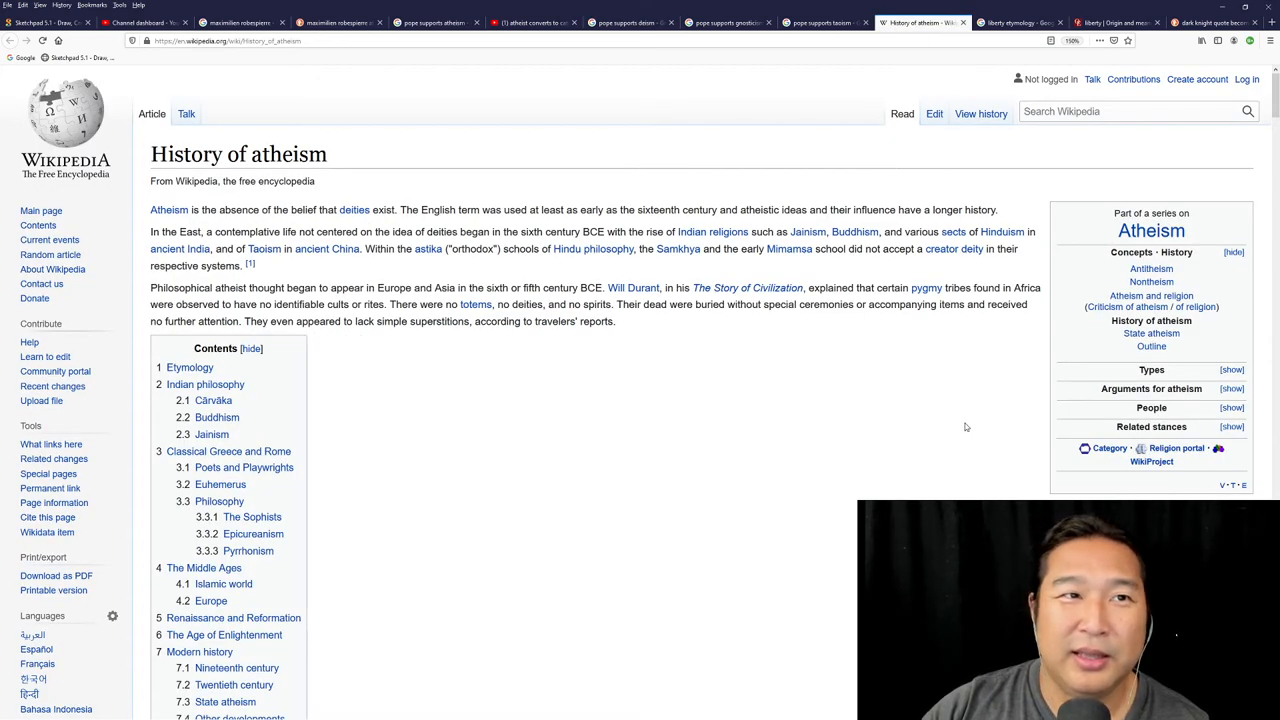